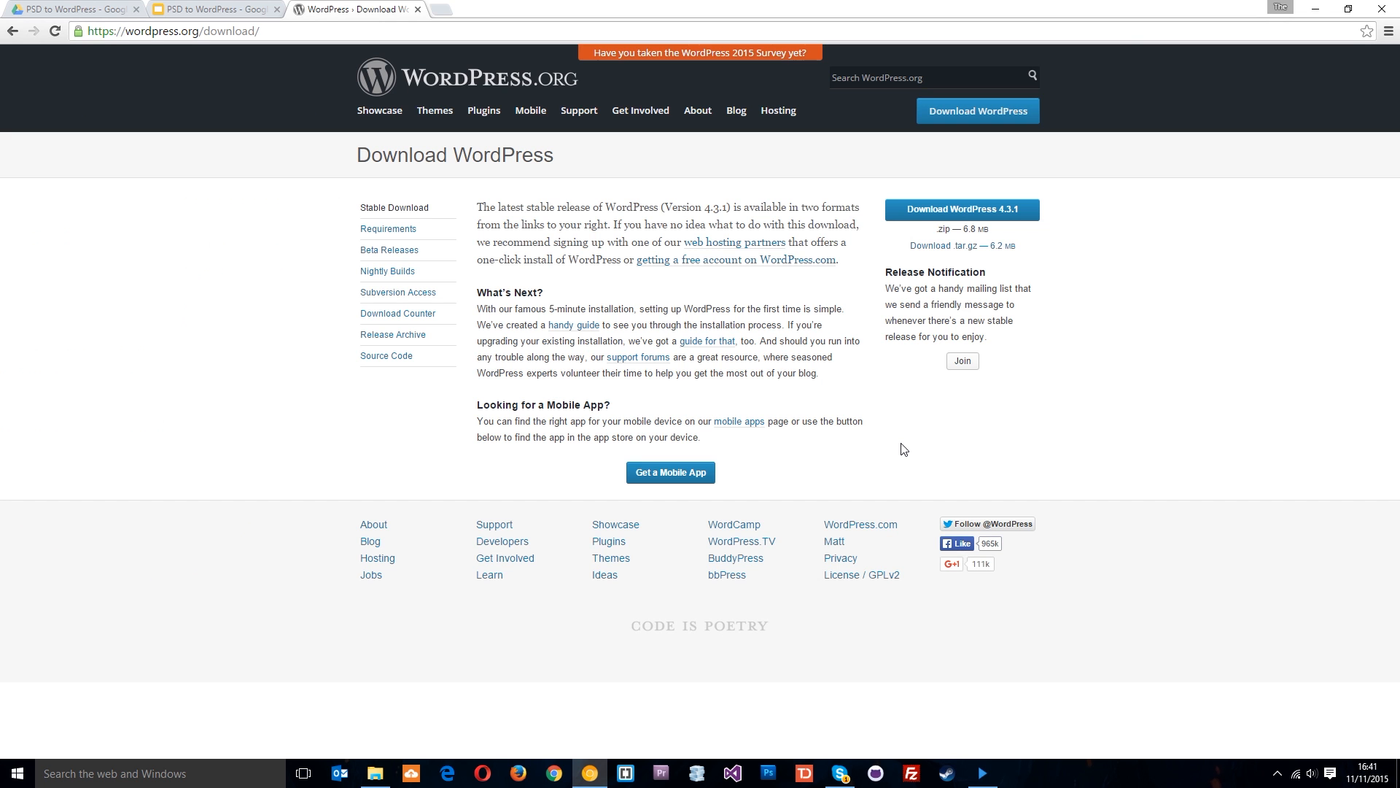
{"action": "mouse_move", "coordinate": [156, 53]}
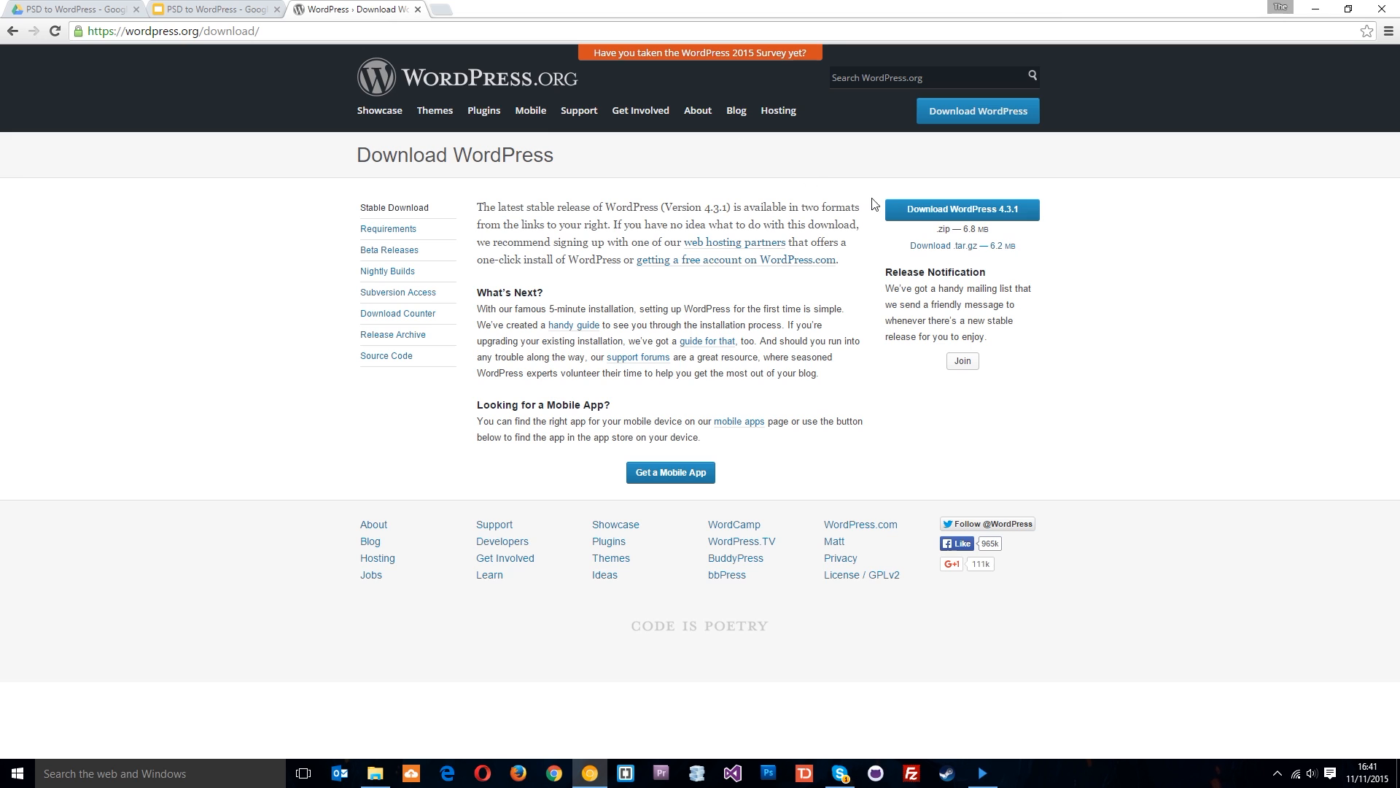
{"action": "mouse_move", "coordinate": [977, 216]}
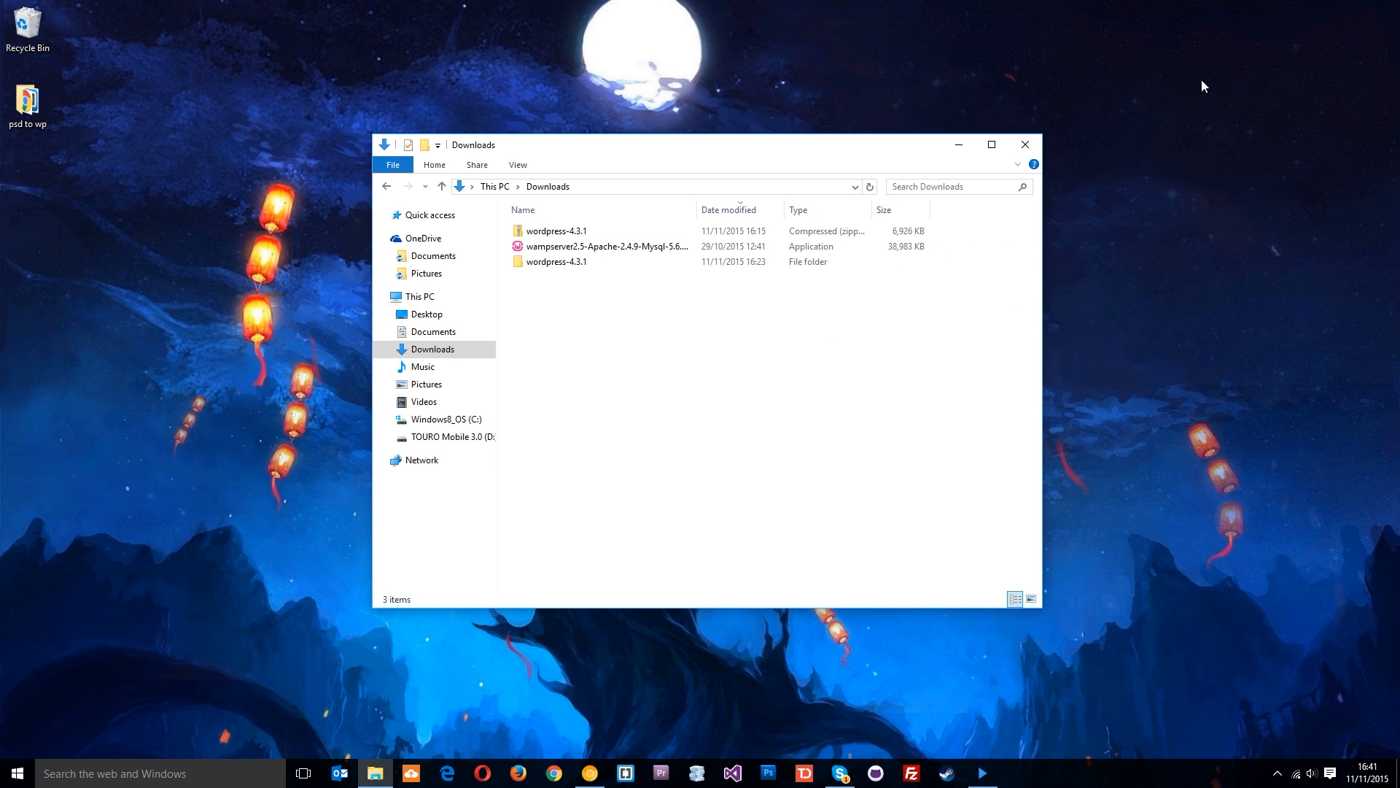
Step: Browse from Downloads into wordpress-4.3.1 and its inner wordpress folder showing the core files
{"action": "left_click", "coordinate": [556, 230]}
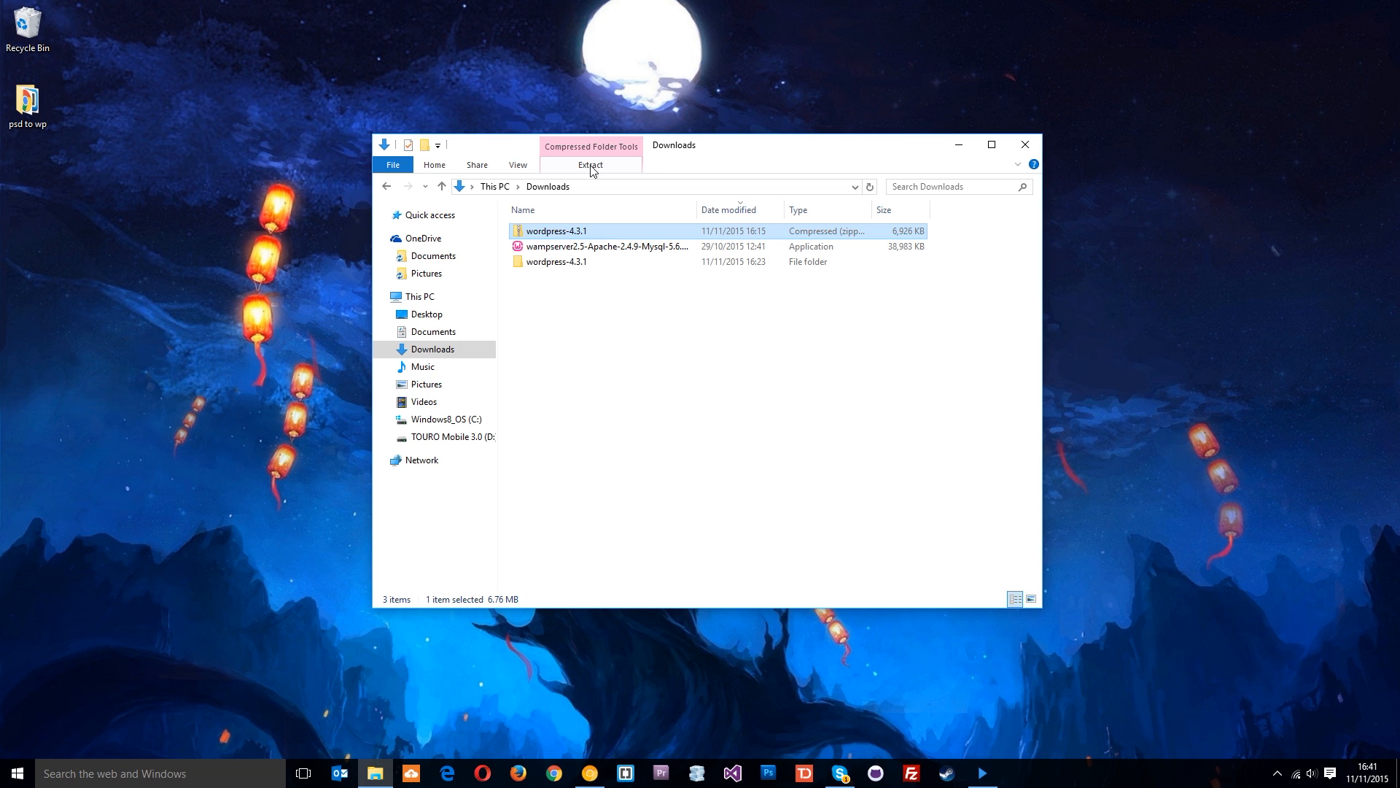
{"action": "left_click", "coordinate": [556, 261]}
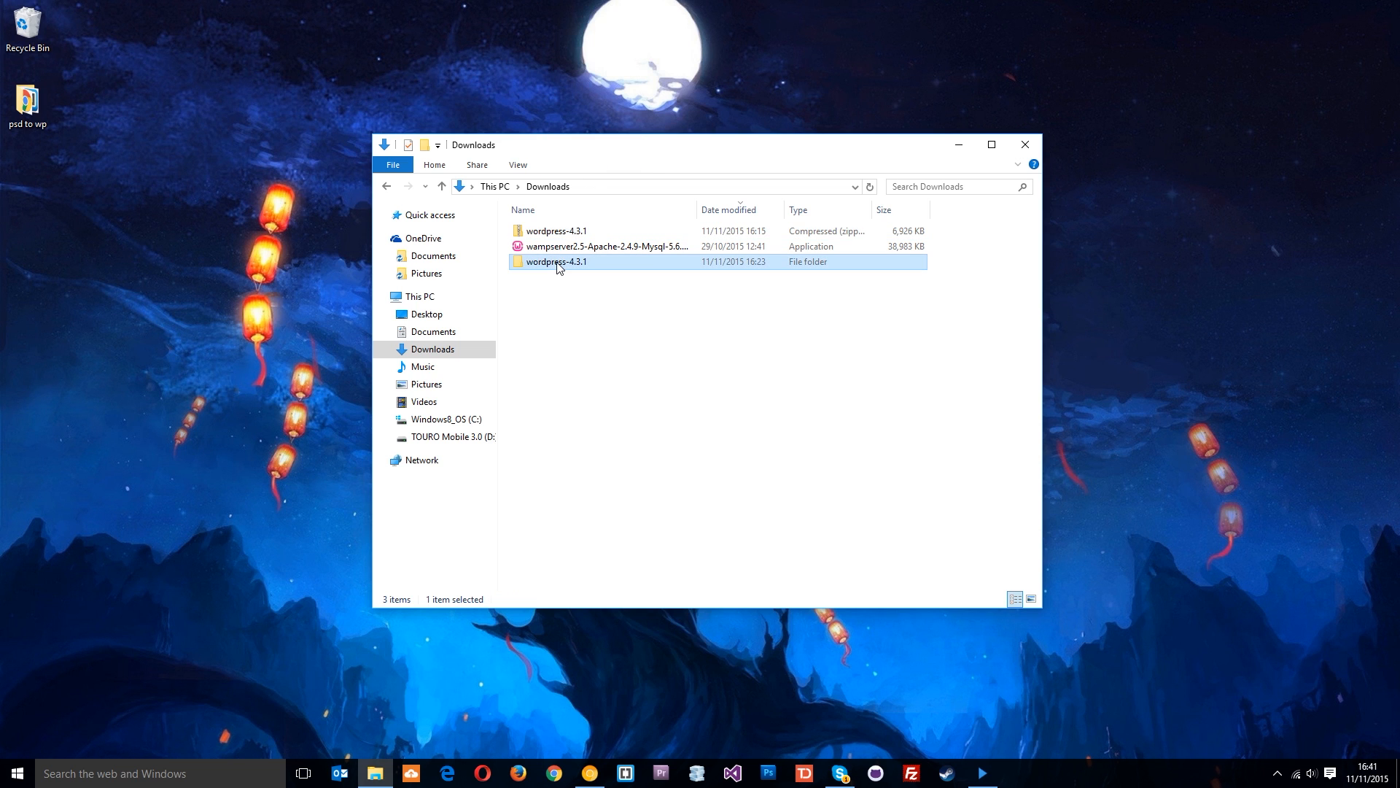
{"action": "double_click", "coordinate": [556, 262]}
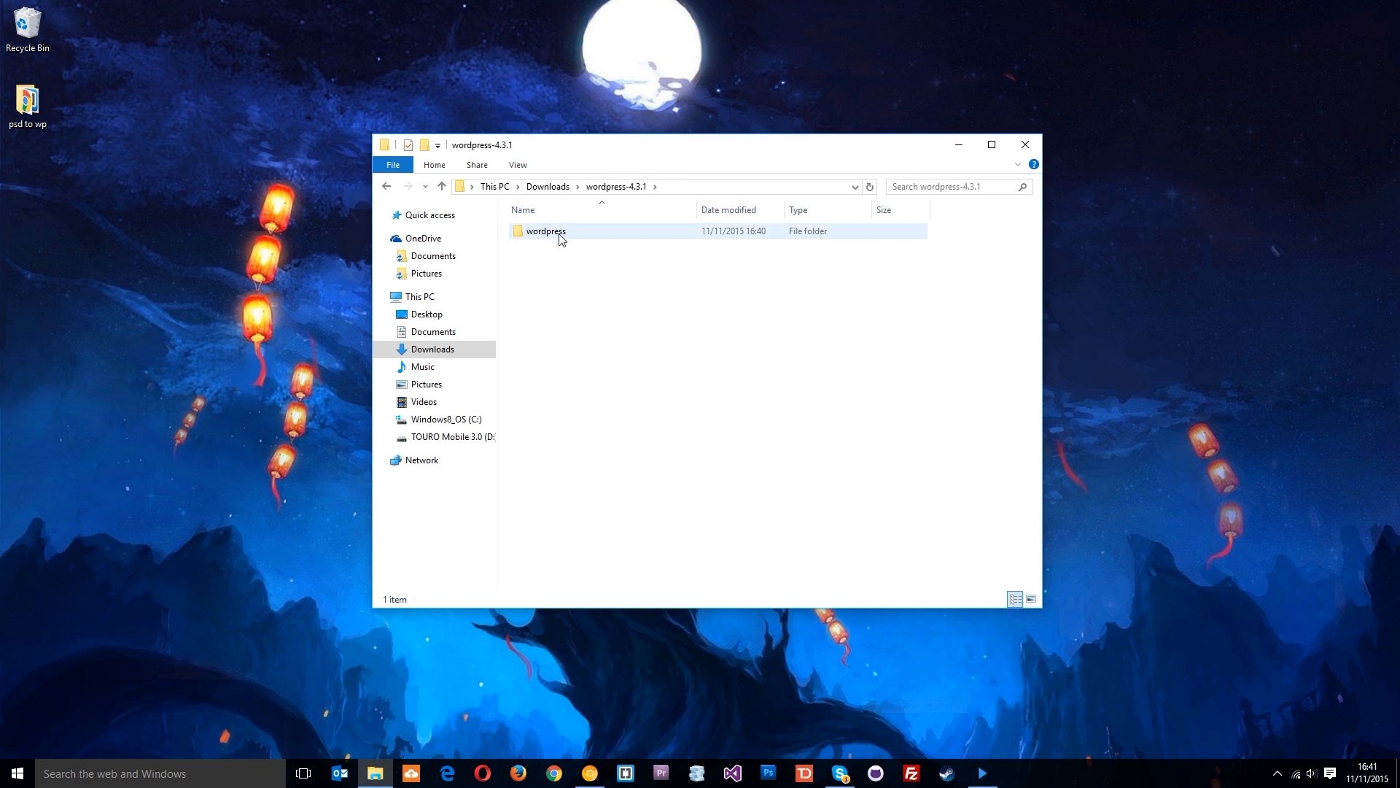
{"action": "double_click", "coordinate": [544, 230]}
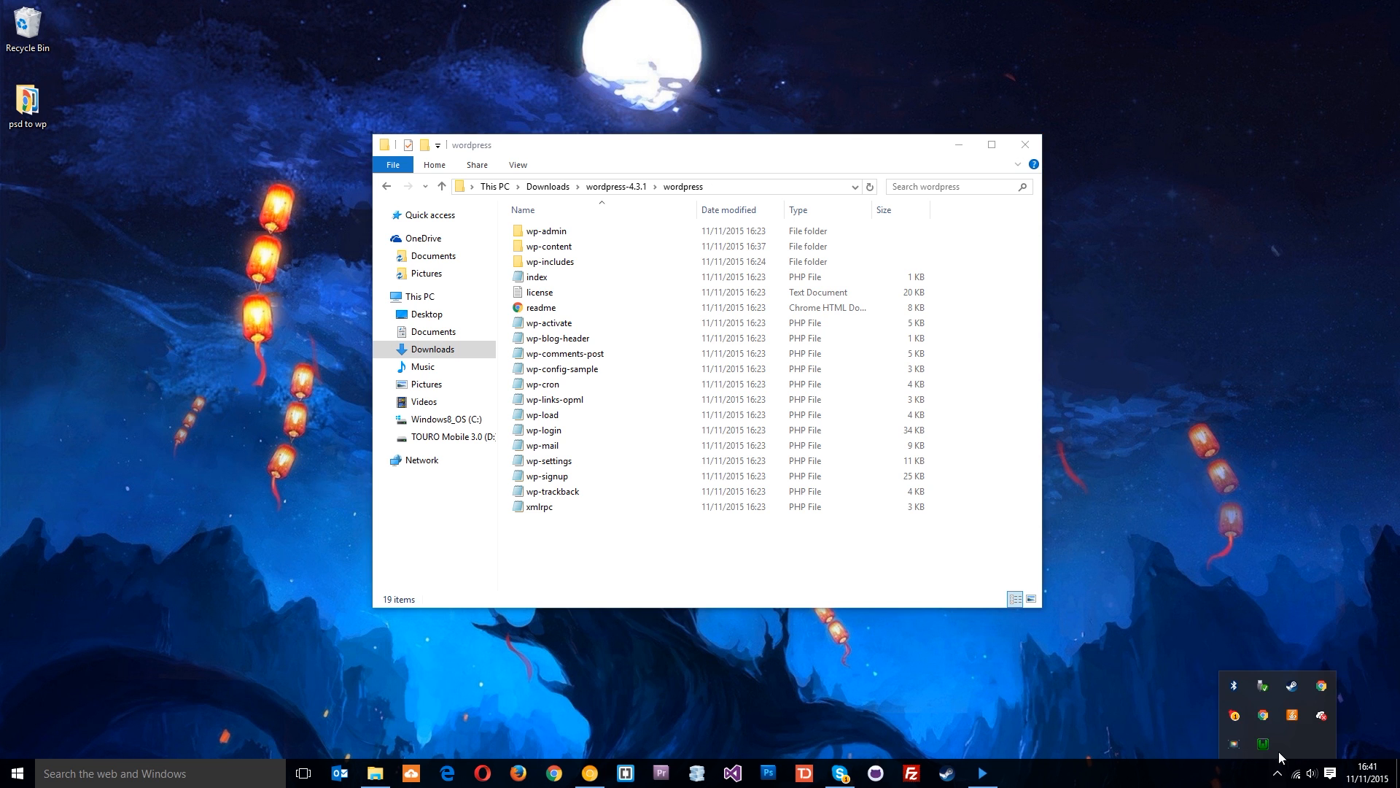
{"action": "left_click", "coordinate": [1262, 715]}
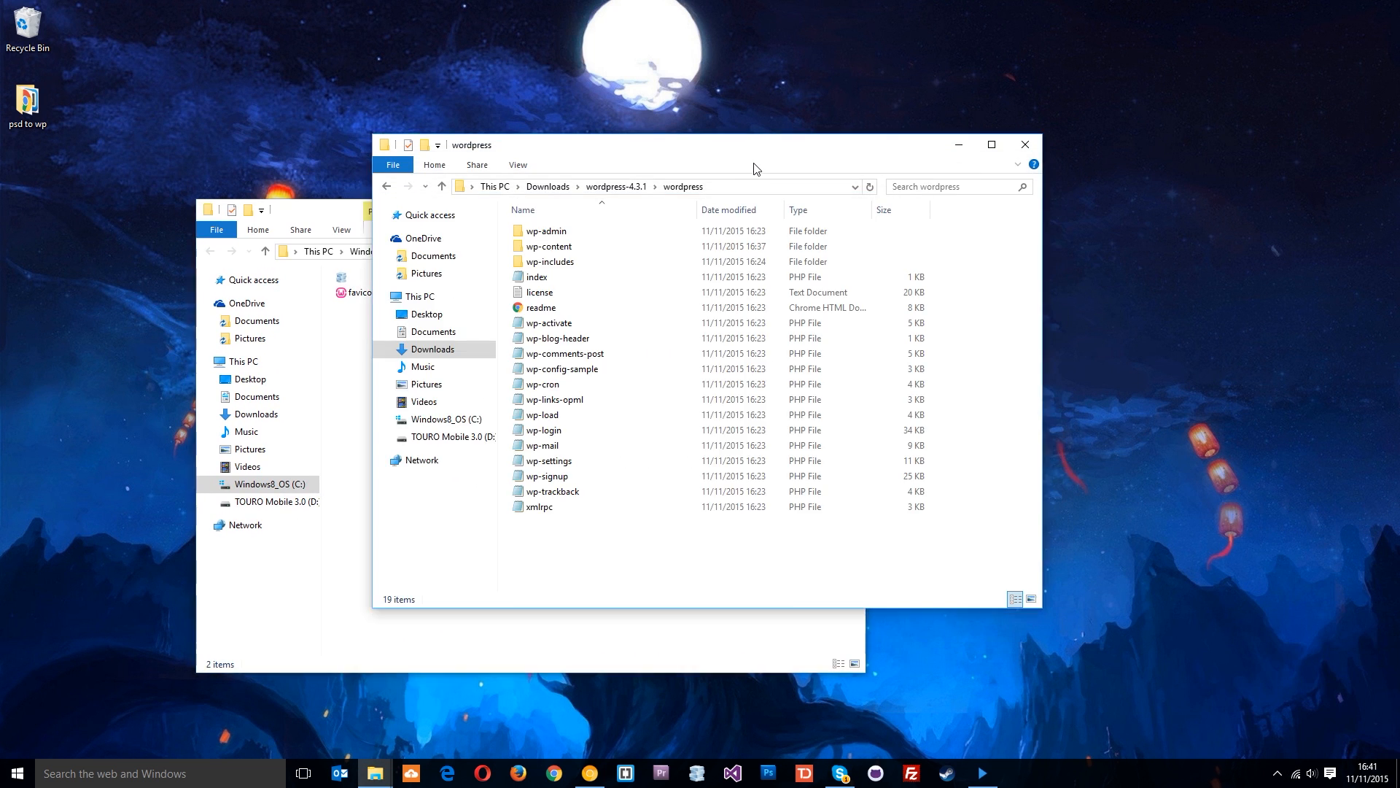
{"action": "left_click", "coordinate": [763, 496]}
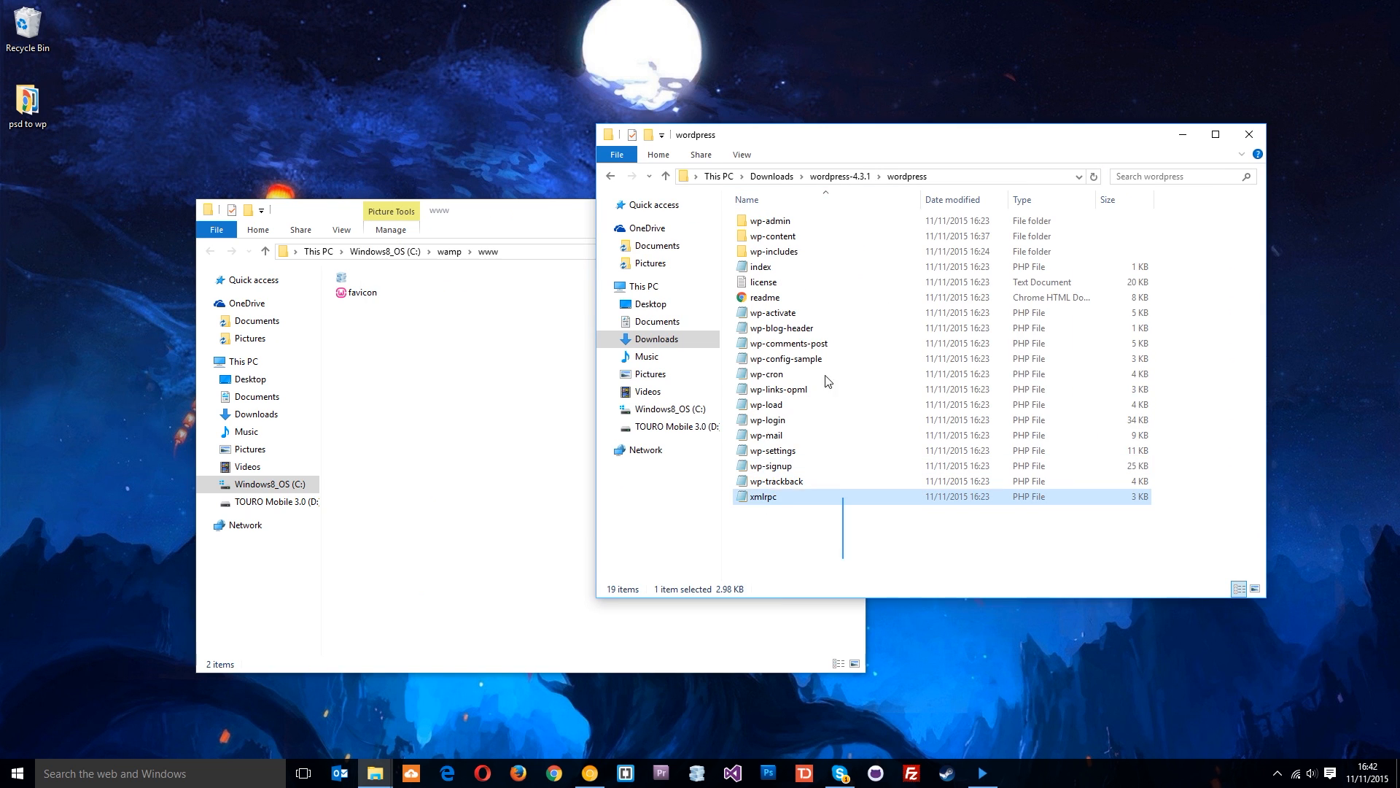
{"action": "key", "text": "ctrl+a"}
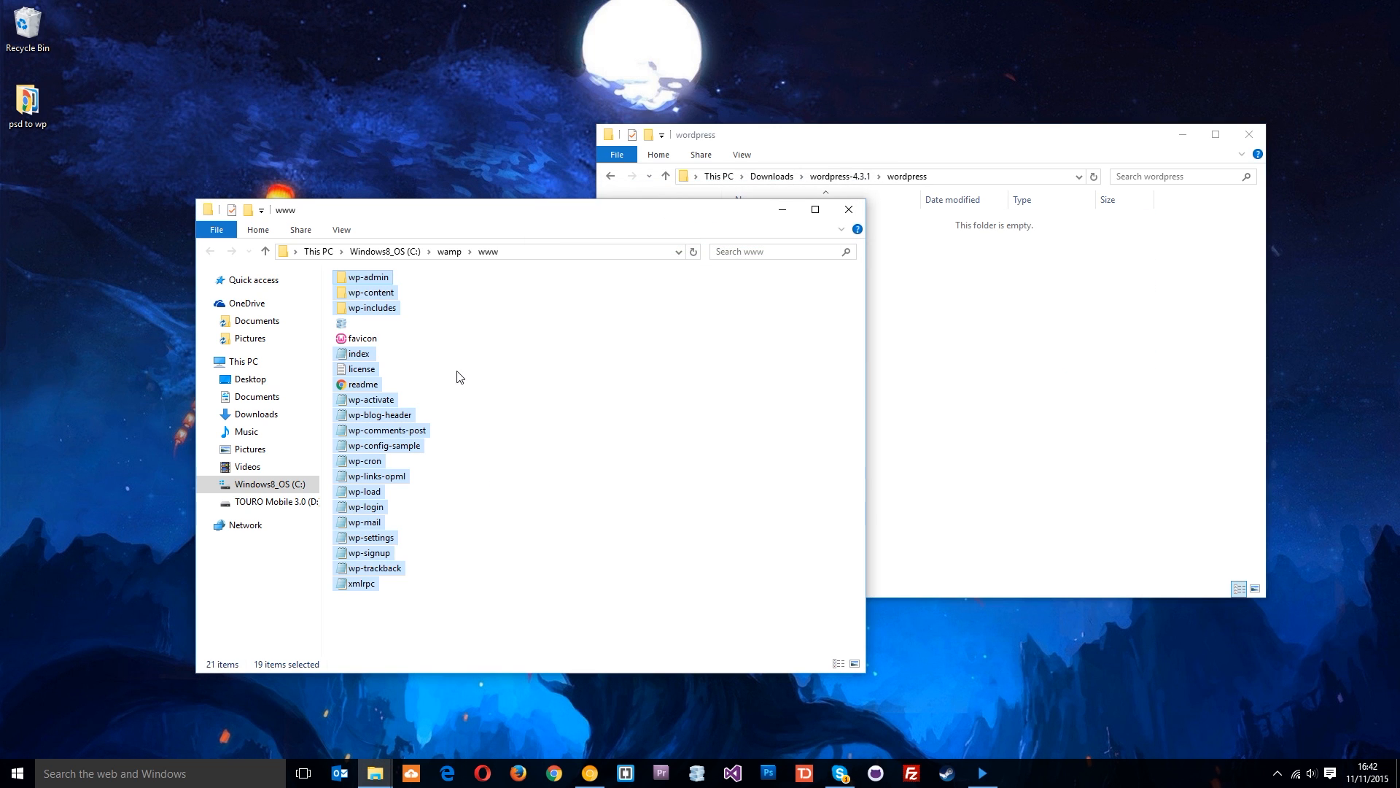
{"action": "mouse_move", "coordinate": [506, 407]}
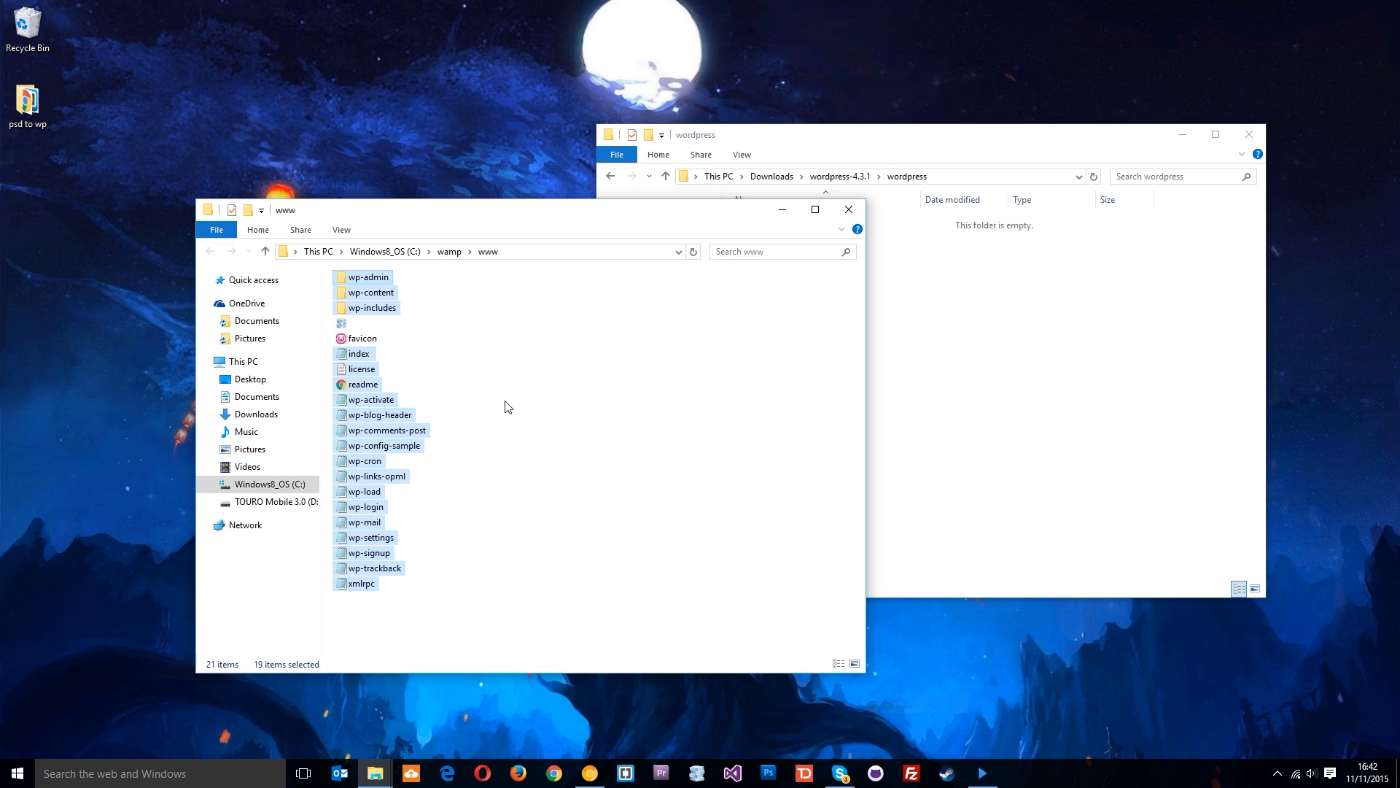
{"action": "left_click", "coordinate": [507, 407]}
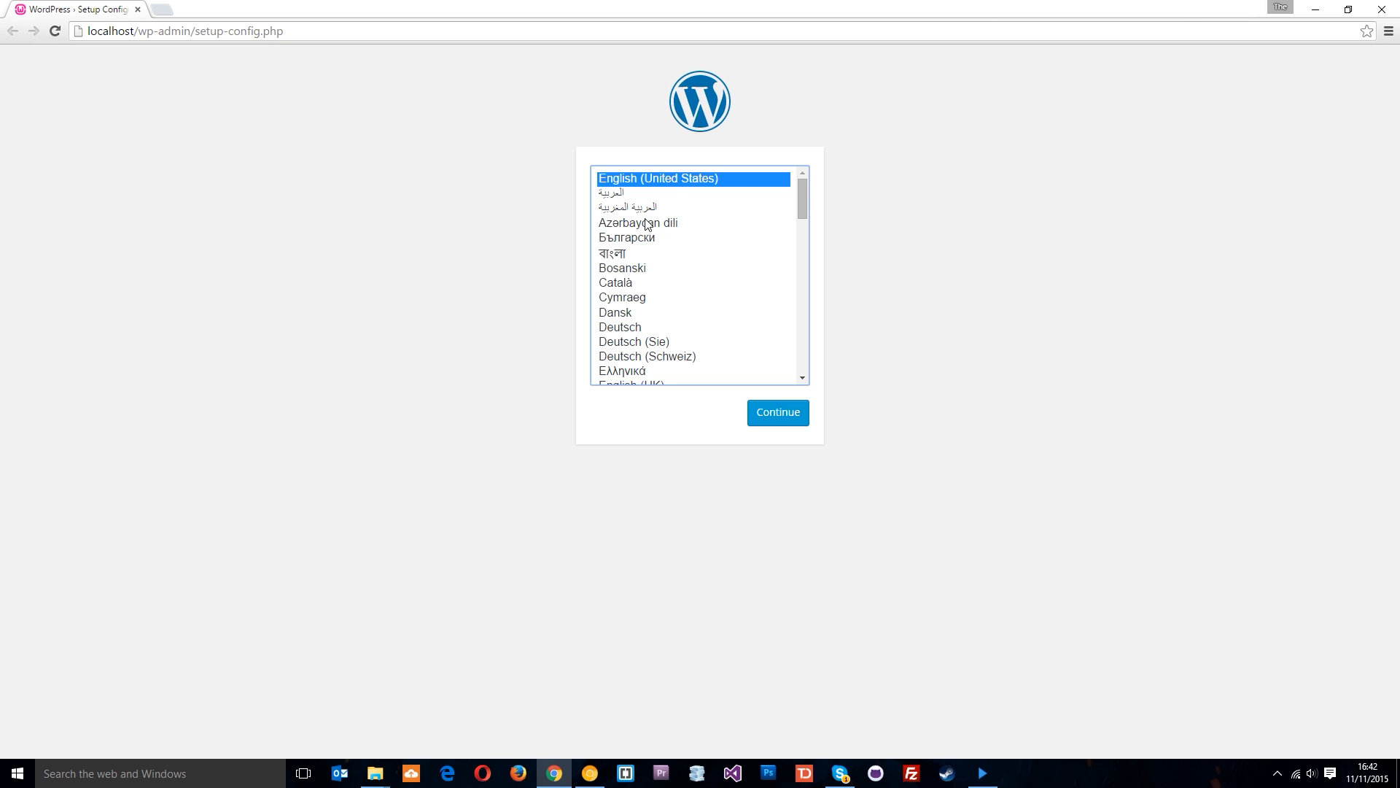
Step: Continue setup in English (United States), then bring up localhost/phpmyadmin in a new tab
{"action": "left_click", "coordinate": [776, 411]}
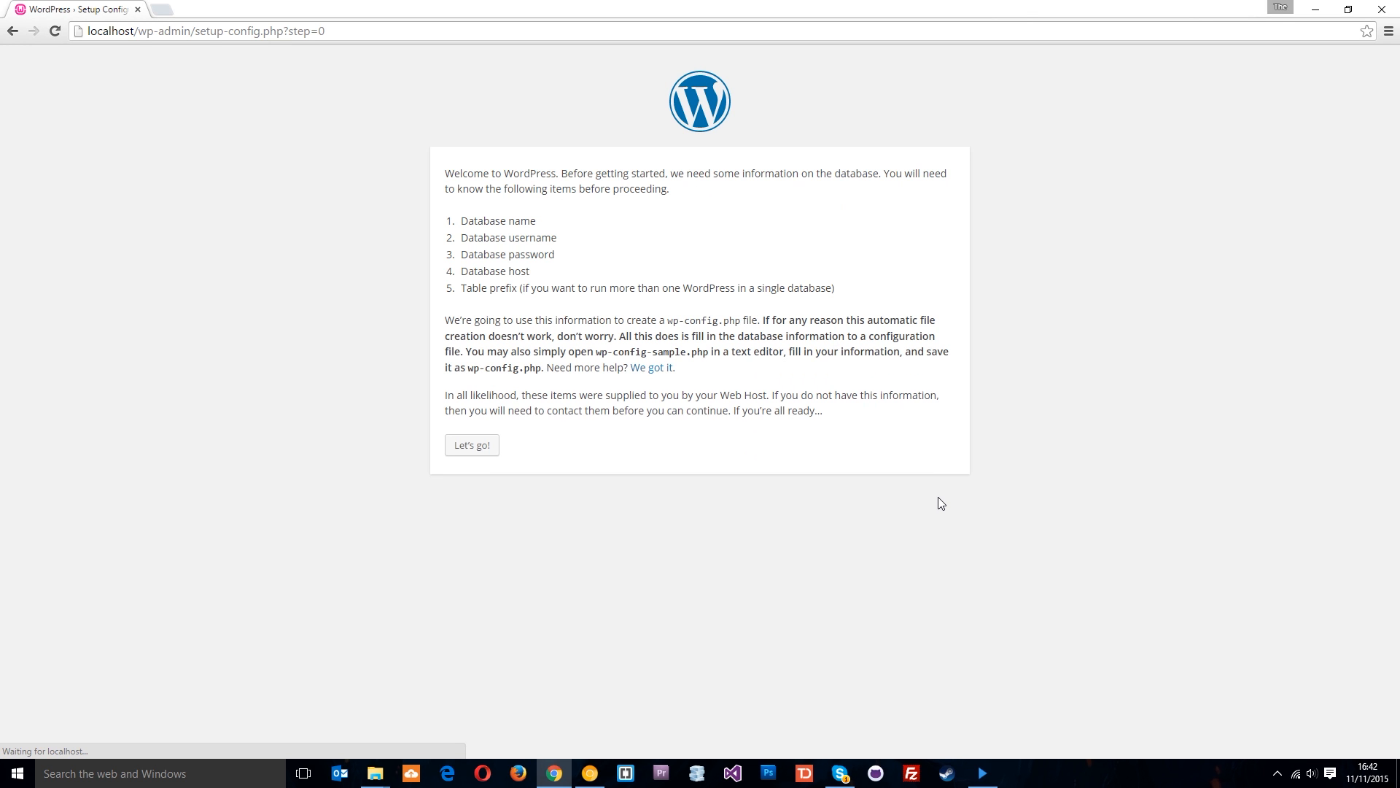
{"action": "mouse_move", "coordinate": [575, 218]}
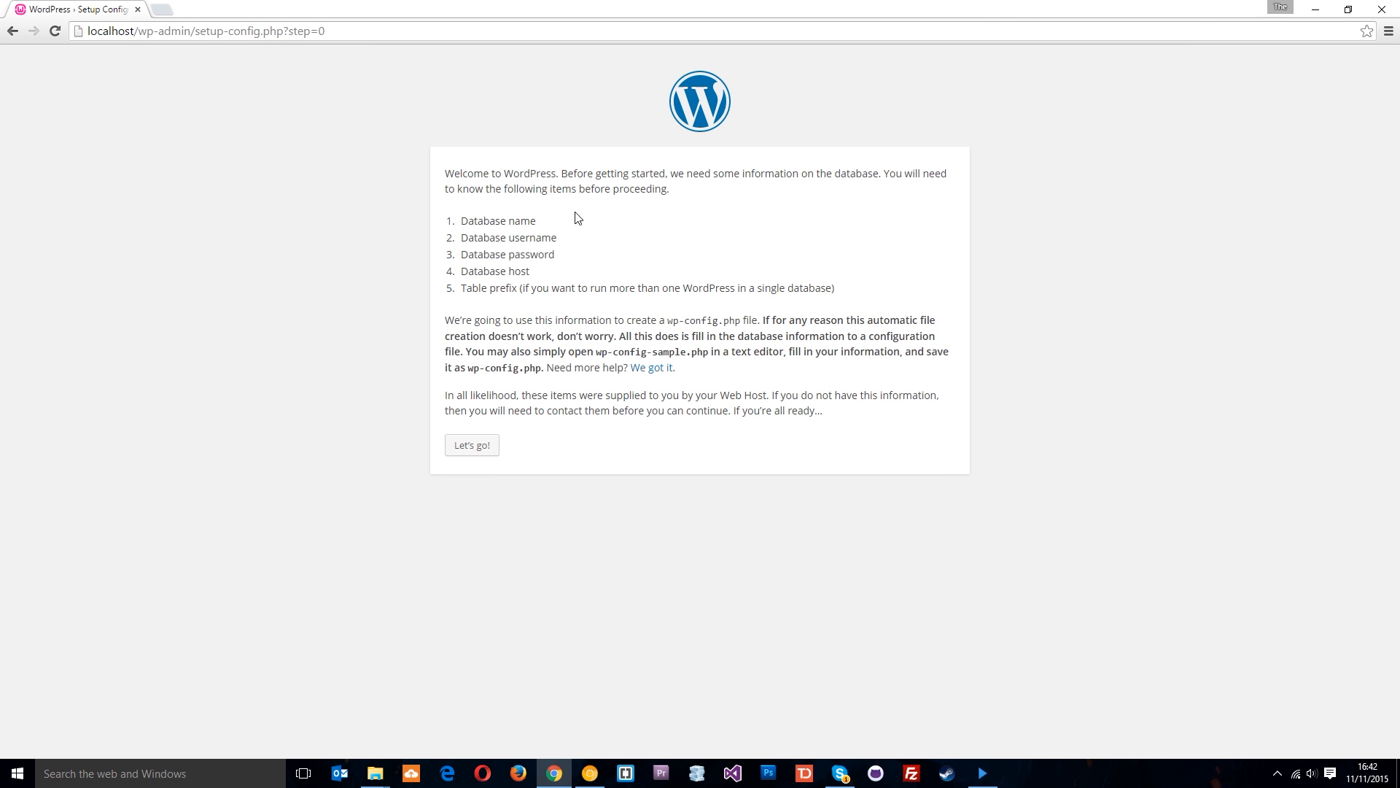
{"action": "mouse_move", "coordinate": [661, 287]}
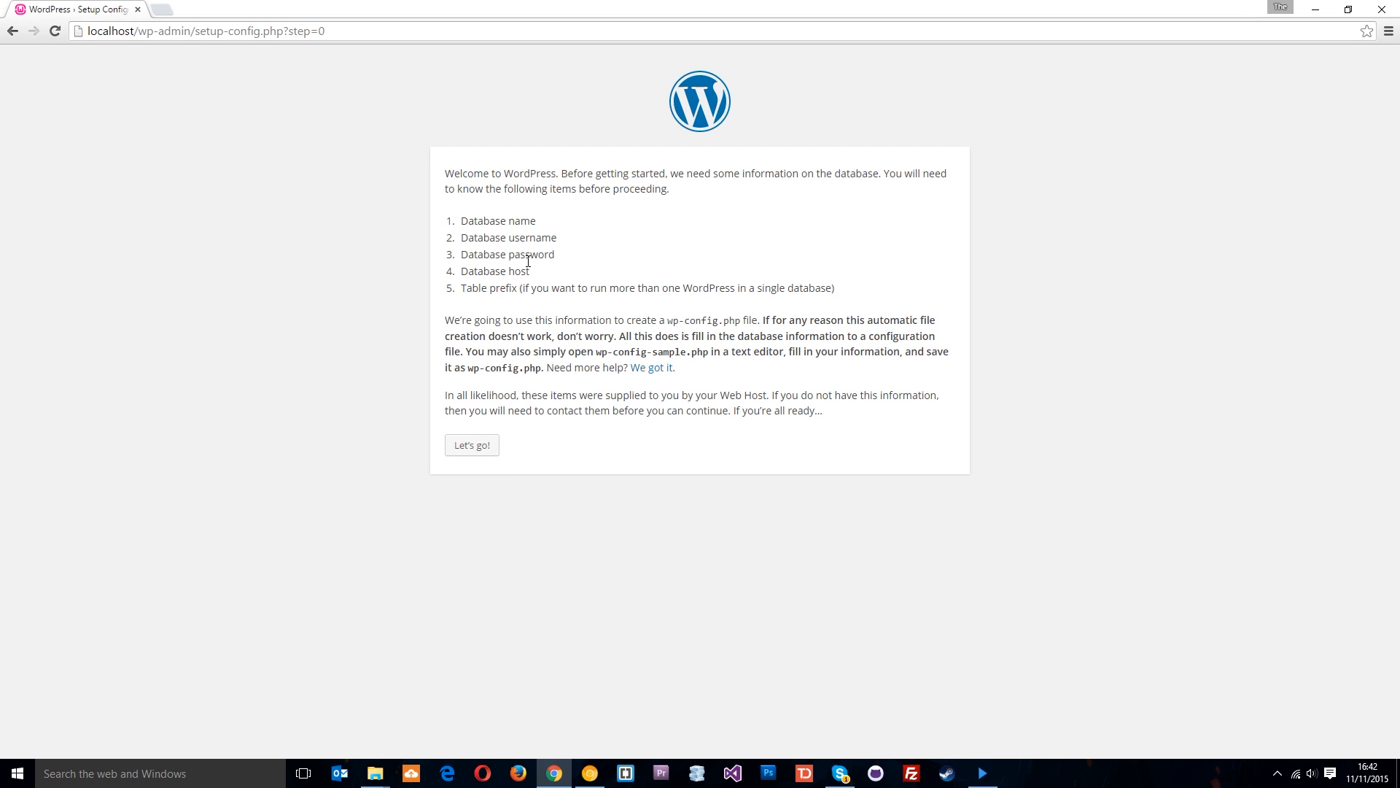
{"action": "mouse_move", "coordinate": [626, 331]}
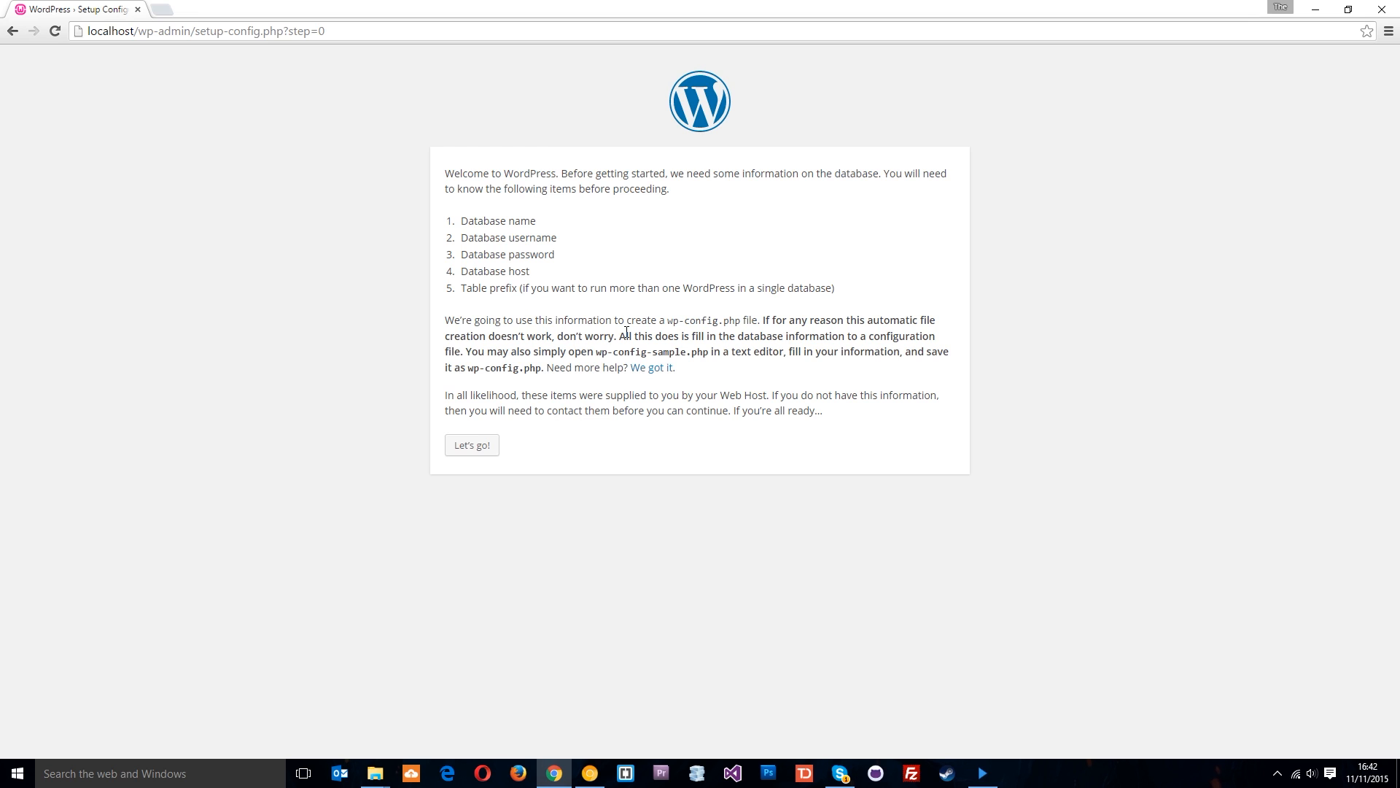
{"action": "mouse_move", "coordinate": [1051, 400]}
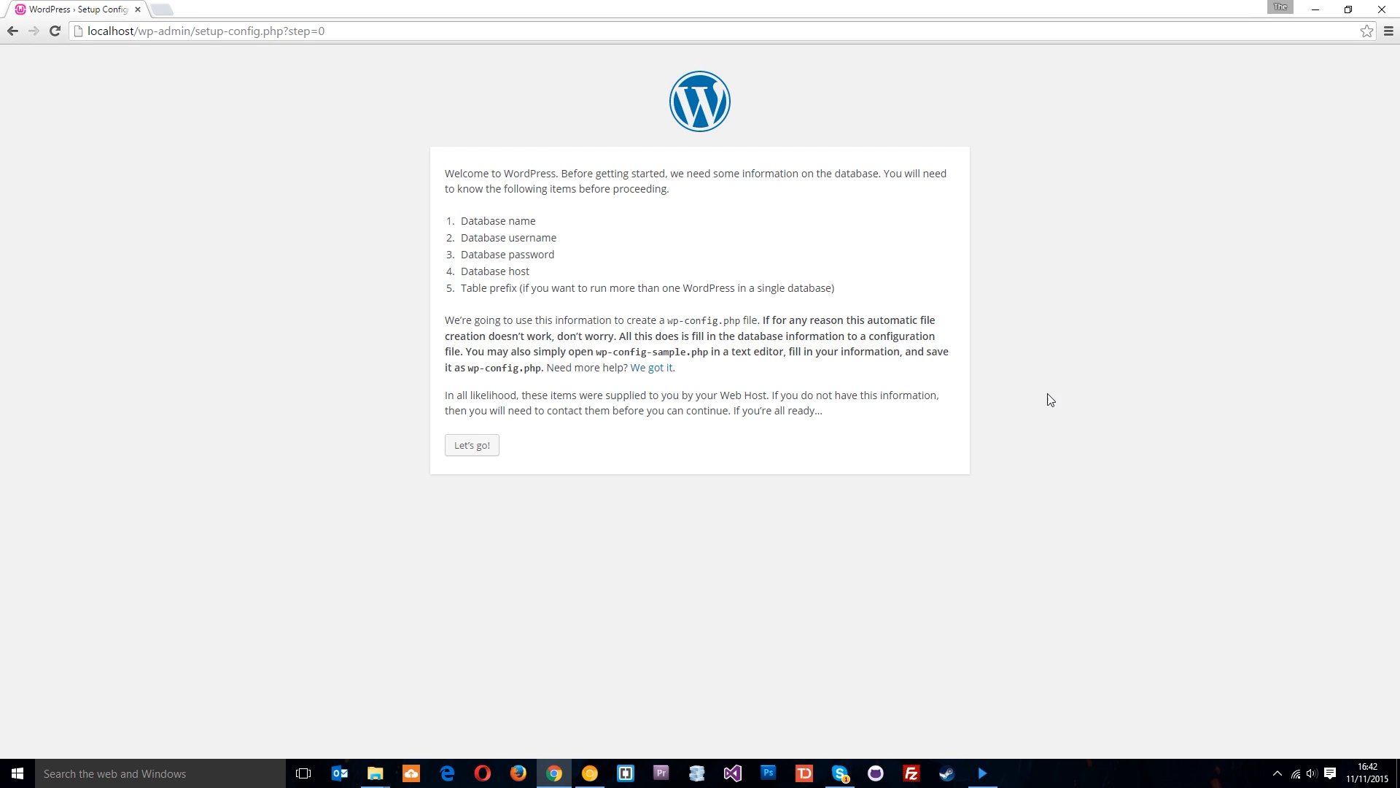
{"action": "left_click", "coordinate": [1277, 773]}
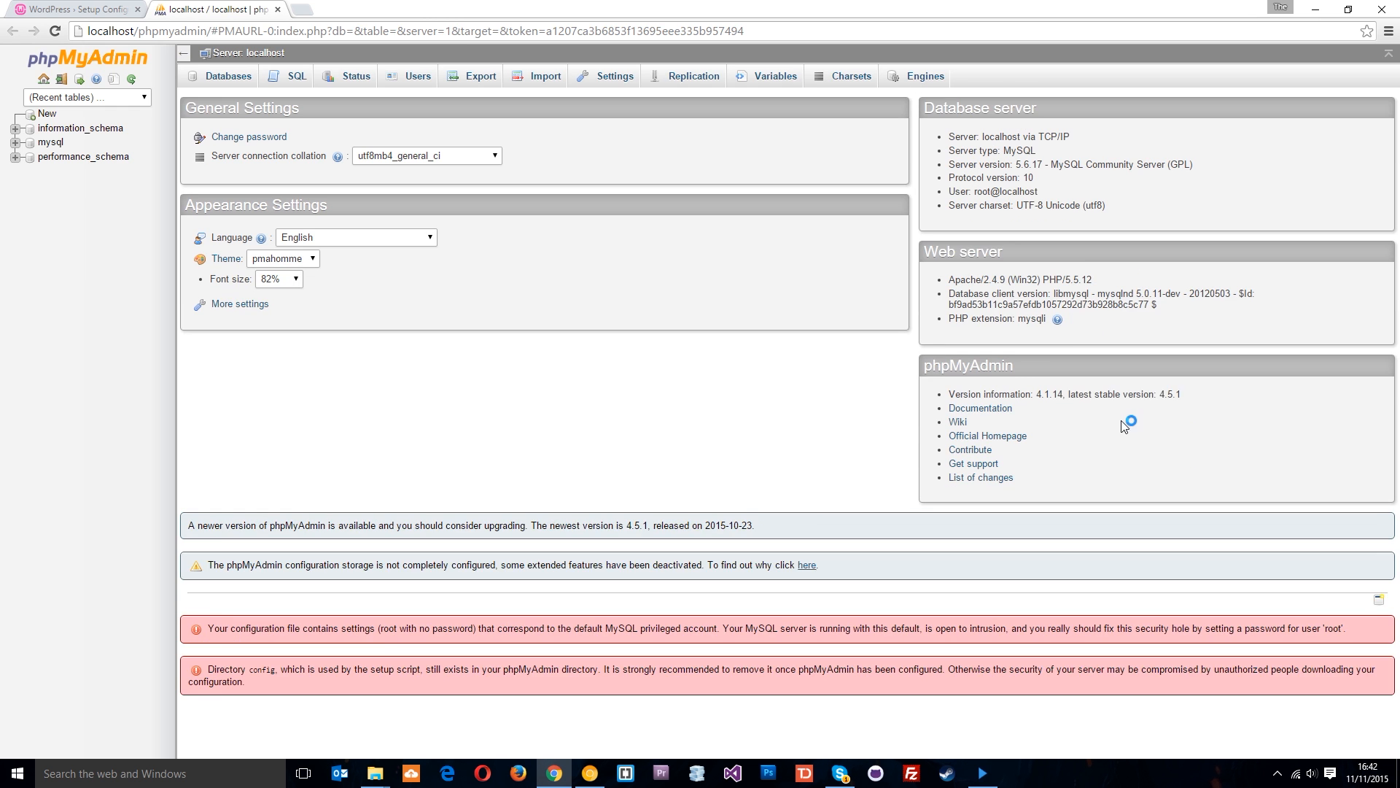
{"action": "mouse_move", "coordinate": [45, 114]}
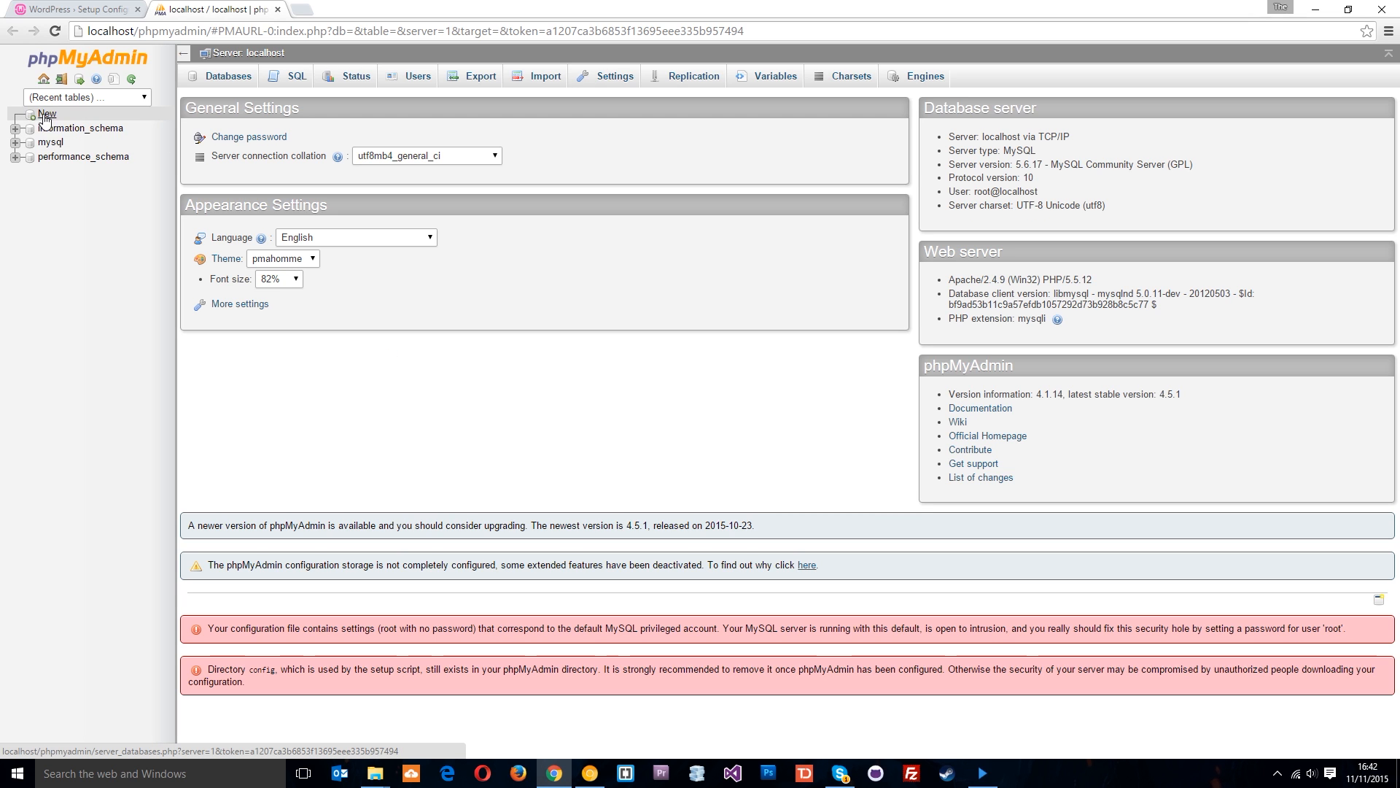
Step: Create a new phpMyAdmin database named wordpress
{"action": "left_click", "coordinate": [228, 76]}
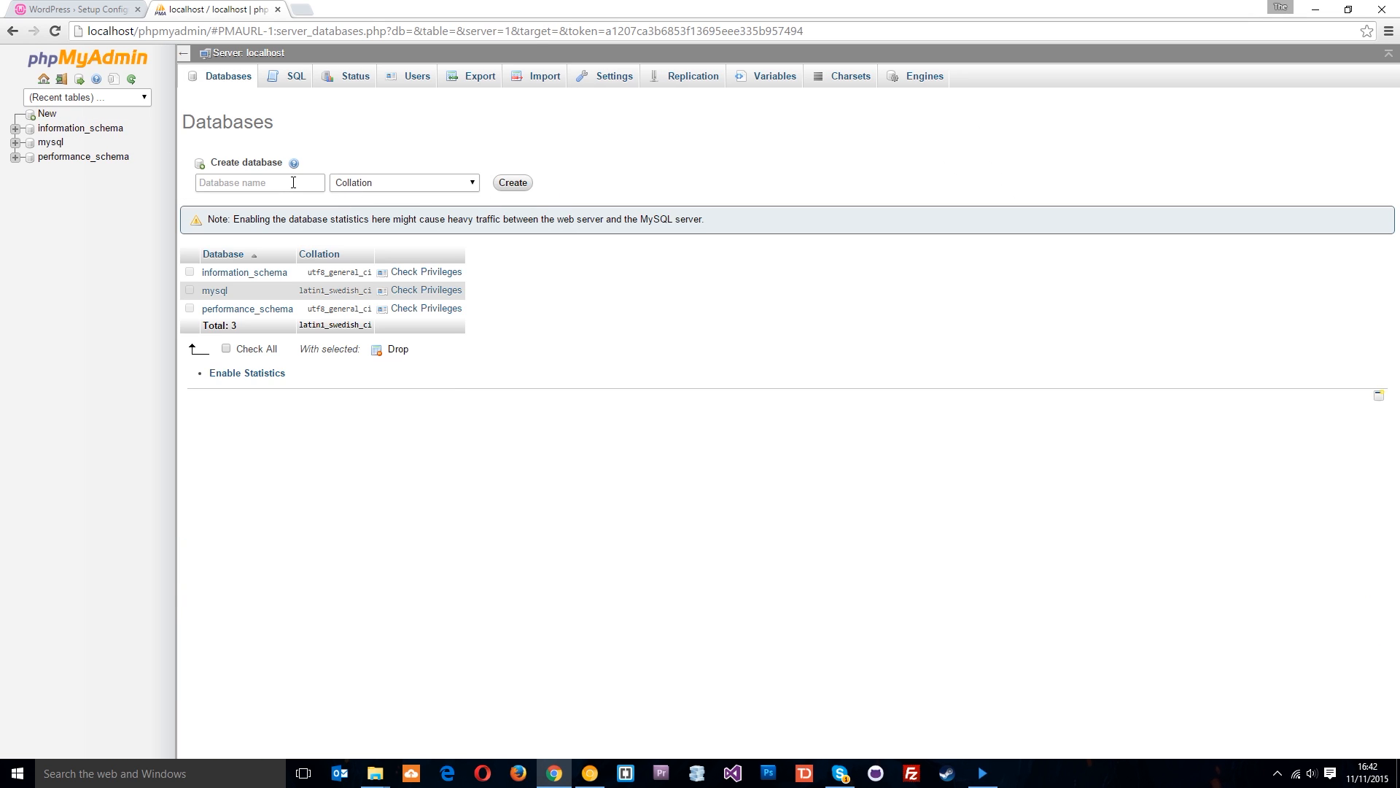
{"action": "type", "text": "word"}
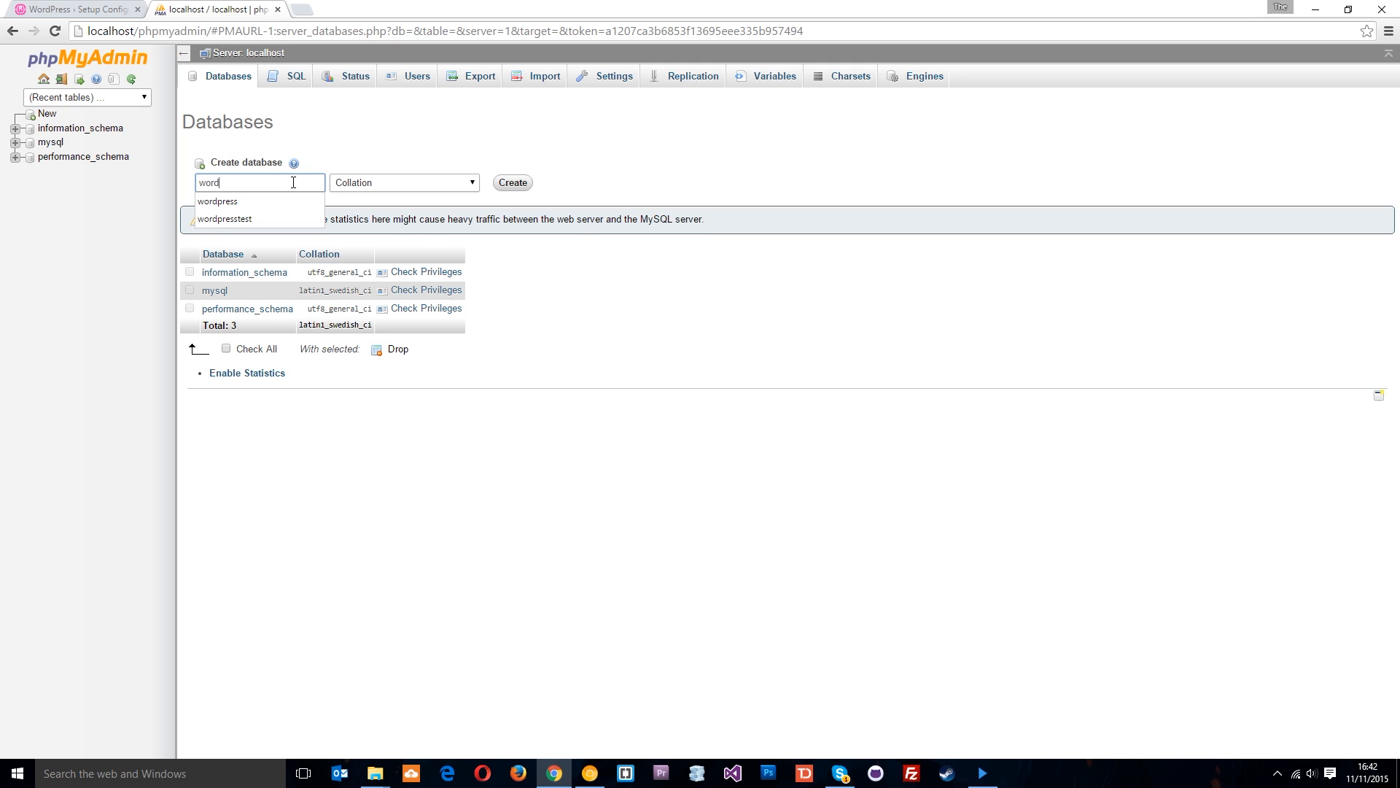
{"action": "left_click", "coordinate": [217, 202]}
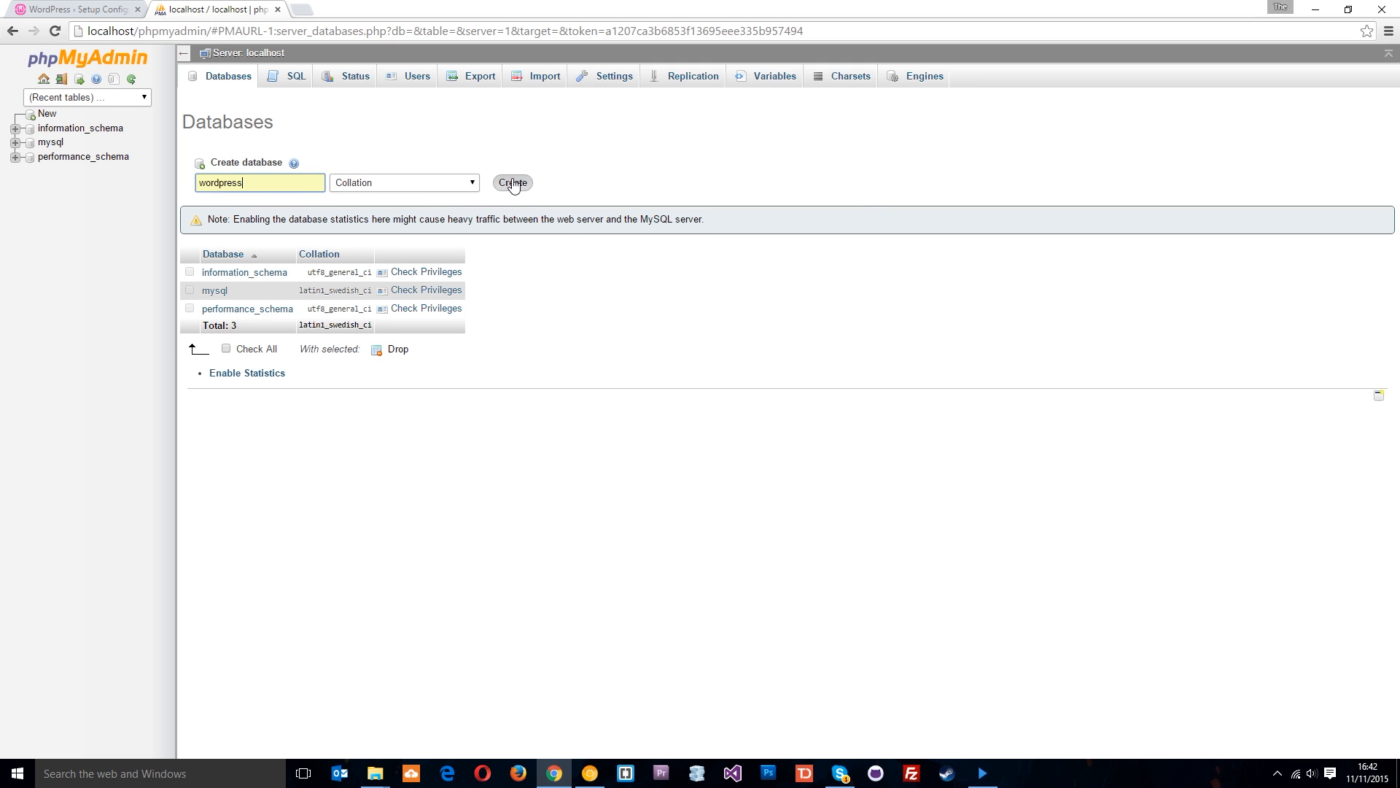
{"action": "left_click", "coordinate": [512, 184]}
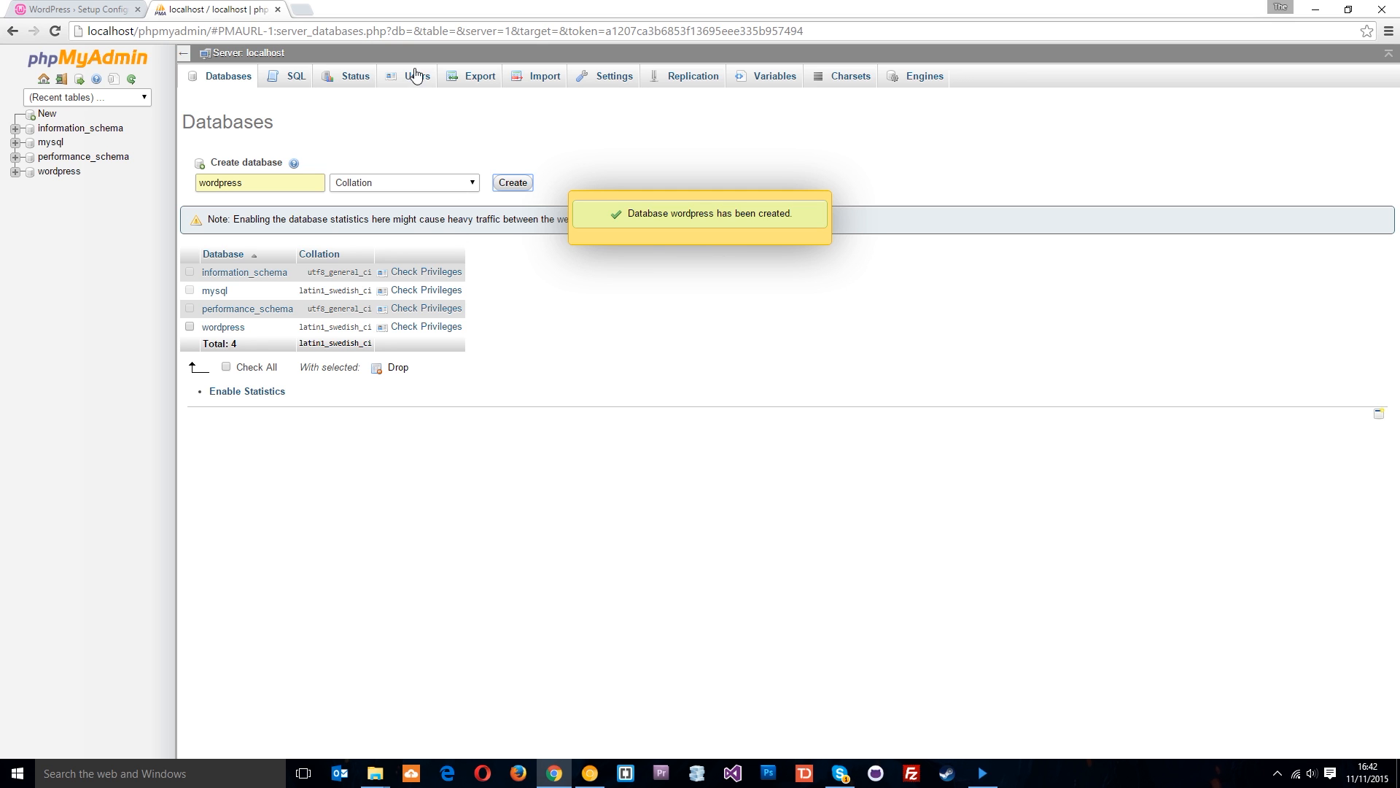
Step: Add user wpadmin on host localhost with a generated random password
{"action": "left_click", "coordinate": [417, 76]}
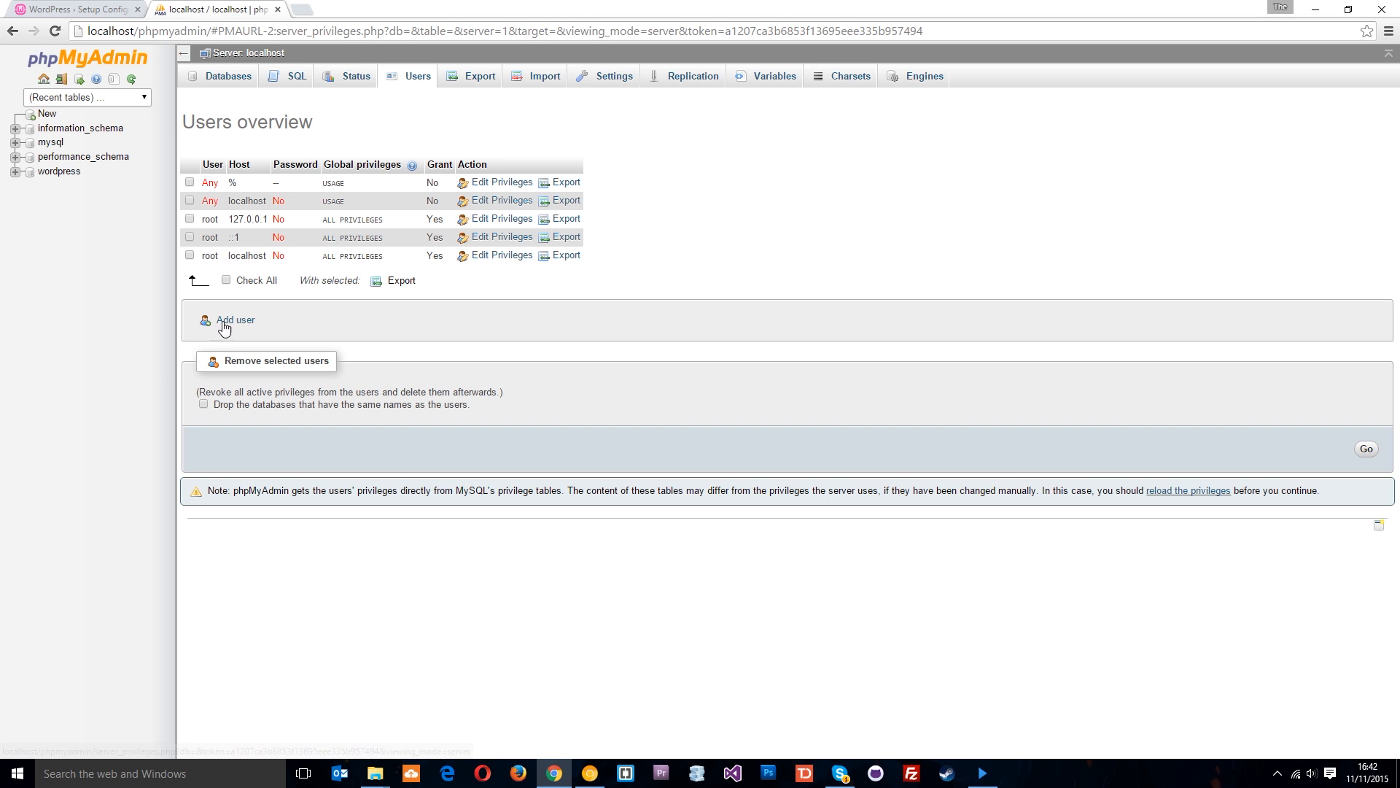
{"action": "left_click", "coordinate": [235, 320]}
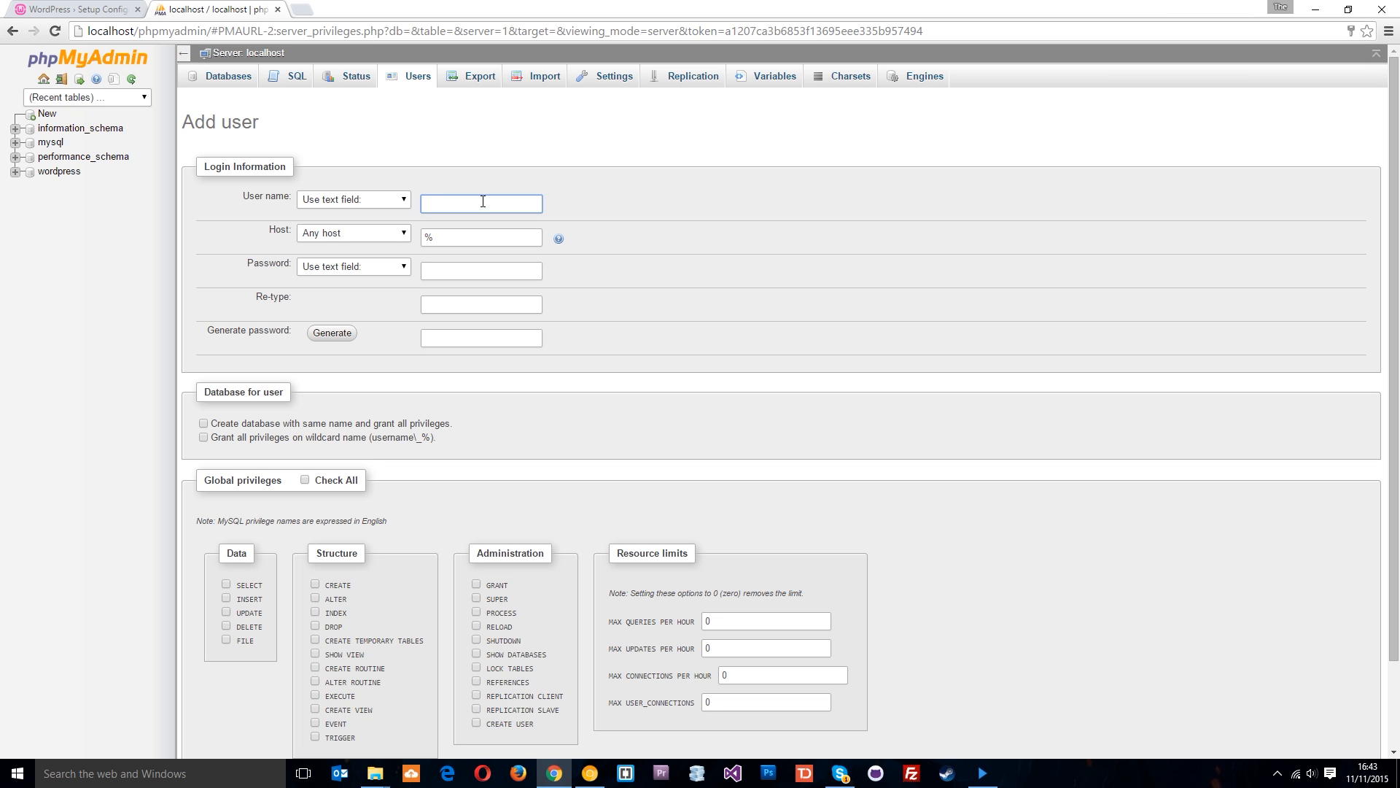
{"action": "type", "text": "wpadmin"}
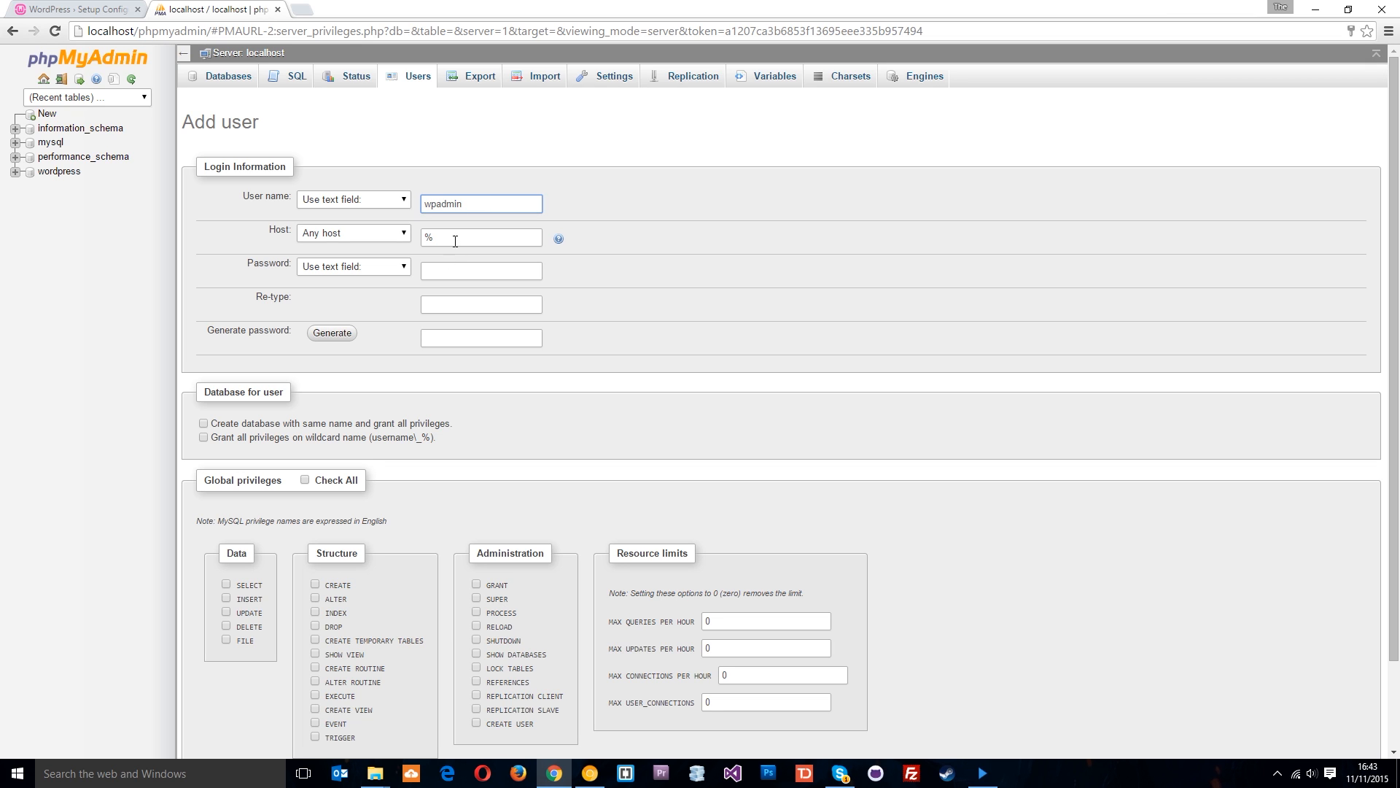
{"action": "type", "text": "localhost"}
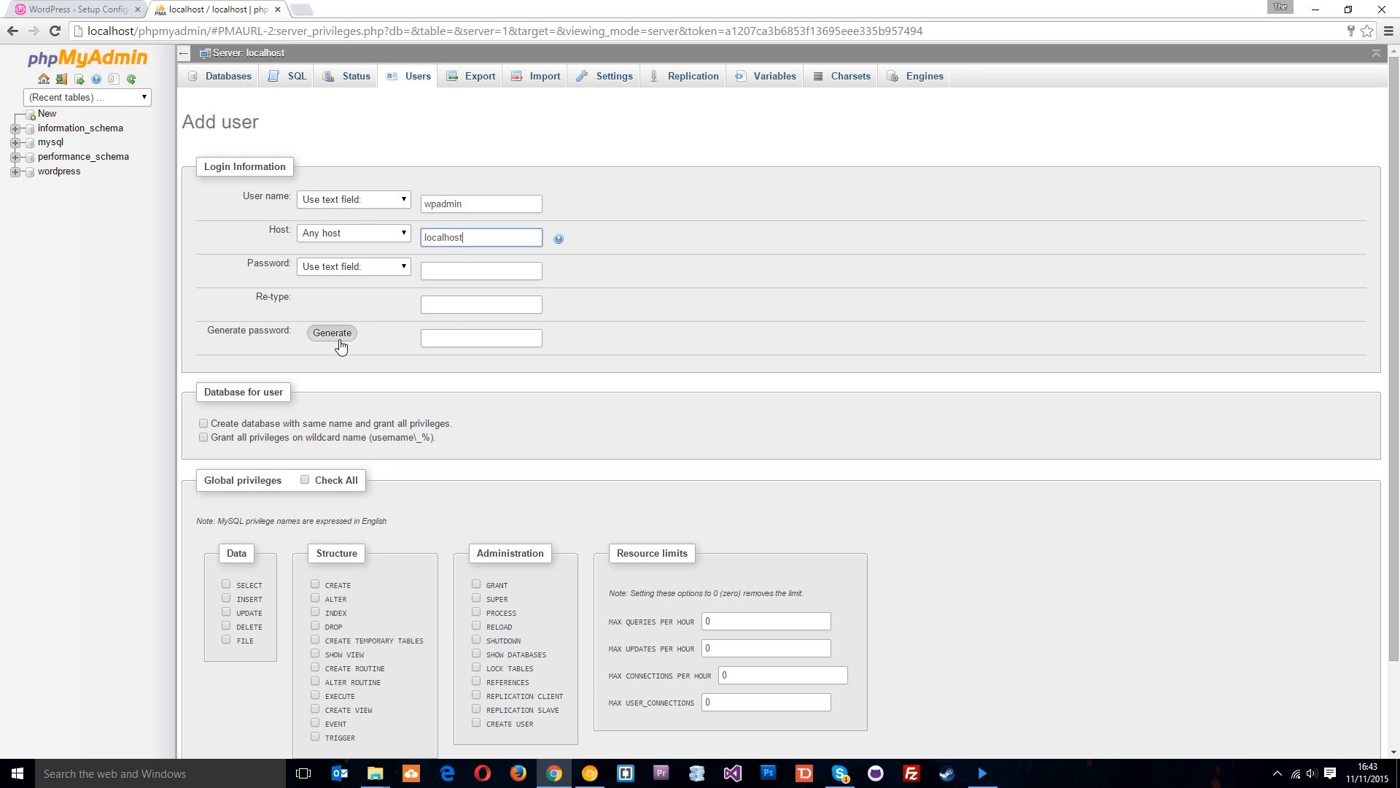
{"action": "left_click", "coordinate": [331, 332]}
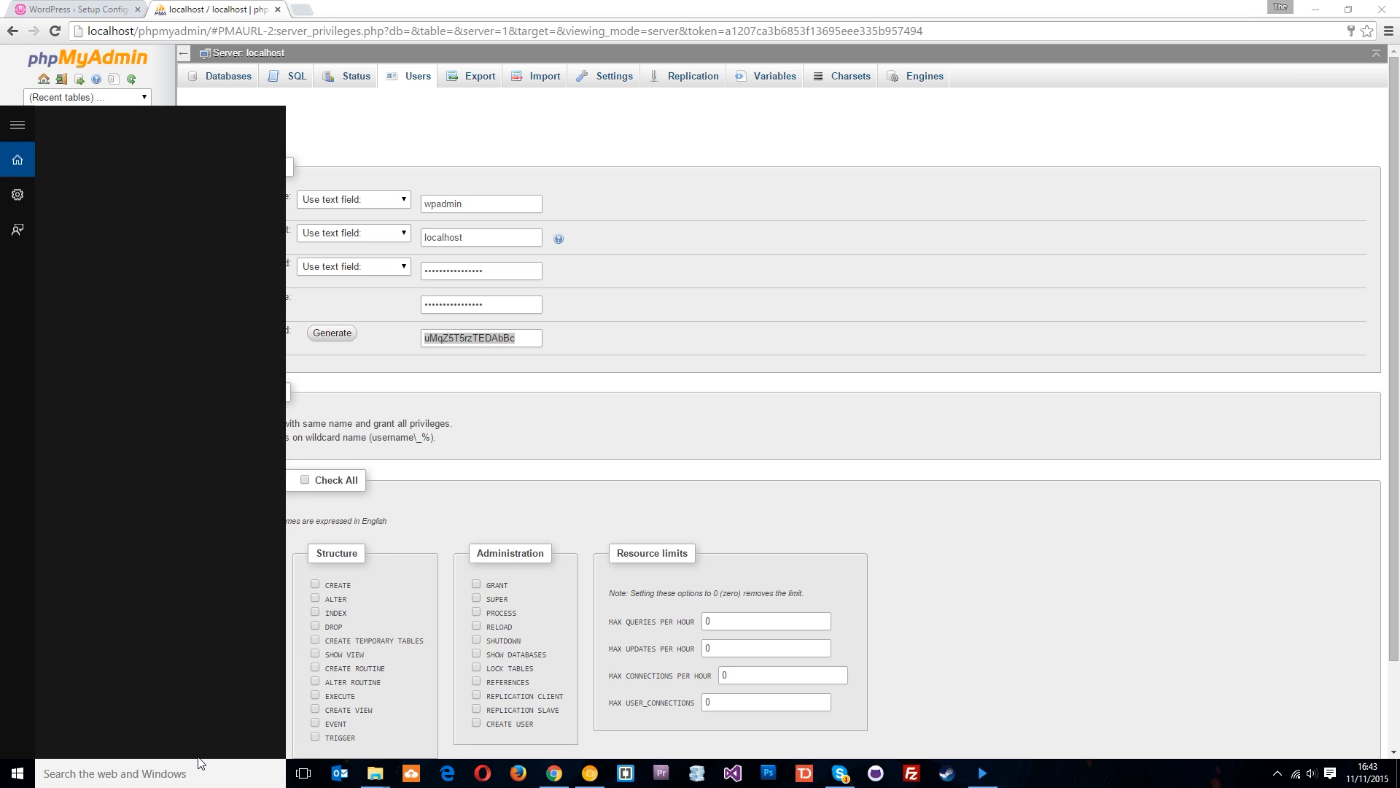
{"action": "left_click", "coordinate": [1017, 773]}
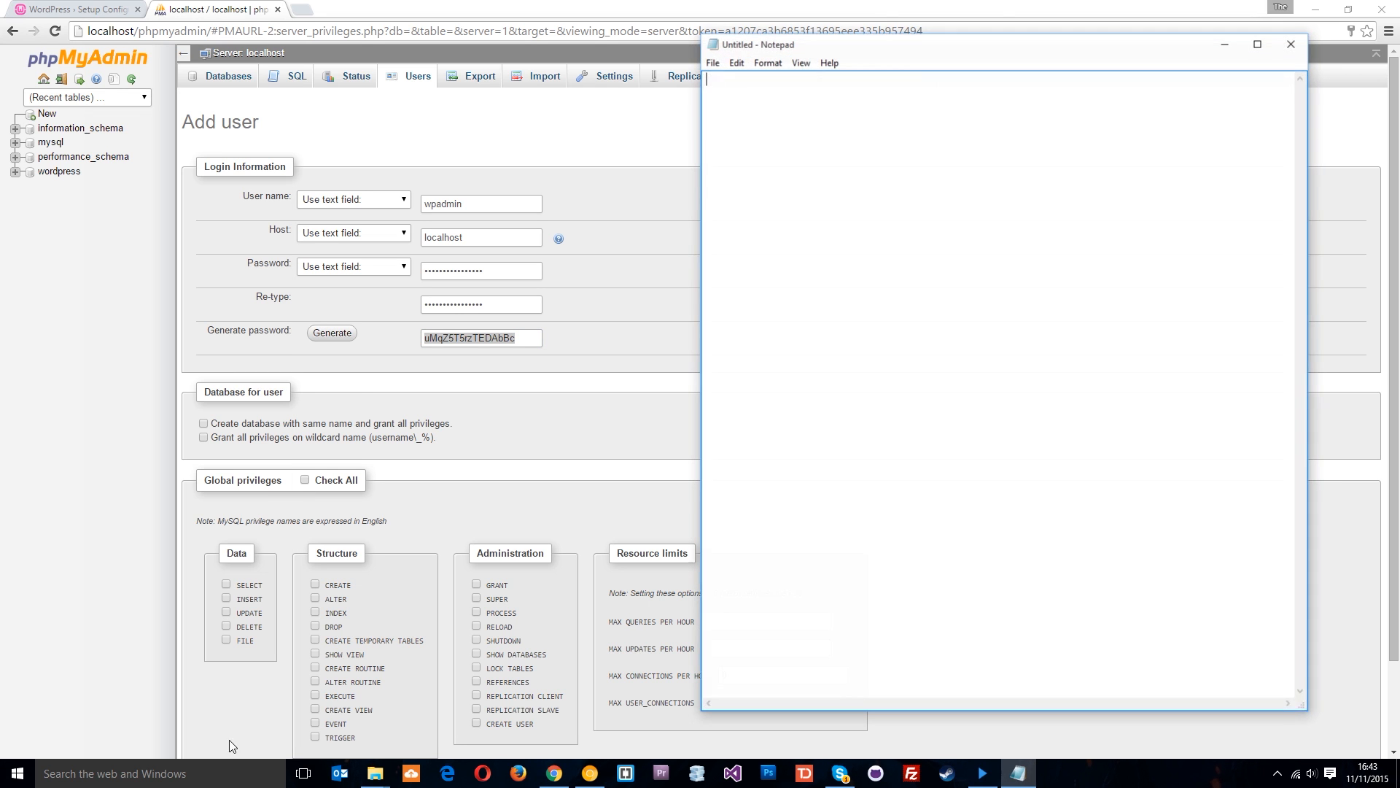
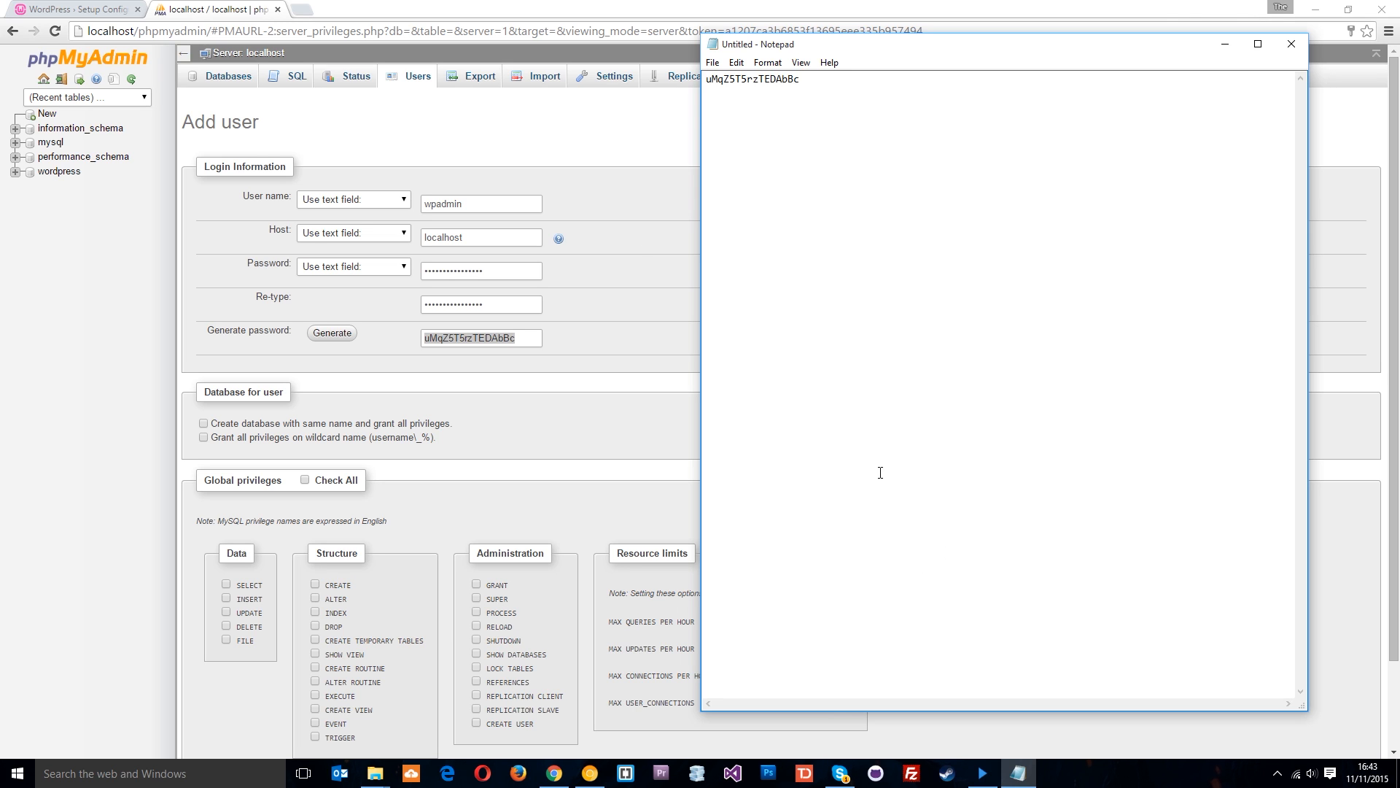
{"action": "left_click", "coordinate": [1289, 44]}
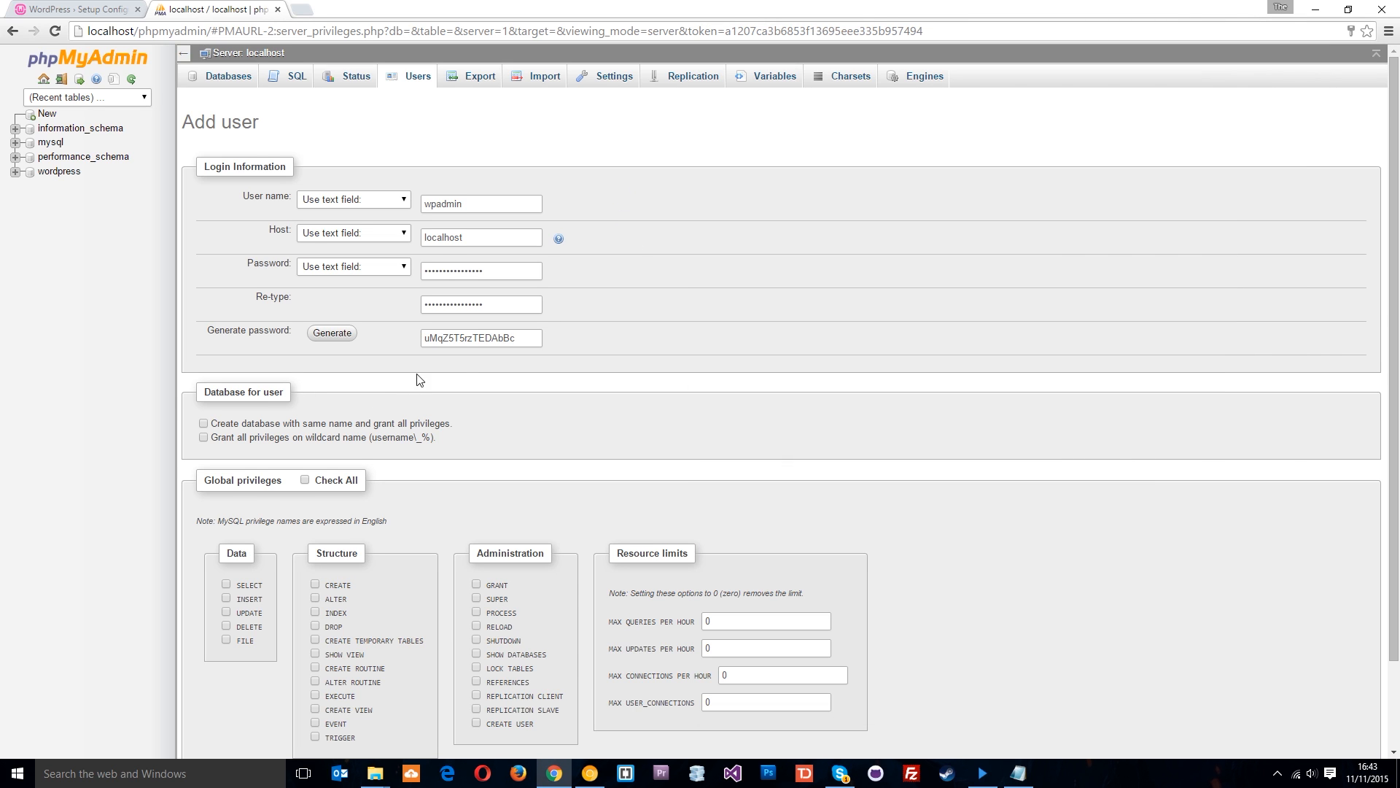
{"action": "scroll", "scroll_direction": "down", "scroll_amount": 3}
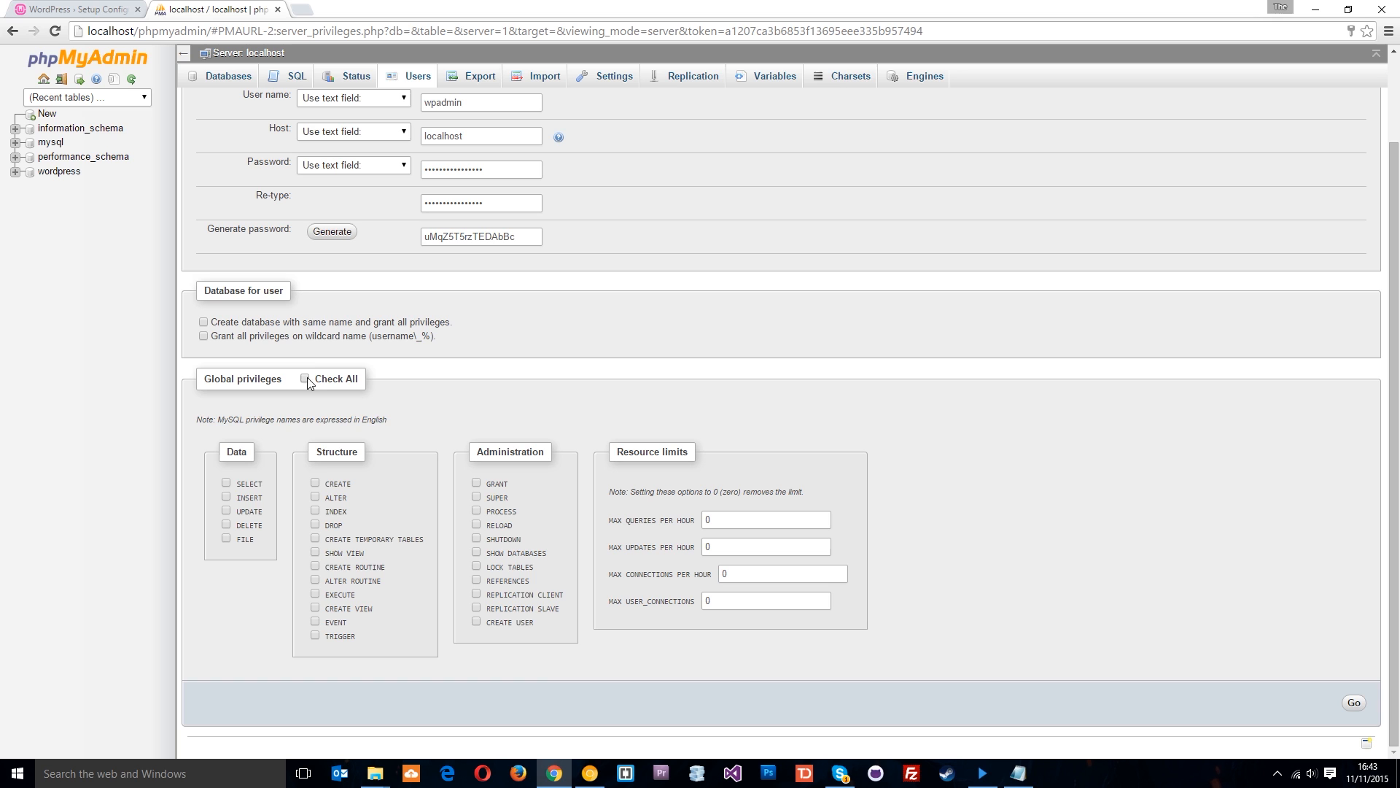
{"action": "left_click", "coordinate": [1353, 701]}
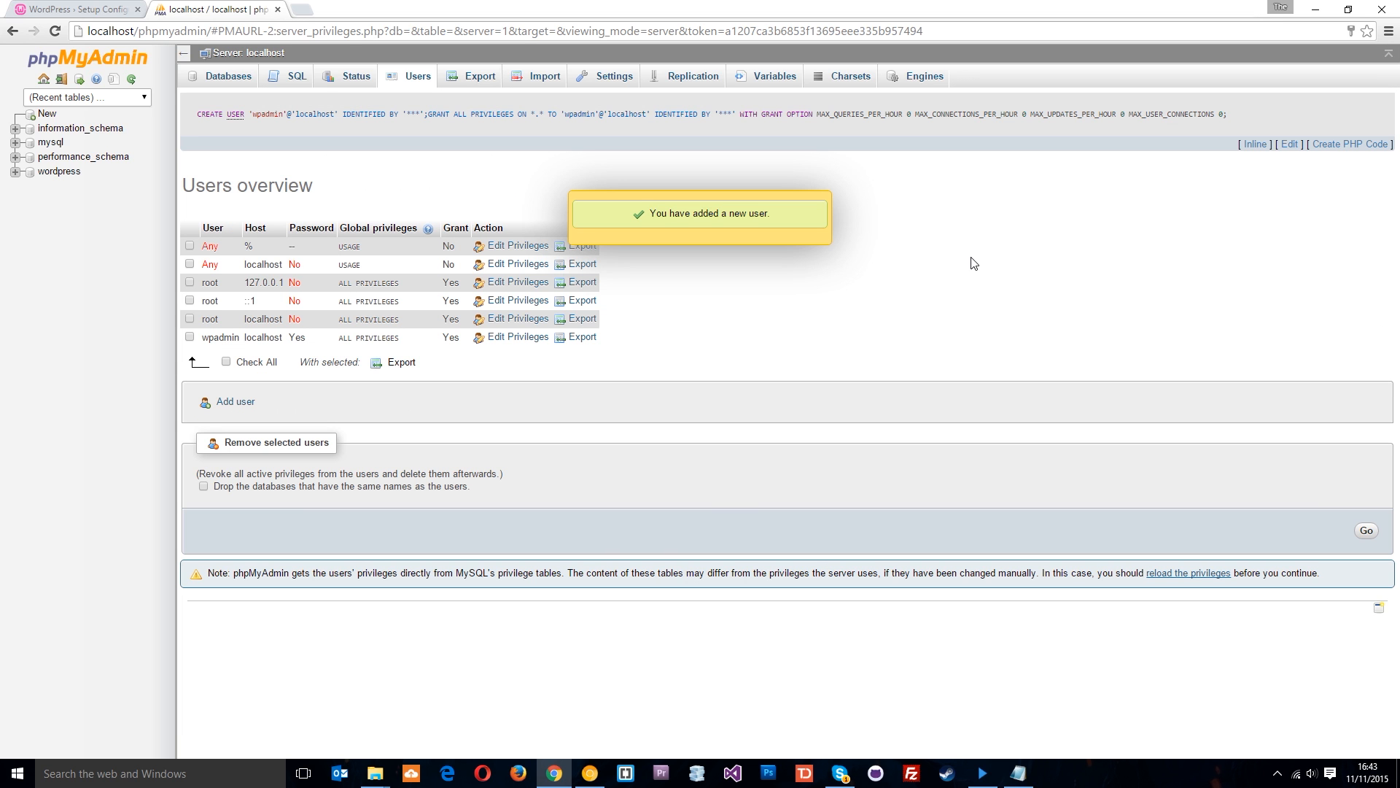
{"action": "mouse_move", "coordinate": [160, 264]}
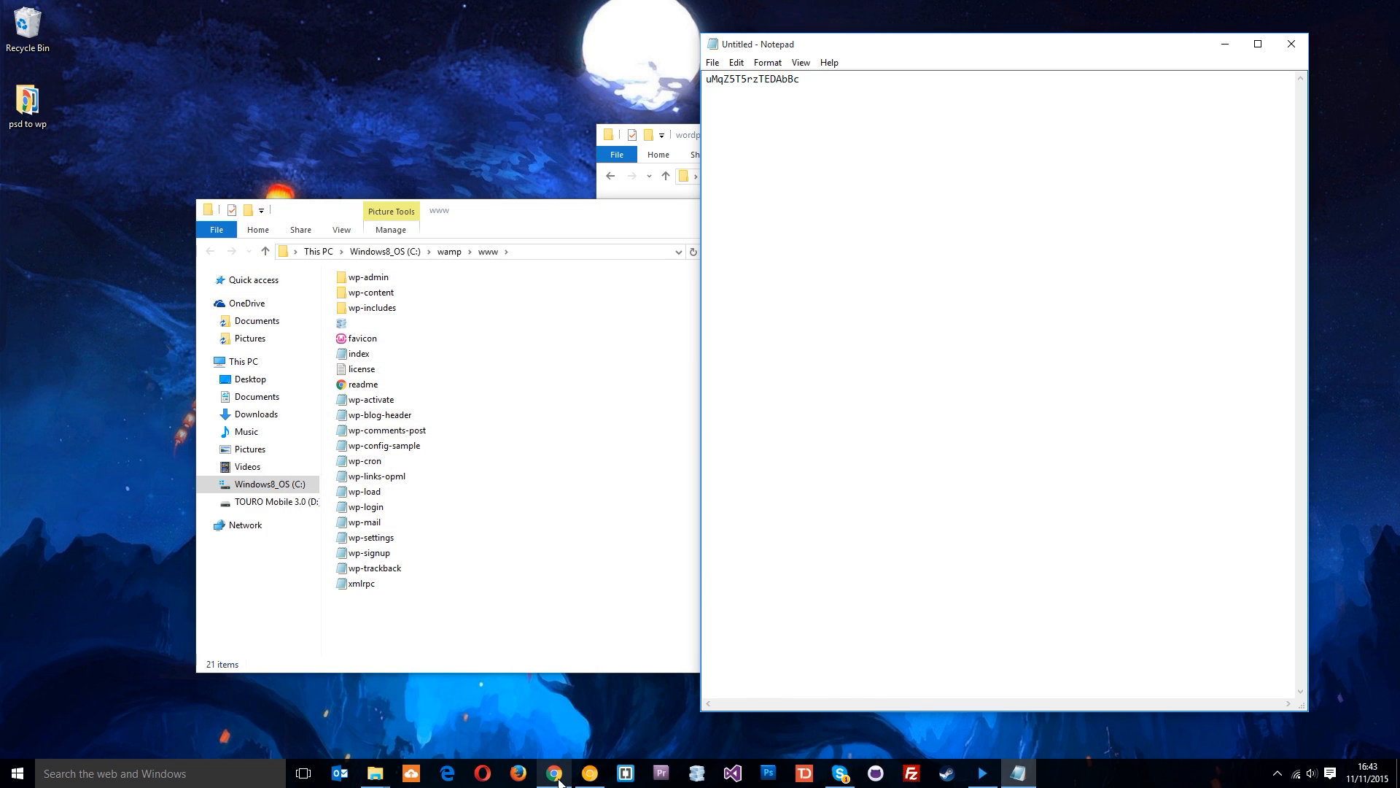
Step: Enter database user wpadmin and the saved password on the WordPress connection form
{"action": "left_click", "coordinate": [554, 773]}
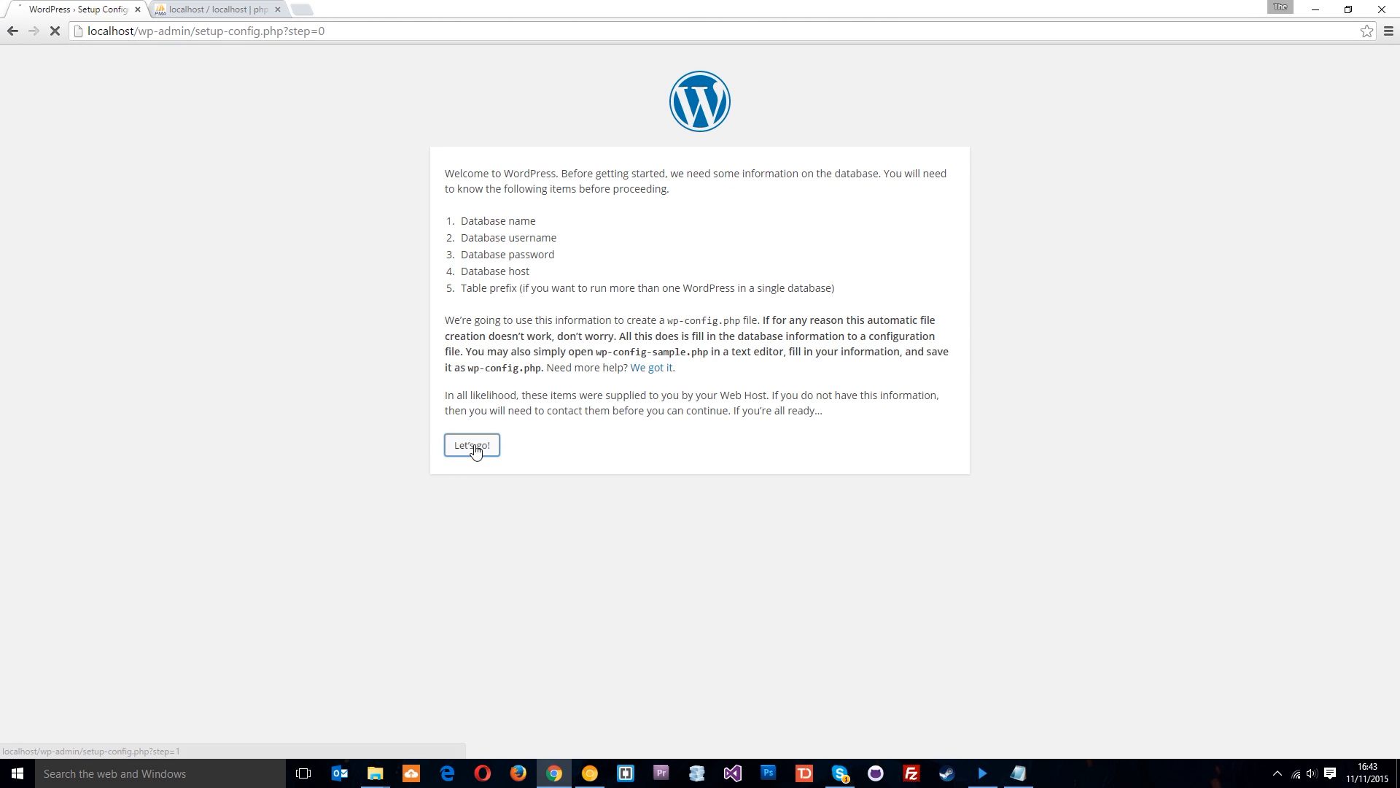
{"action": "left_click", "coordinate": [472, 445]}
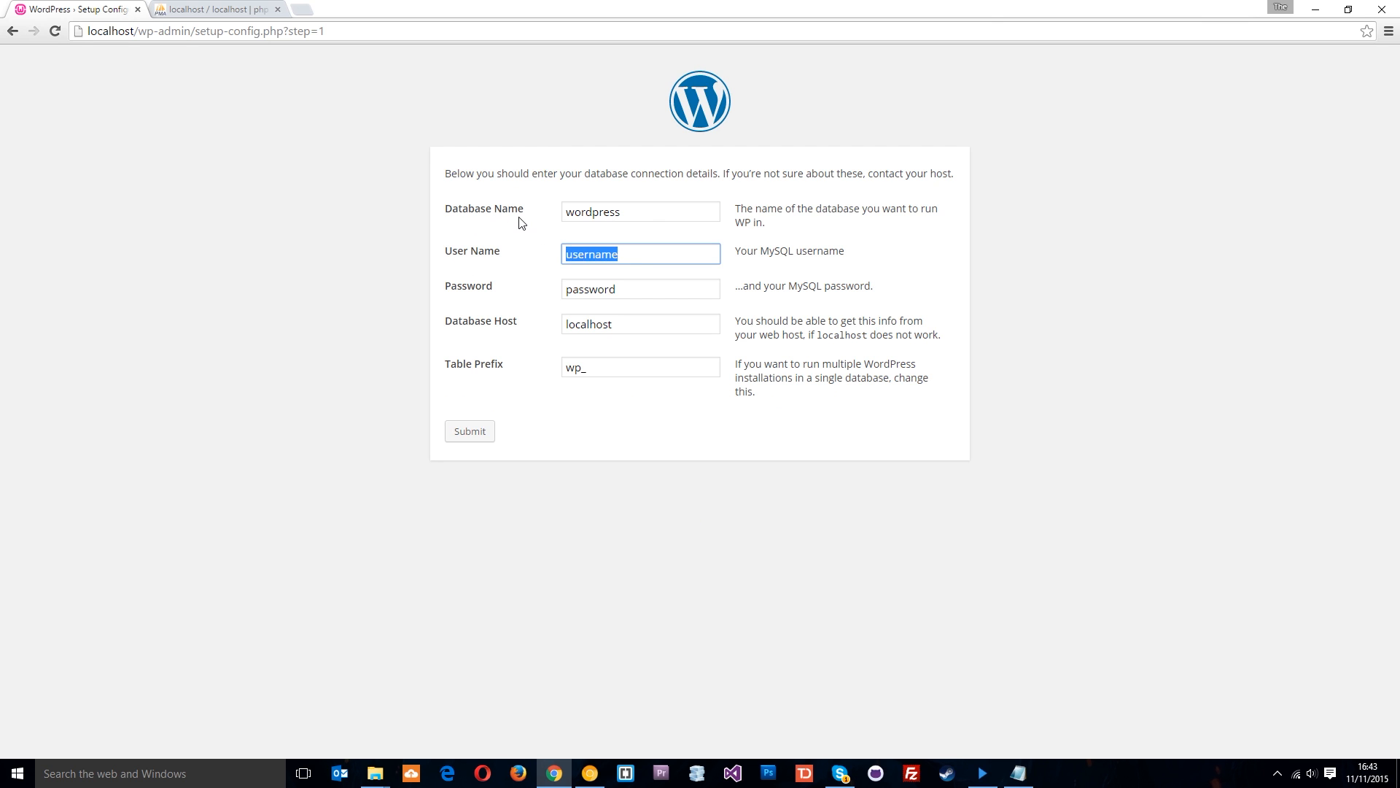
{"action": "type", "text": "wpadmin"}
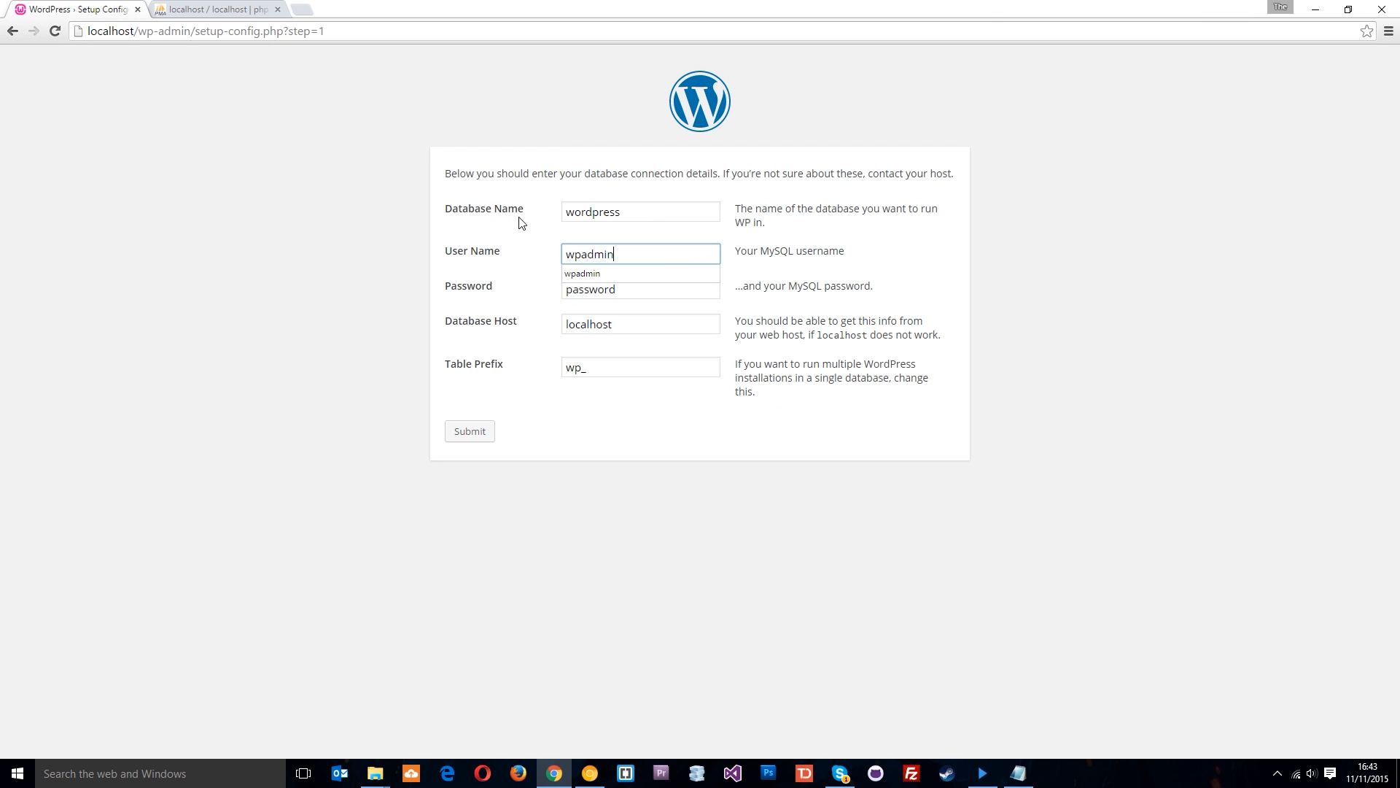
{"action": "left_click", "coordinate": [639, 289]}
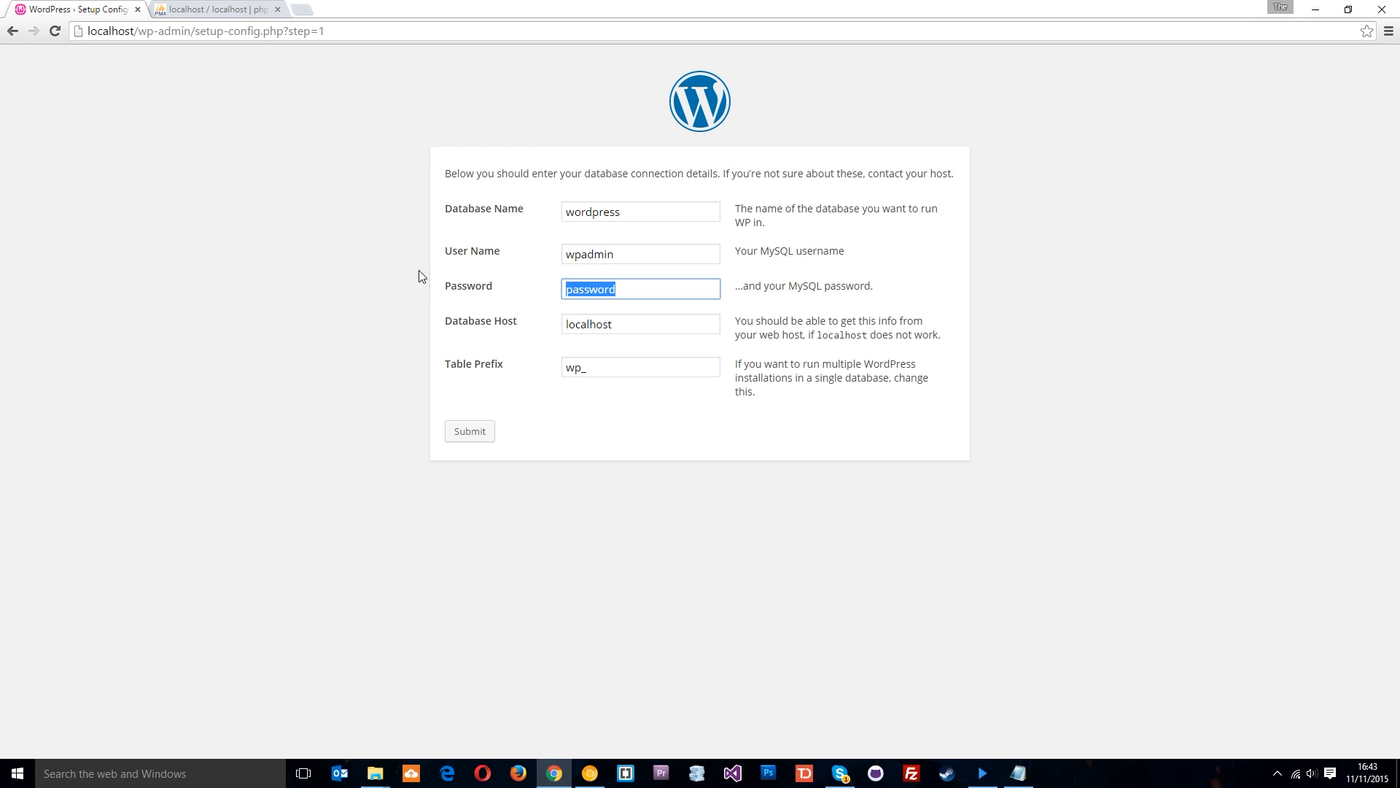
{"action": "left_click", "coordinate": [639, 324]}
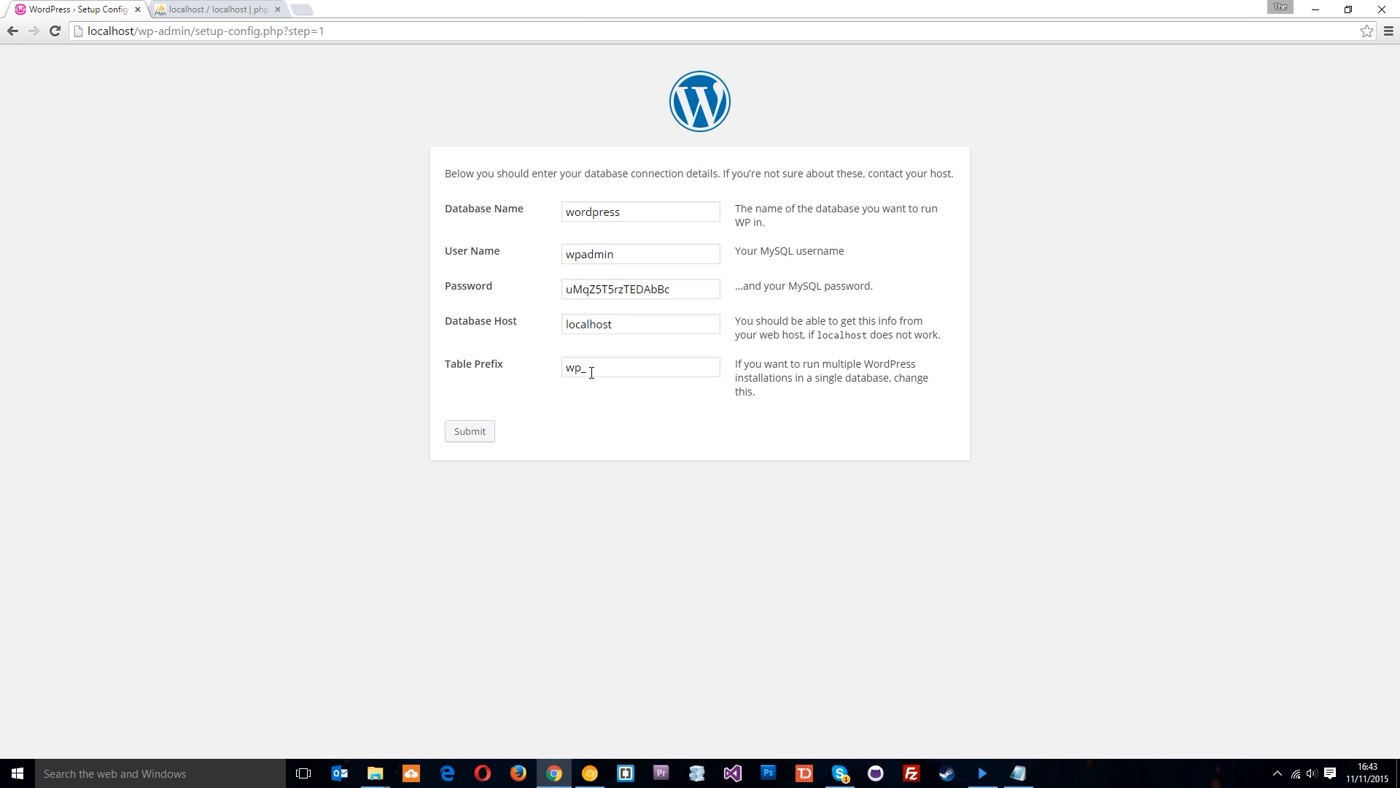
Step: Keep the wp_ table prefix, submit the connection details and run the install
{"action": "double_click", "coordinate": [594, 366]}
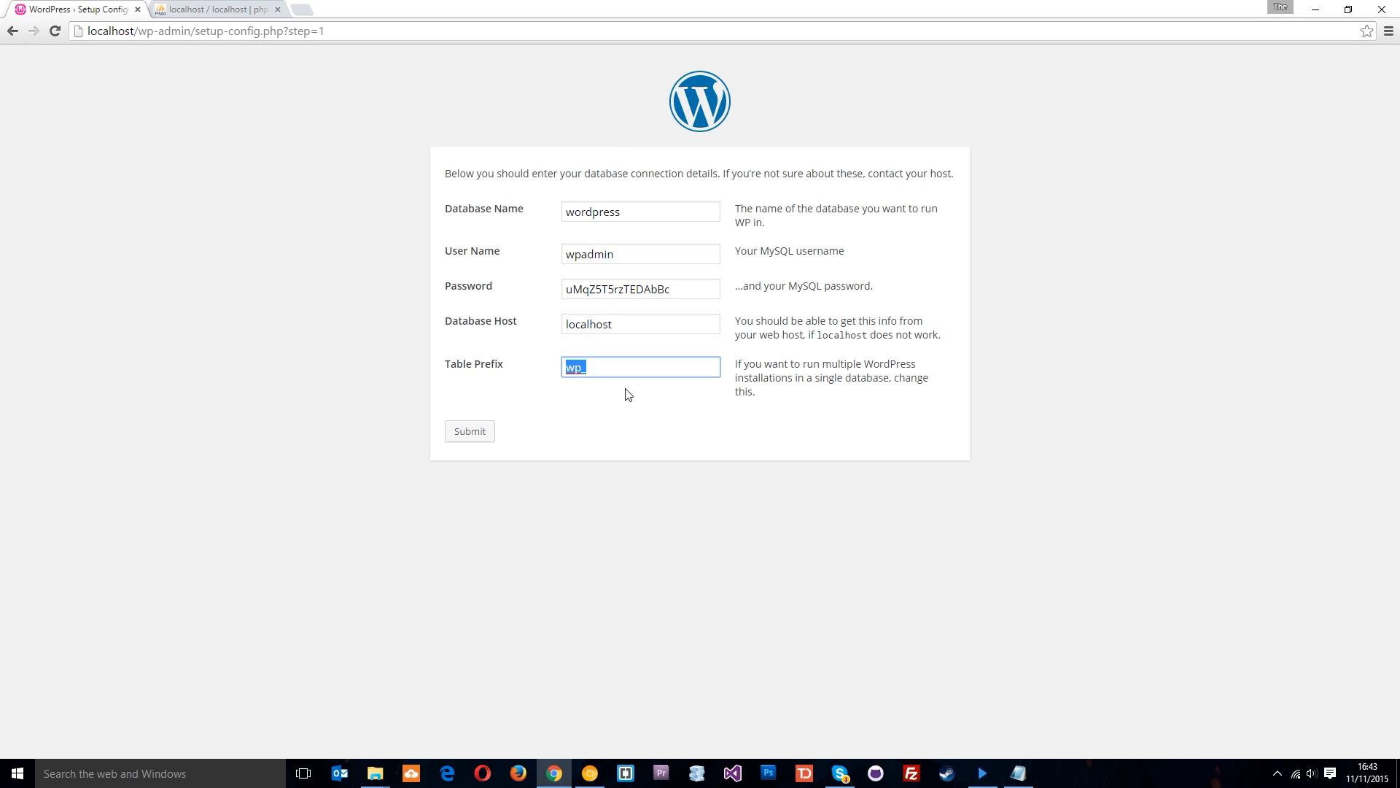
{"action": "mouse_move", "coordinate": [644, 385]}
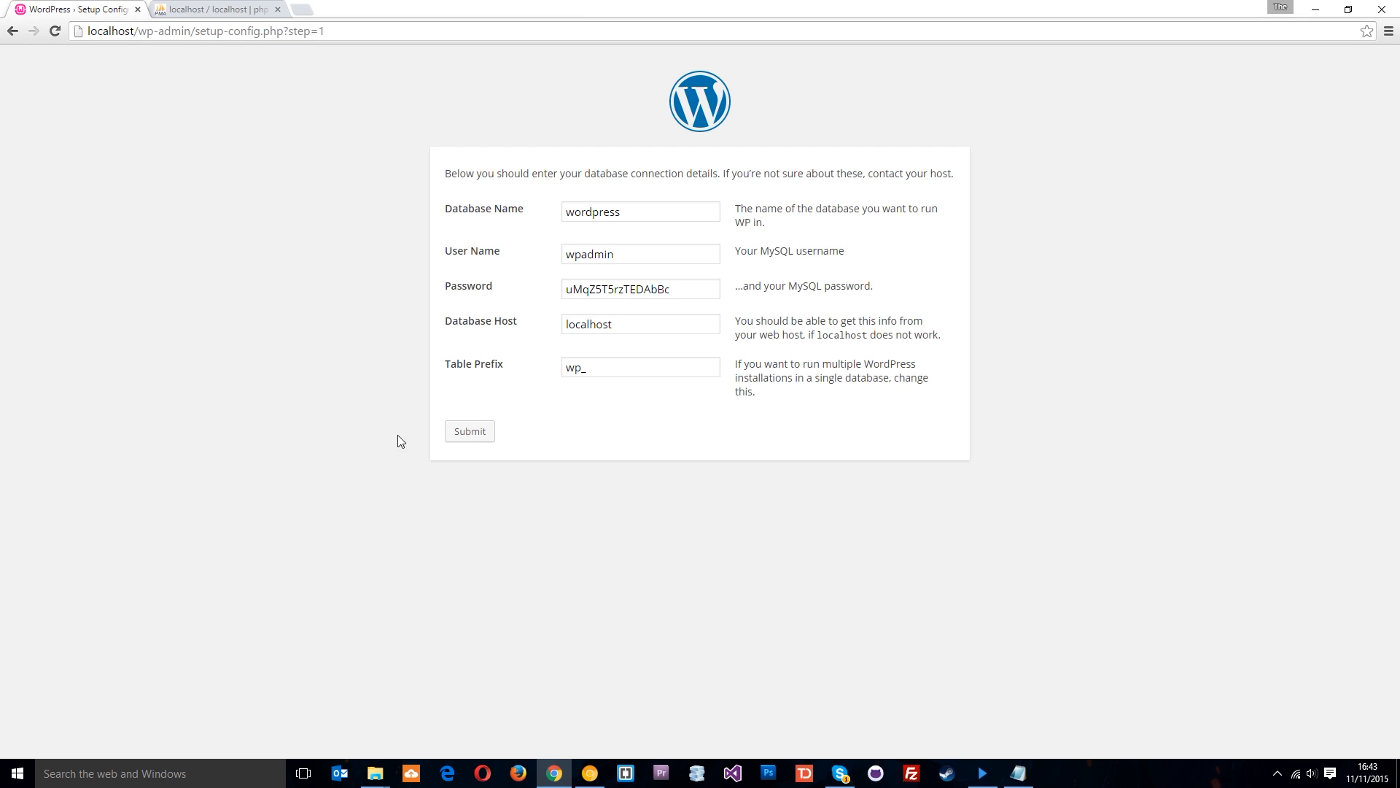
{"action": "mouse_move", "coordinate": [583, 388]}
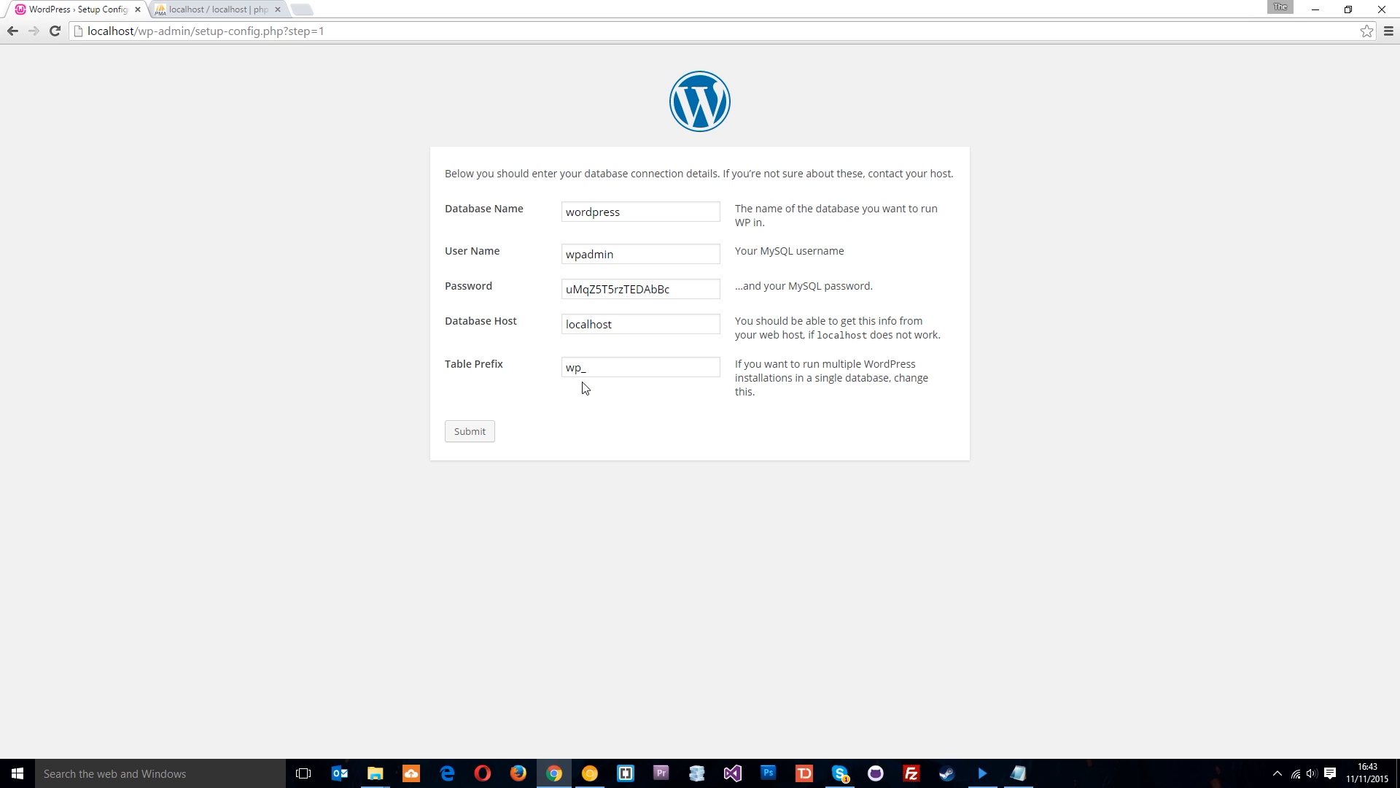
{"action": "left_click", "coordinate": [469, 430]}
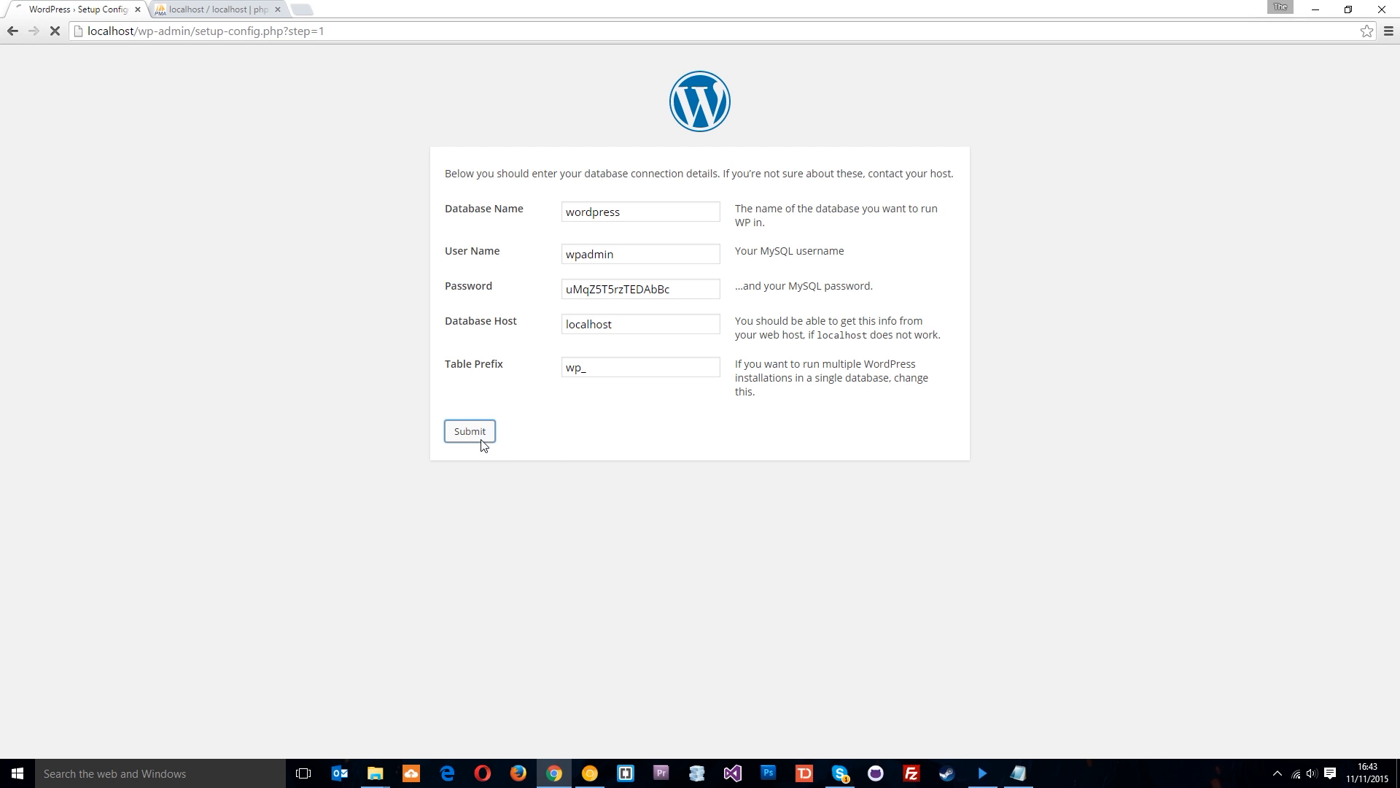
{"action": "left_click", "coordinate": [468, 430]}
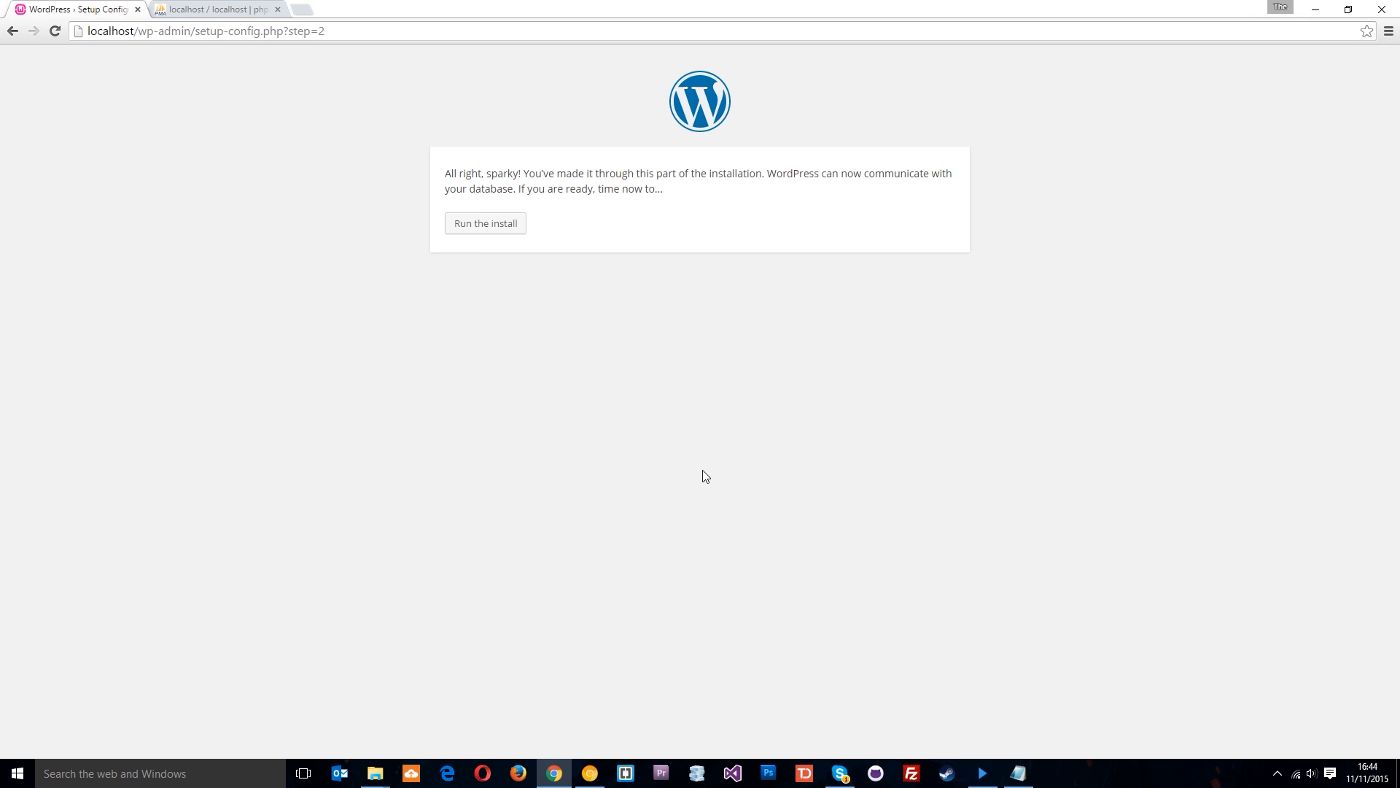
{"action": "mouse_move", "coordinate": [484, 223]}
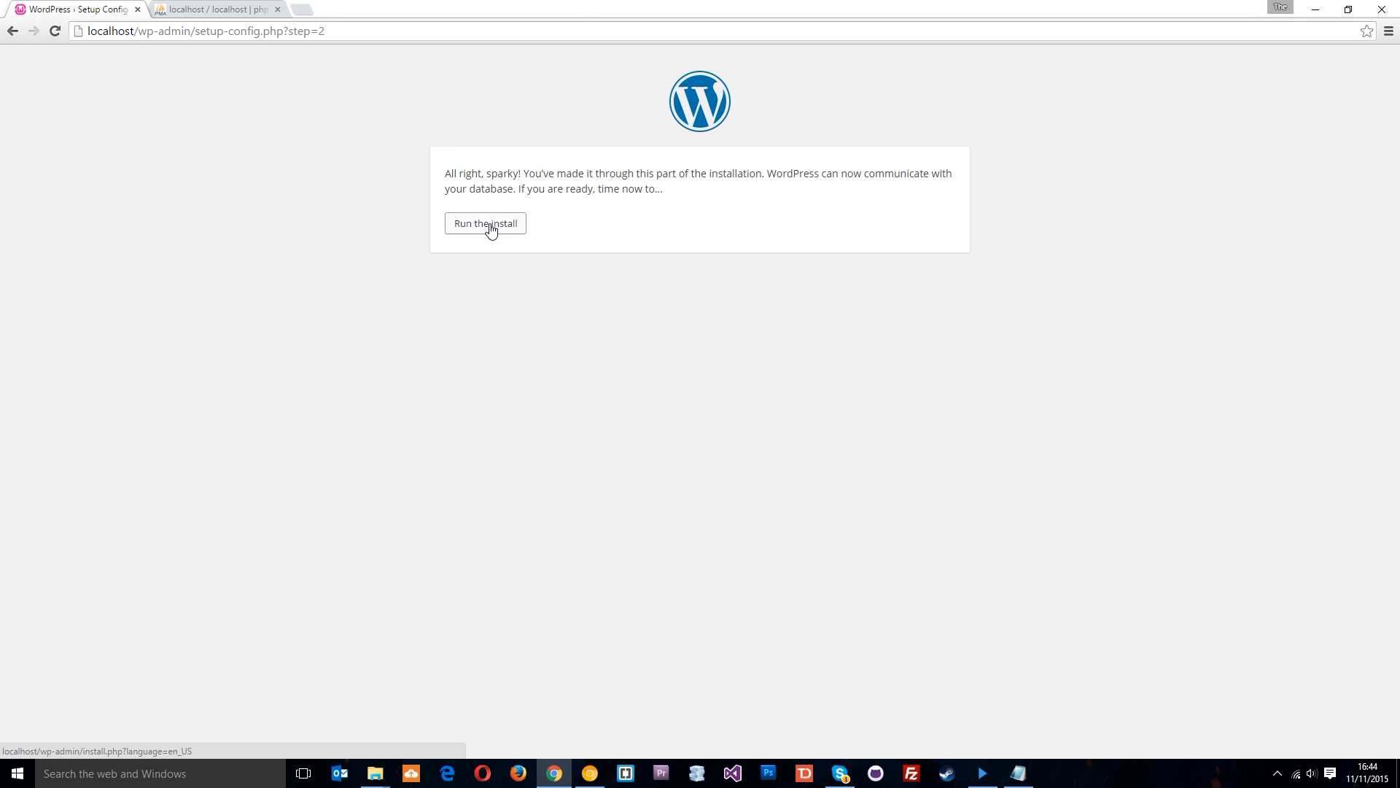
{"action": "left_click", "coordinate": [484, 223]}
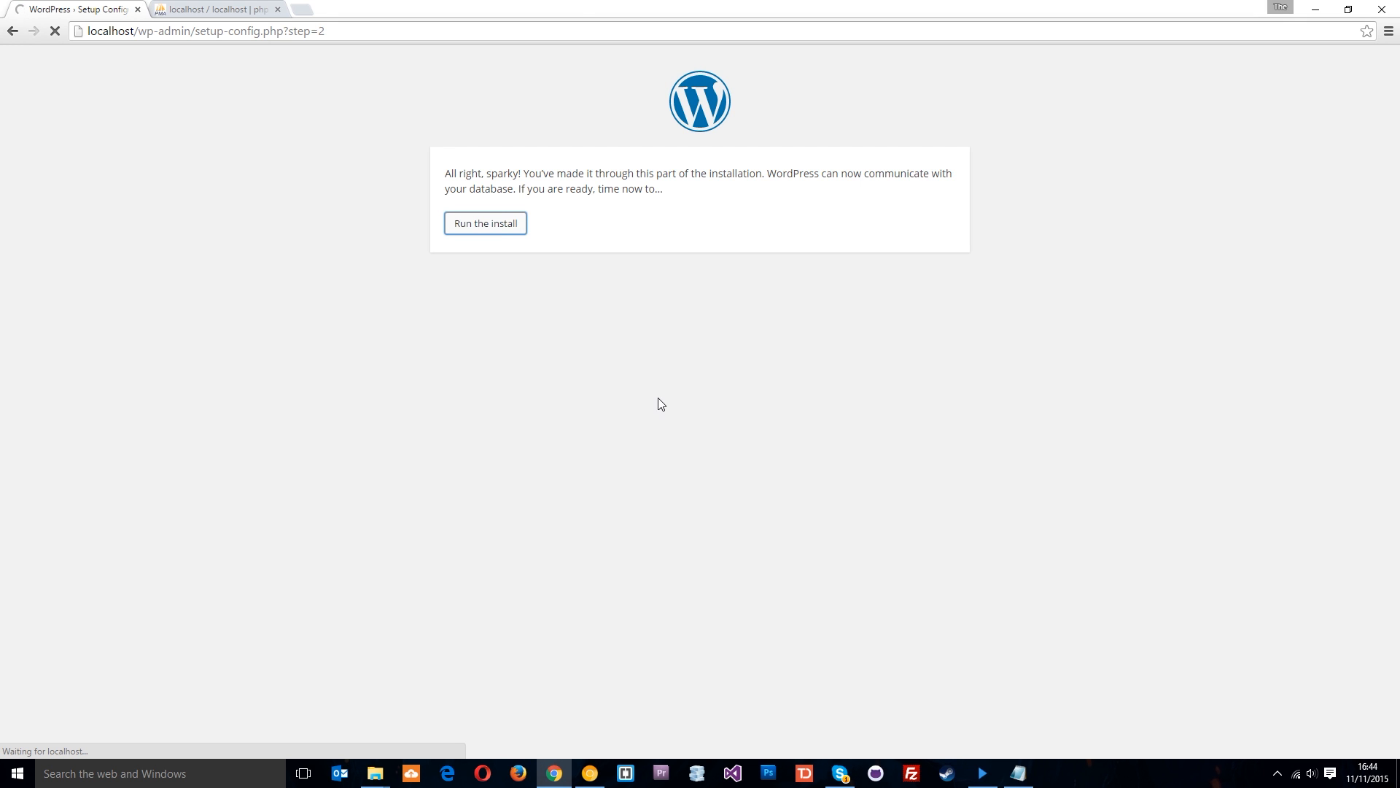
{"action": "left_click", "coordinate": [484, 224]}
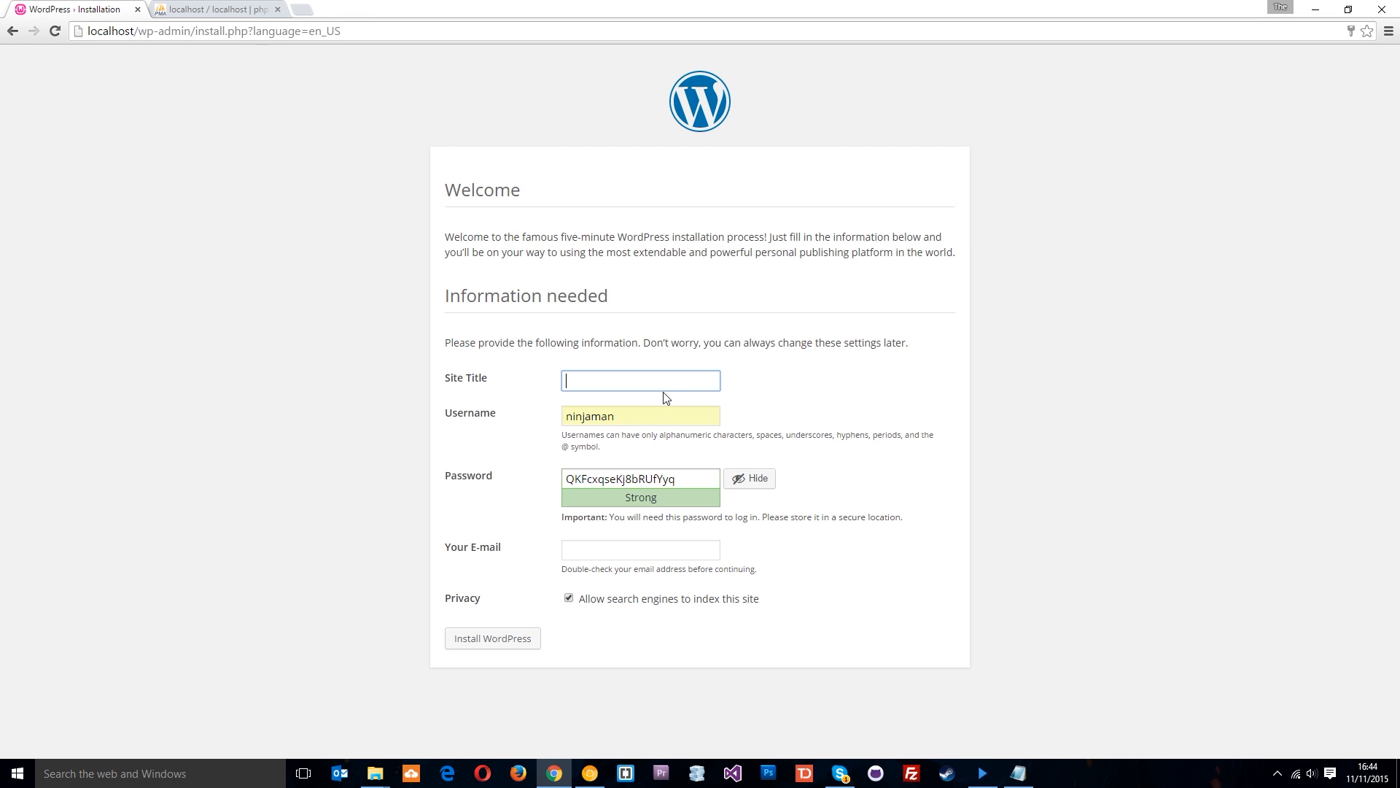
{"action": "mouse_move", "coordinate": [683, 384]}
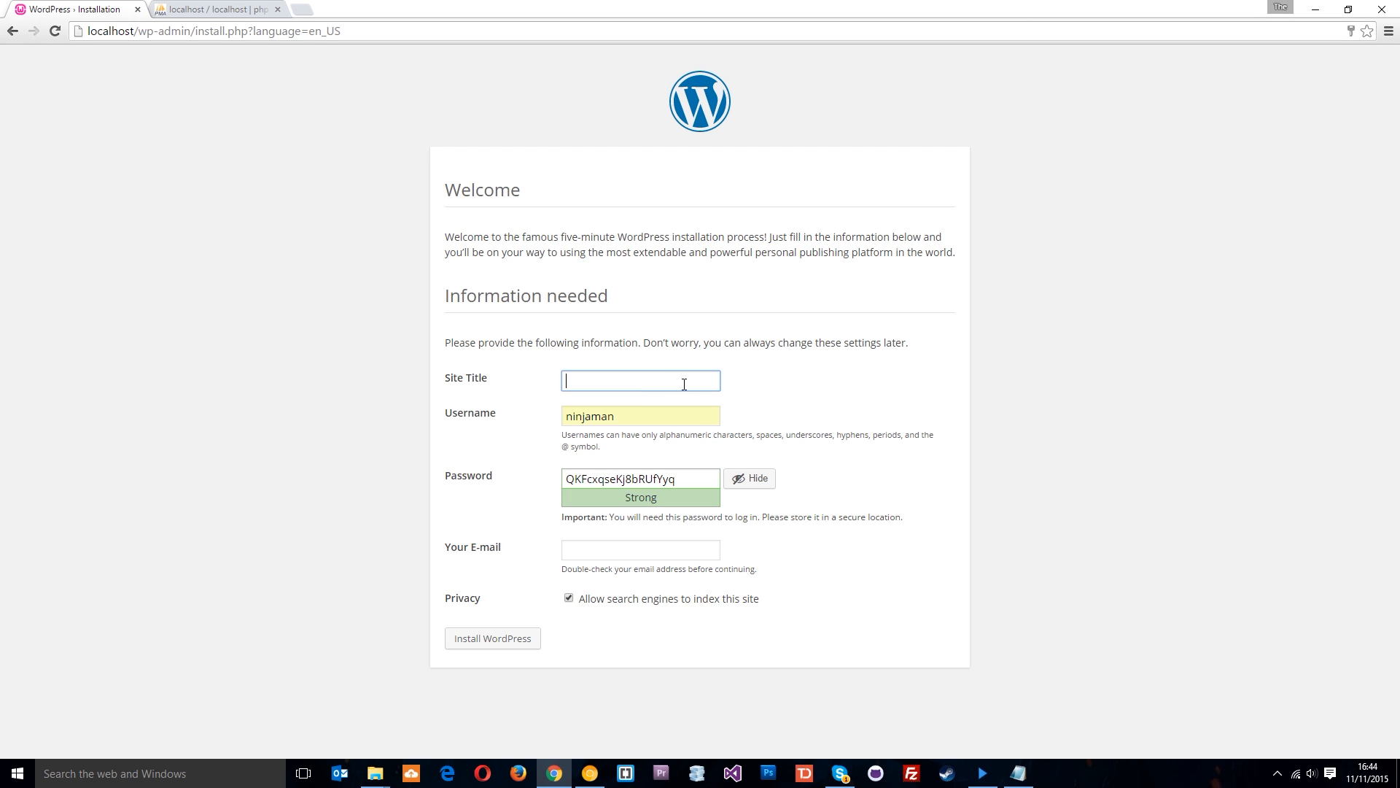
{"action": "type", "text": "Res"}
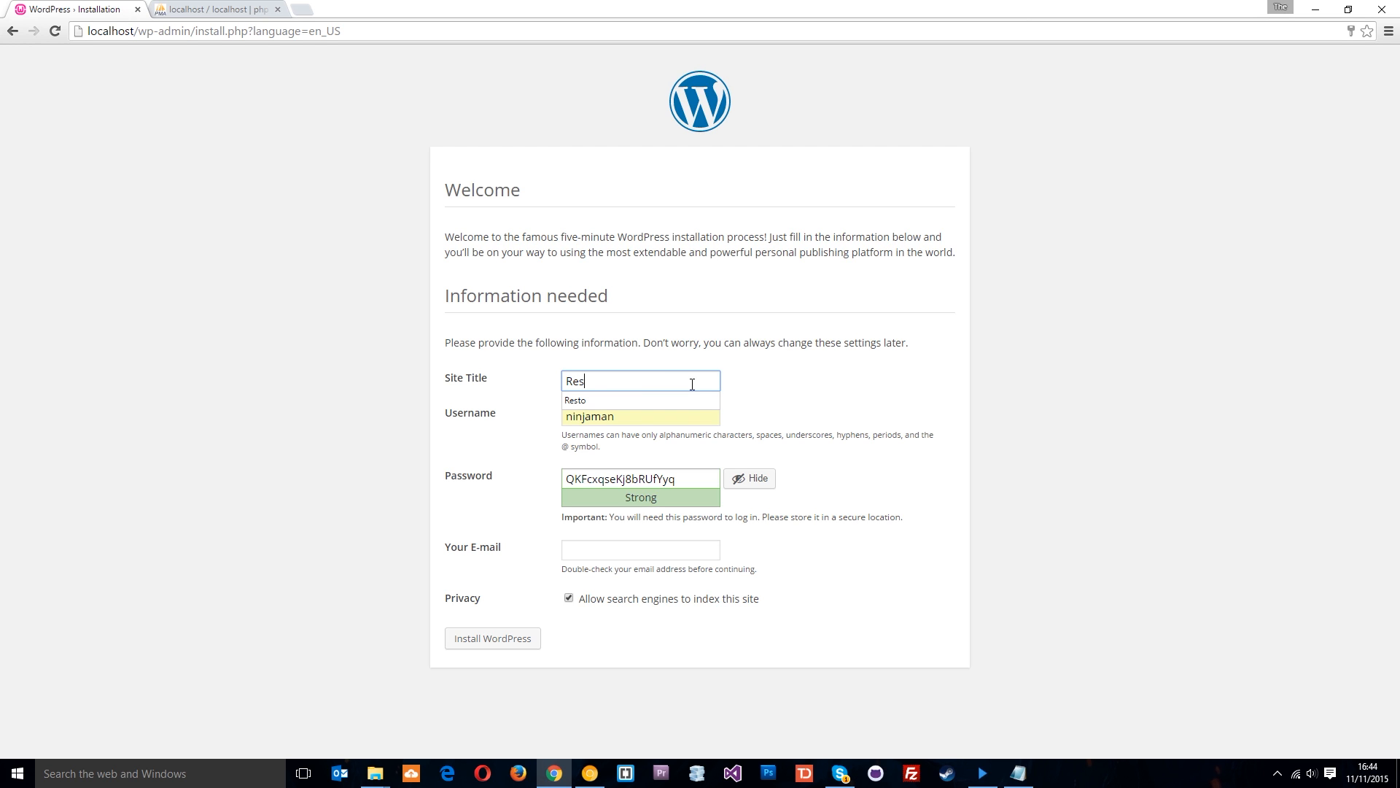
{"action": "left_click", "coordinate": [575, 399]}
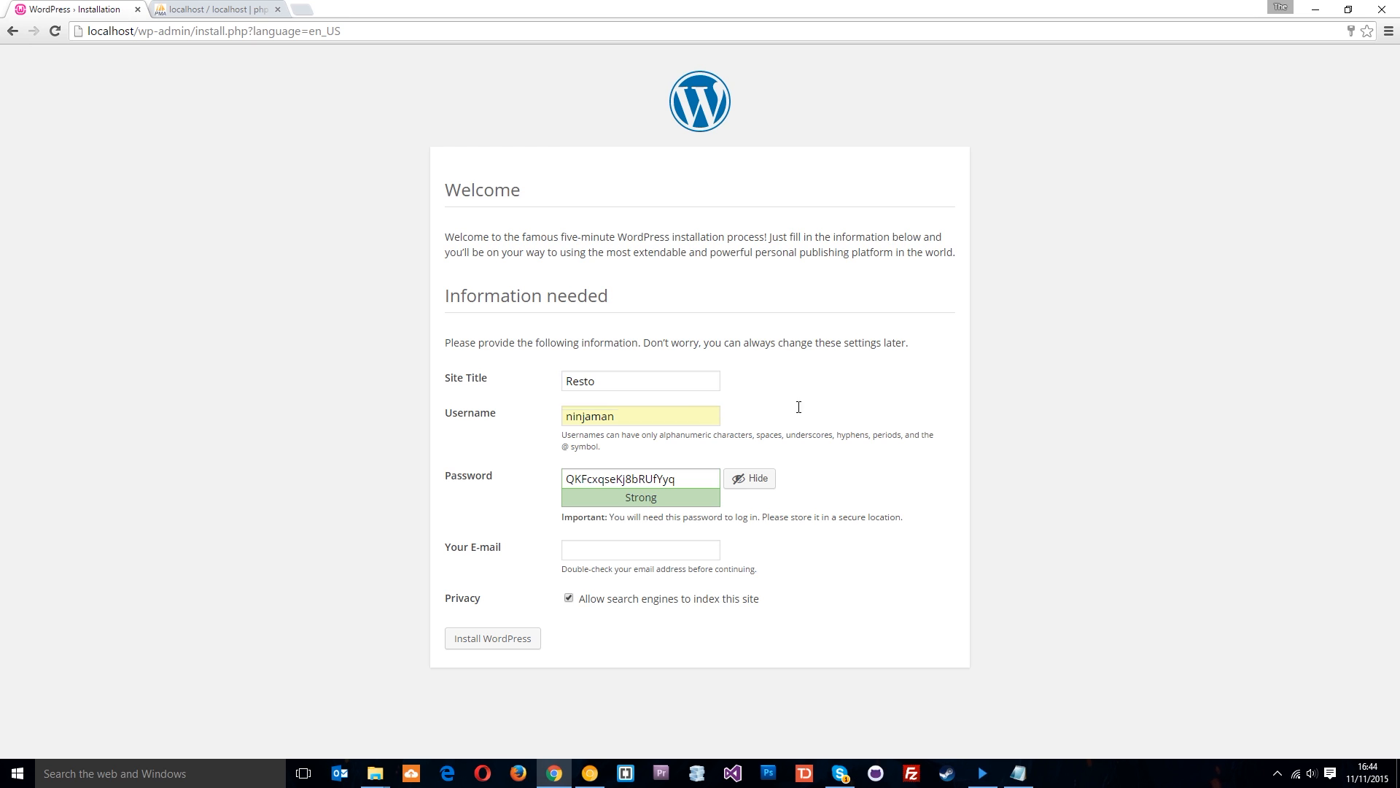
{"action": "left_click", "coordinate": [639, 415]}
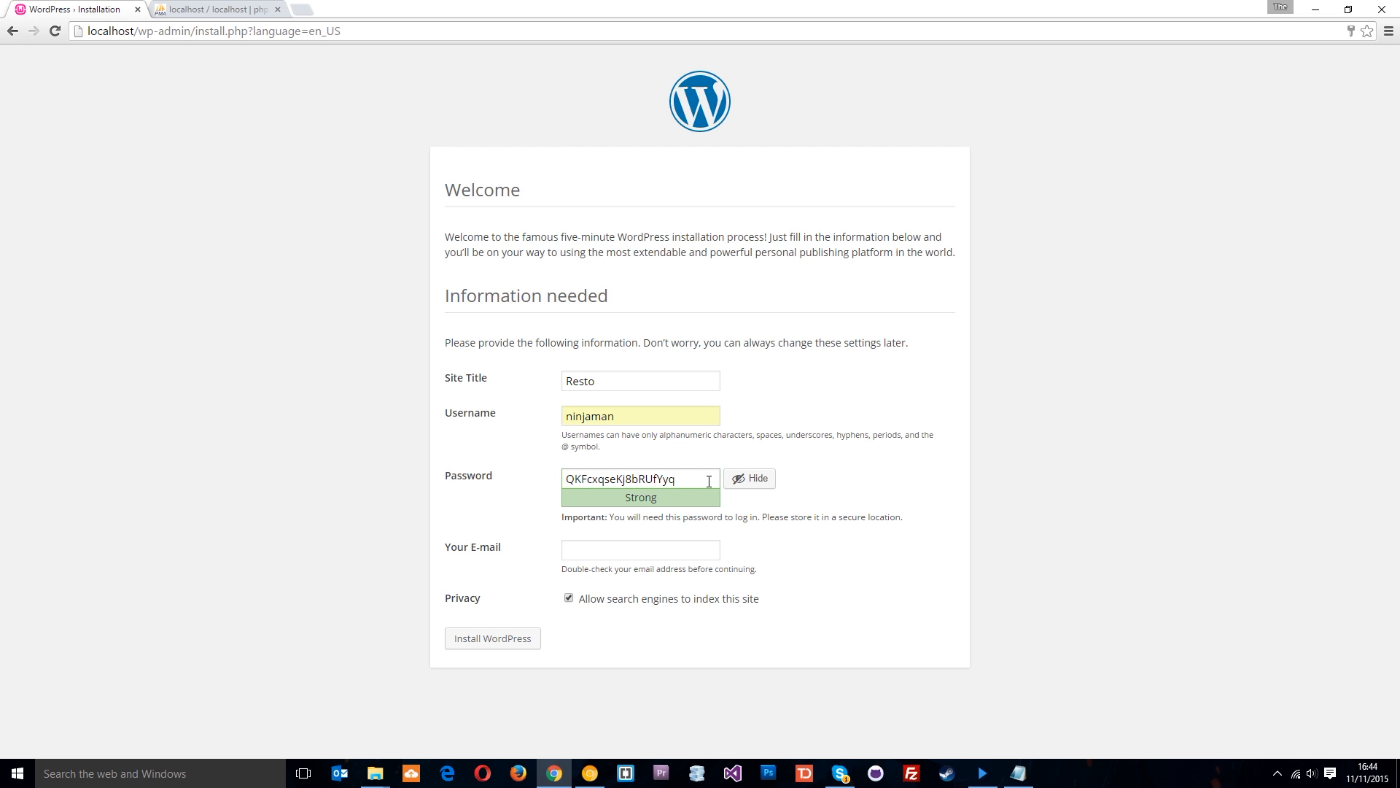
{"action": "double_click", "coordinate": [639, 478]}
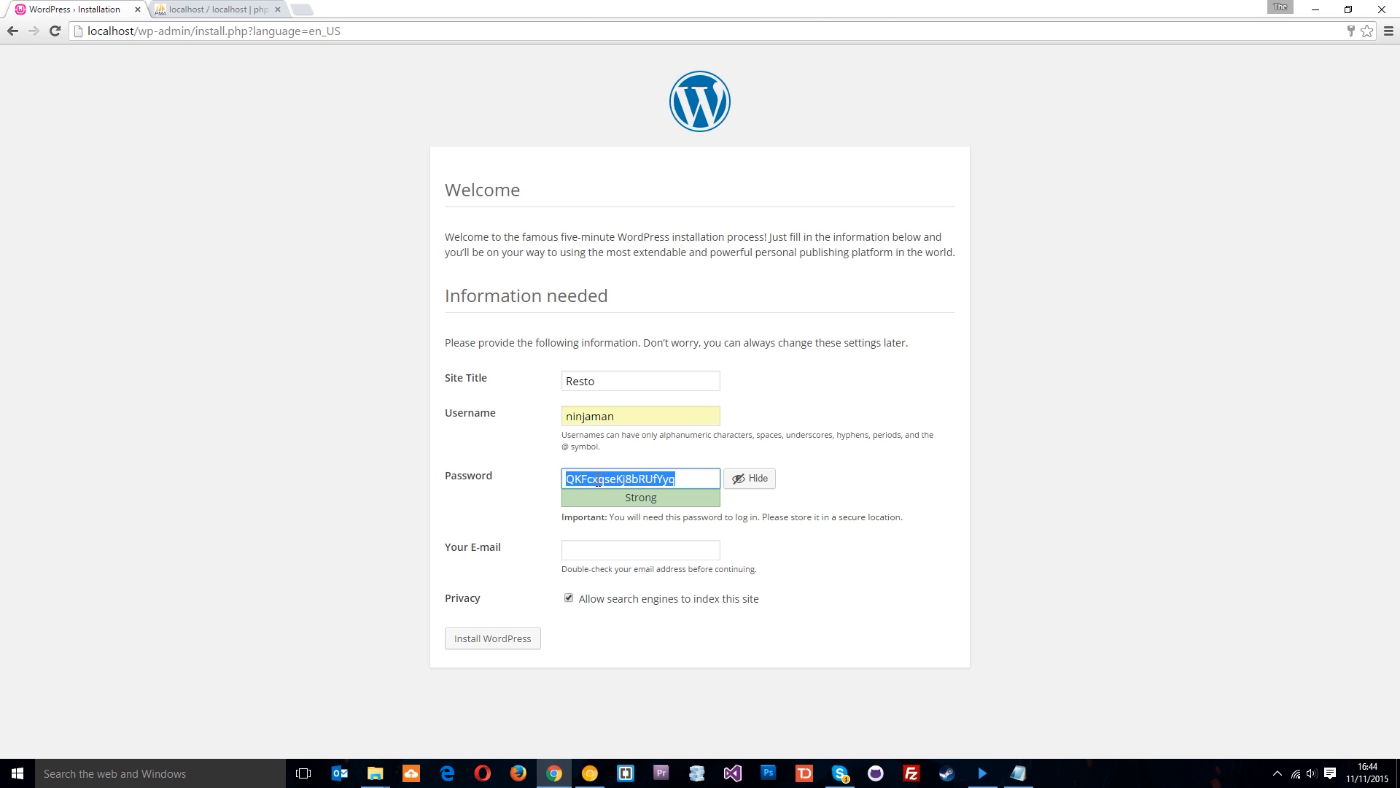
{"action": "left_click", "coordinate": [1017, 773]}
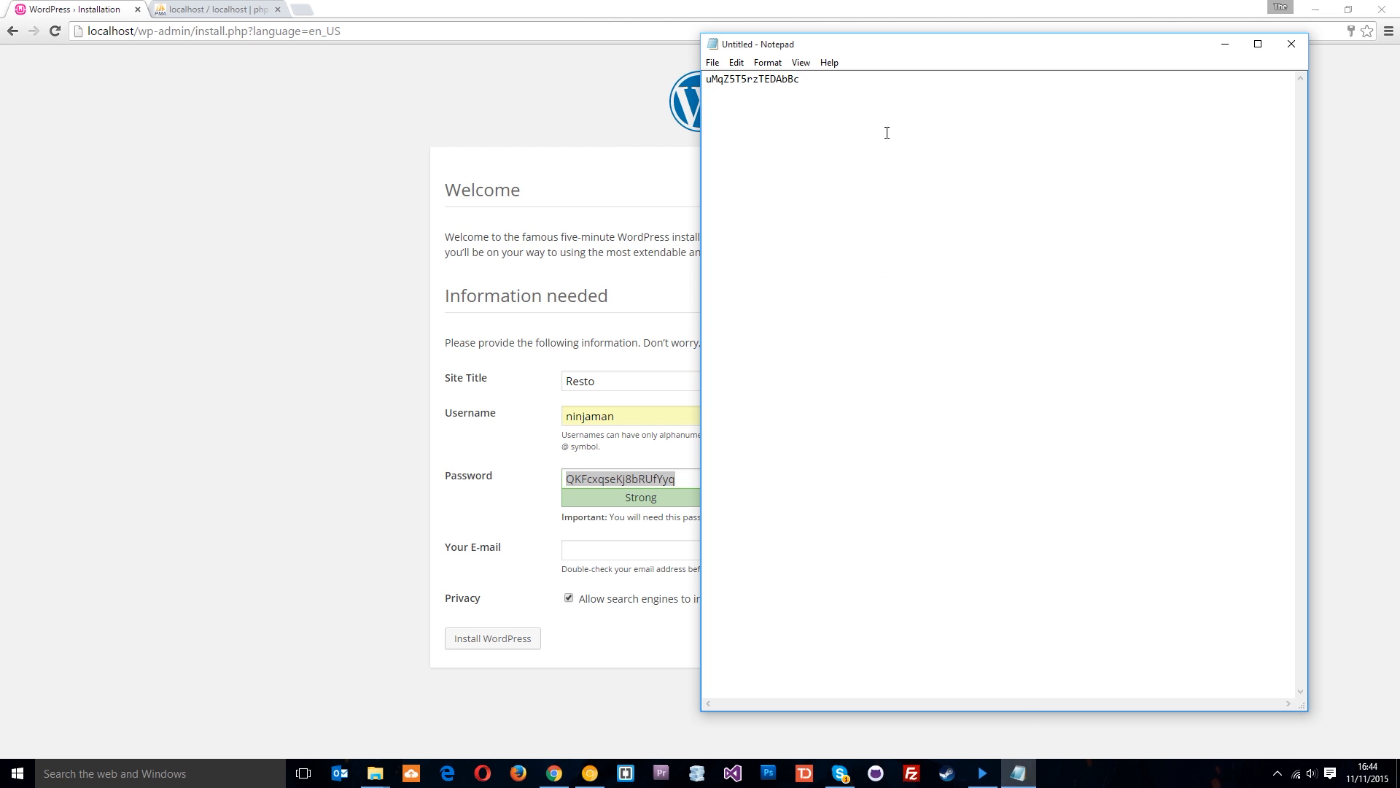
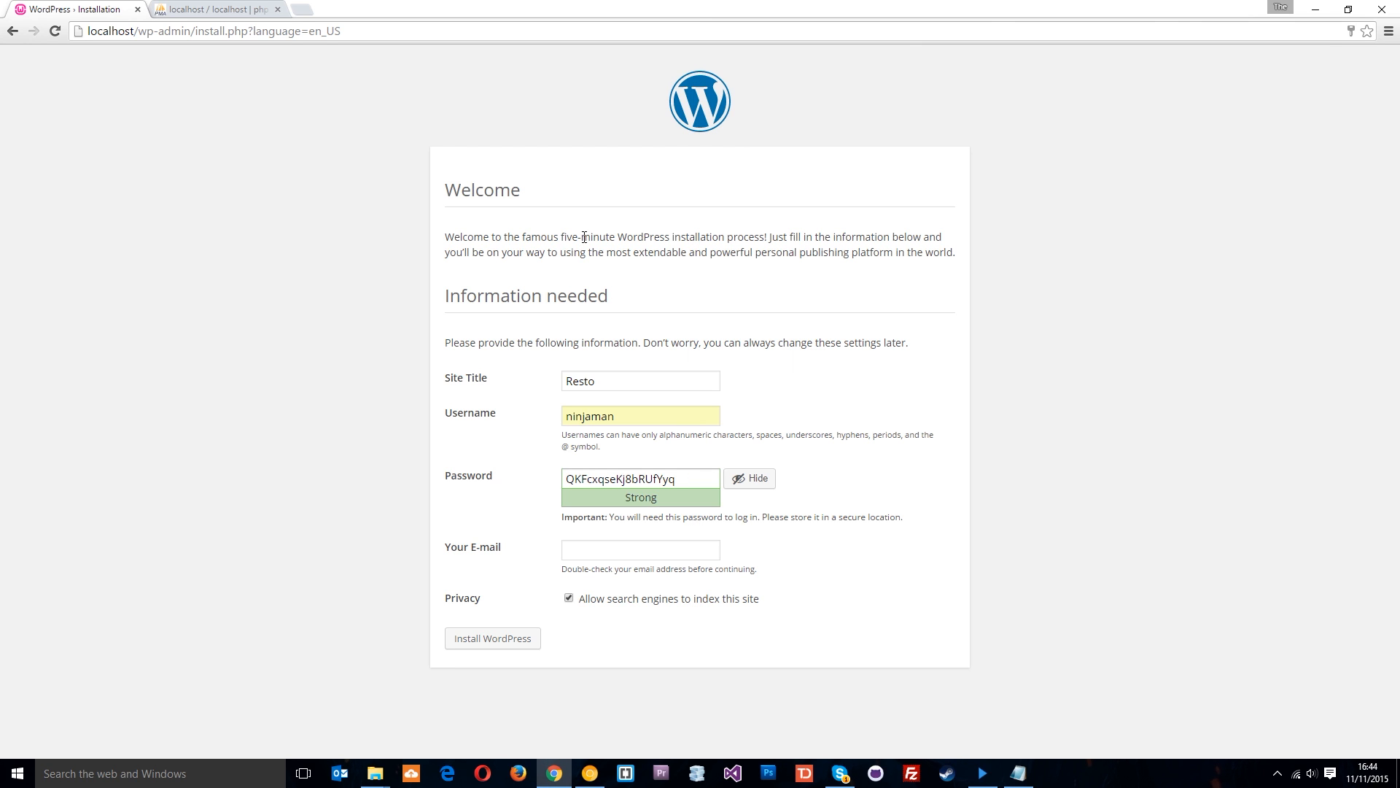
Step: Add the suggested ninj... admin e-mail, disable search engine indexing and install WordPress
{"action": "left_click", "coordinate": [639, 549]}
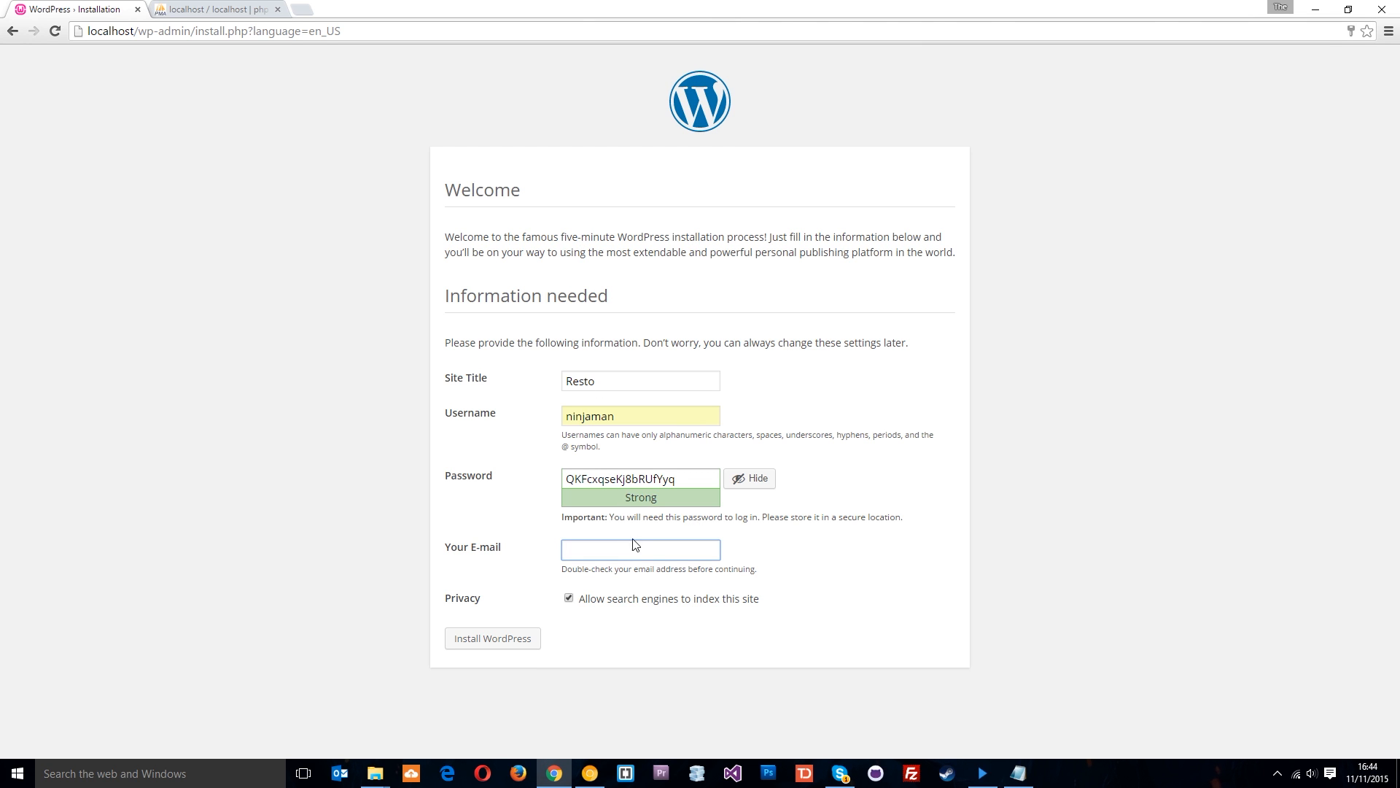
{"action": "mouse_move", "coordinate": [839, 535]}
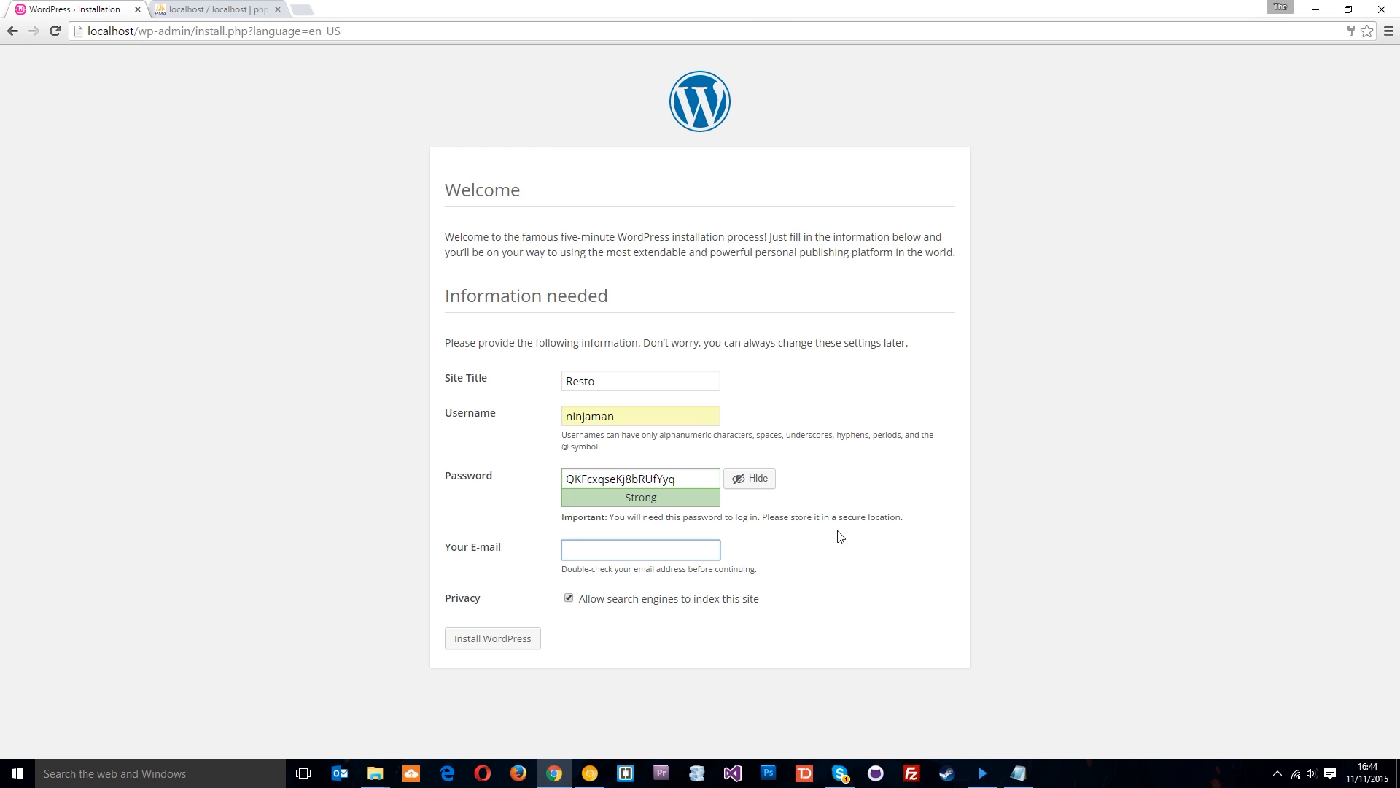
{"action": "left_click", "coordinate": [639, 549]}
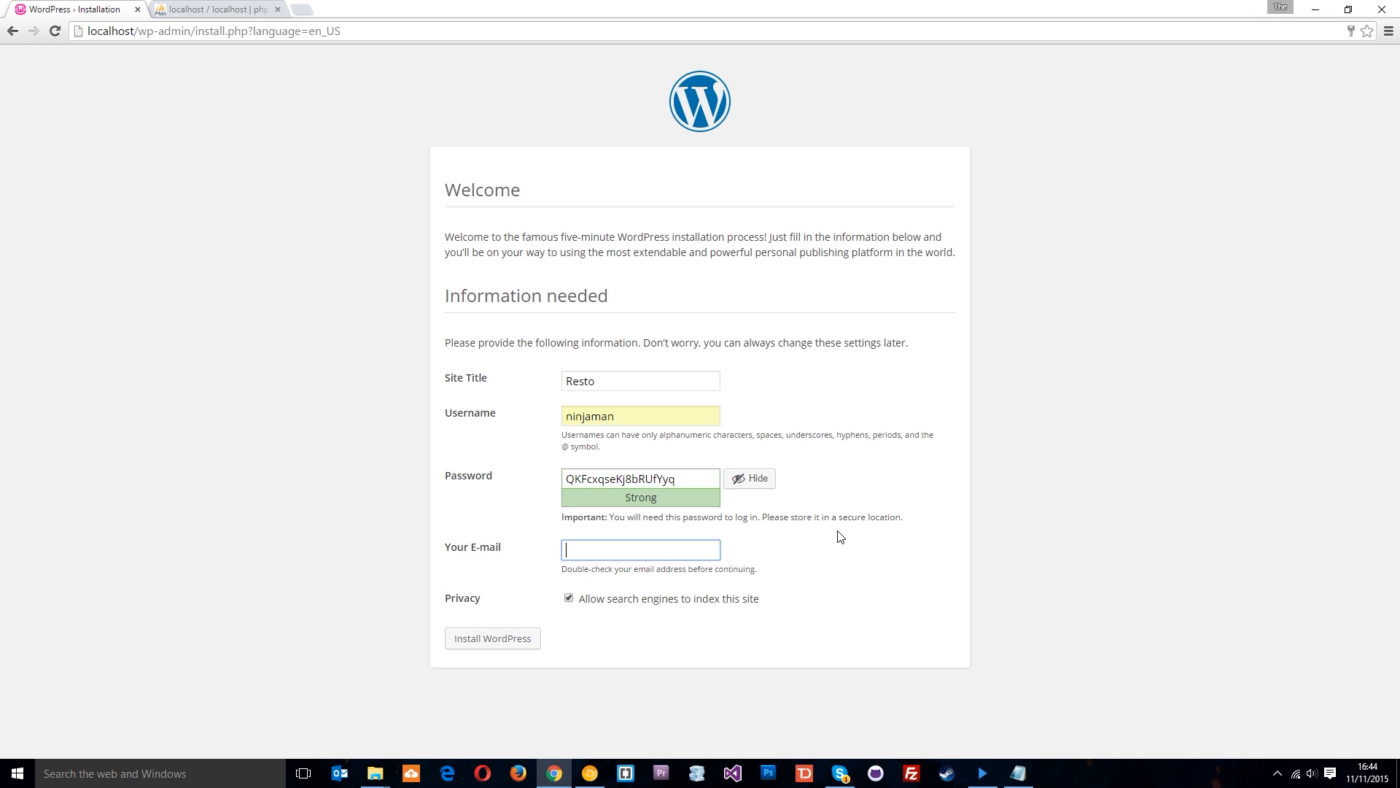
{"action": "type", "text": "ninj"}
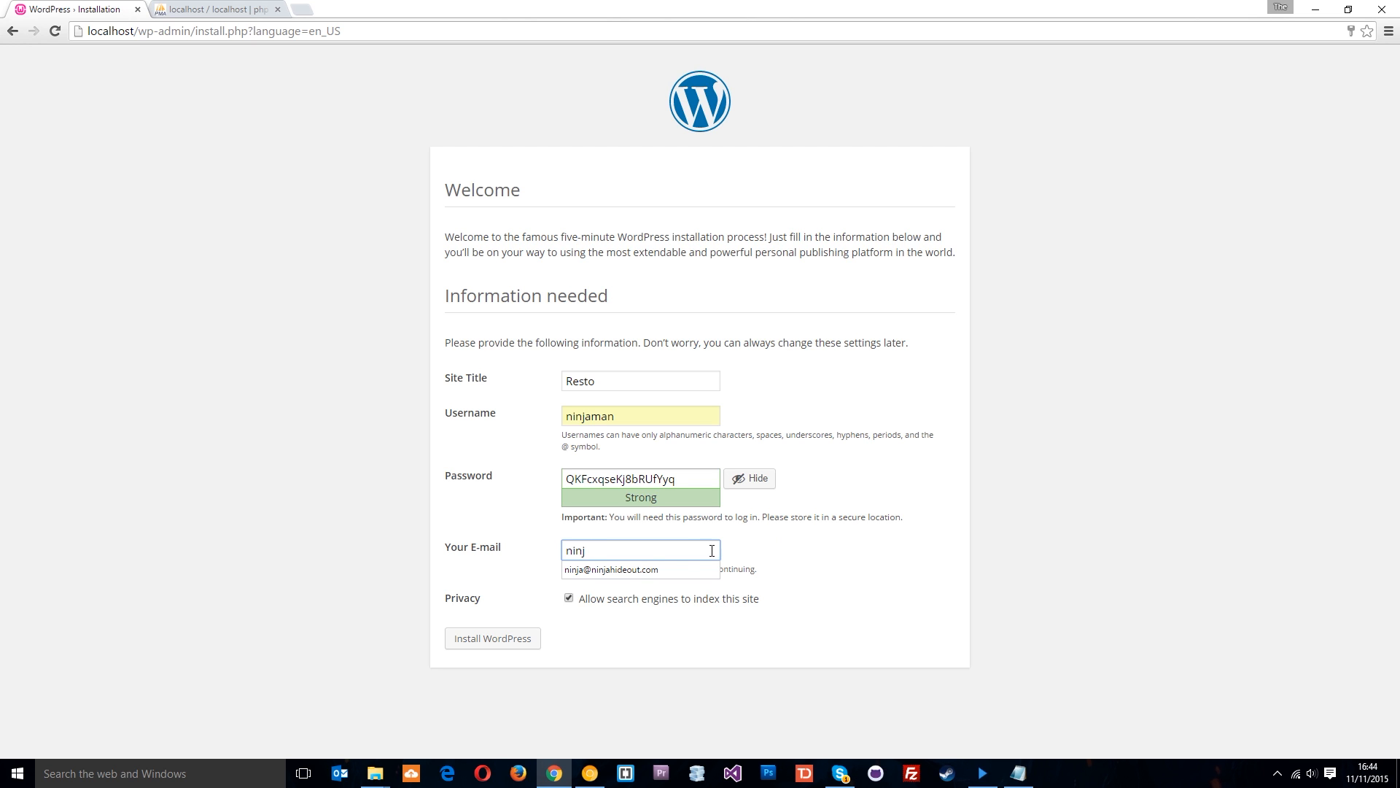
{"action": "left_click", "coordinate": [611, 569]}
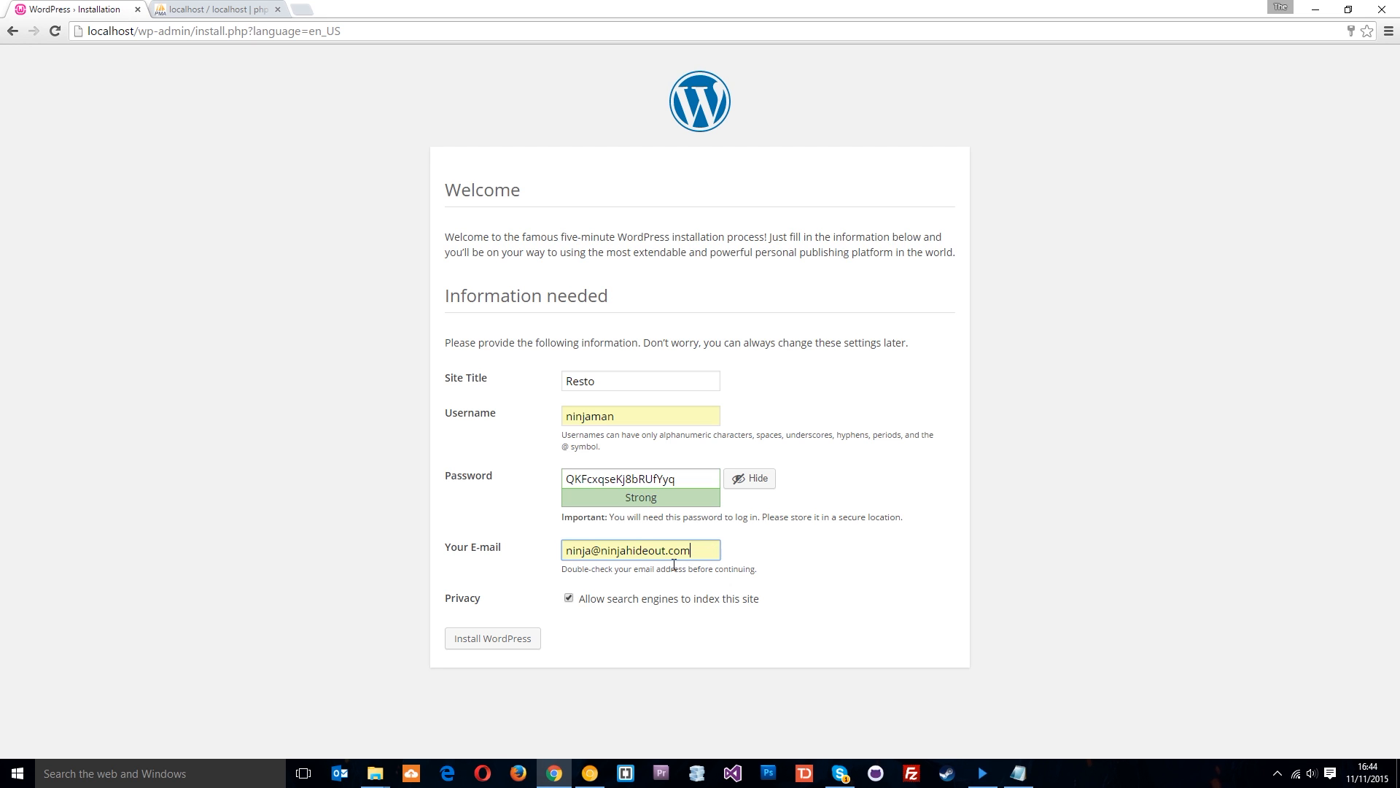
{"action": "left_click", "coordinate": [567, 598]}
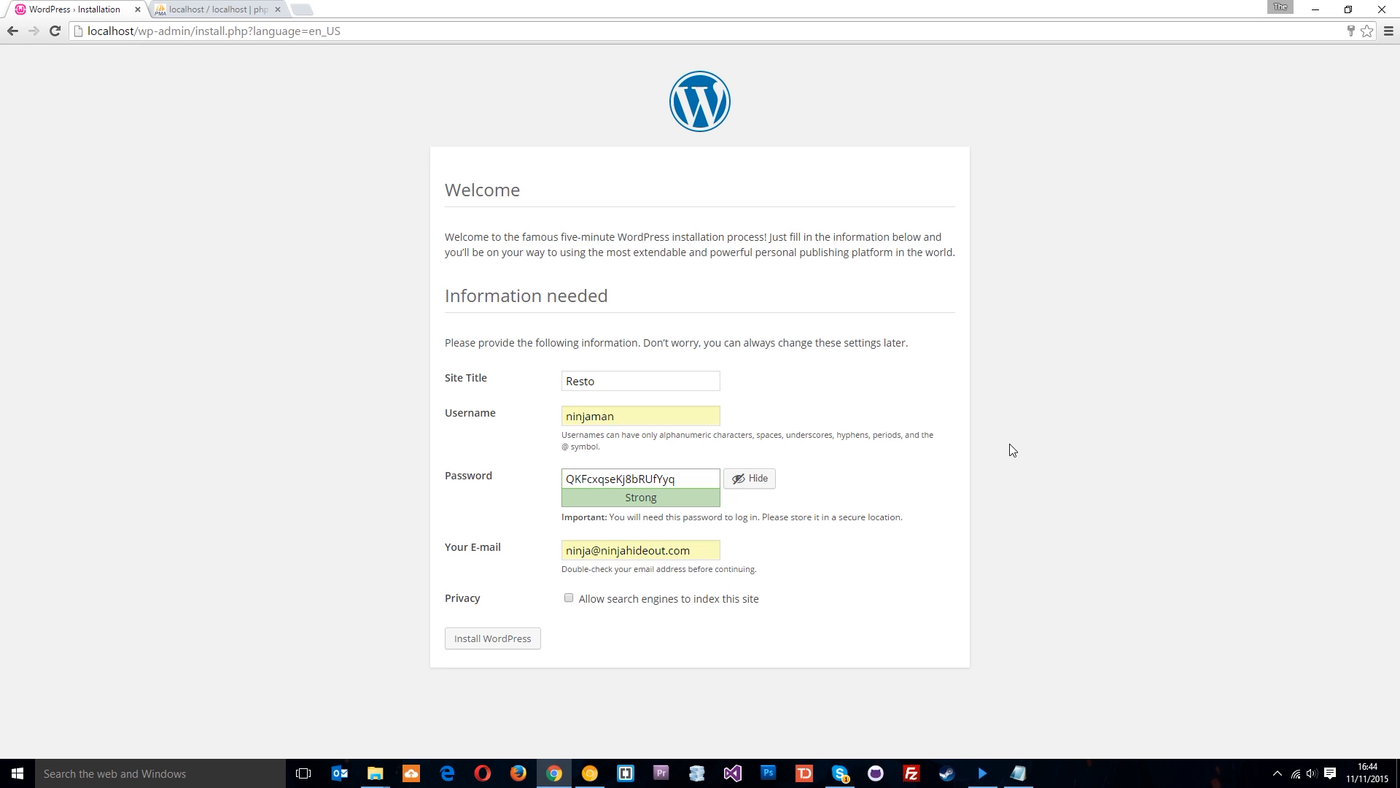
{"action": "mouse_move", "coordinate": [785, 289]}
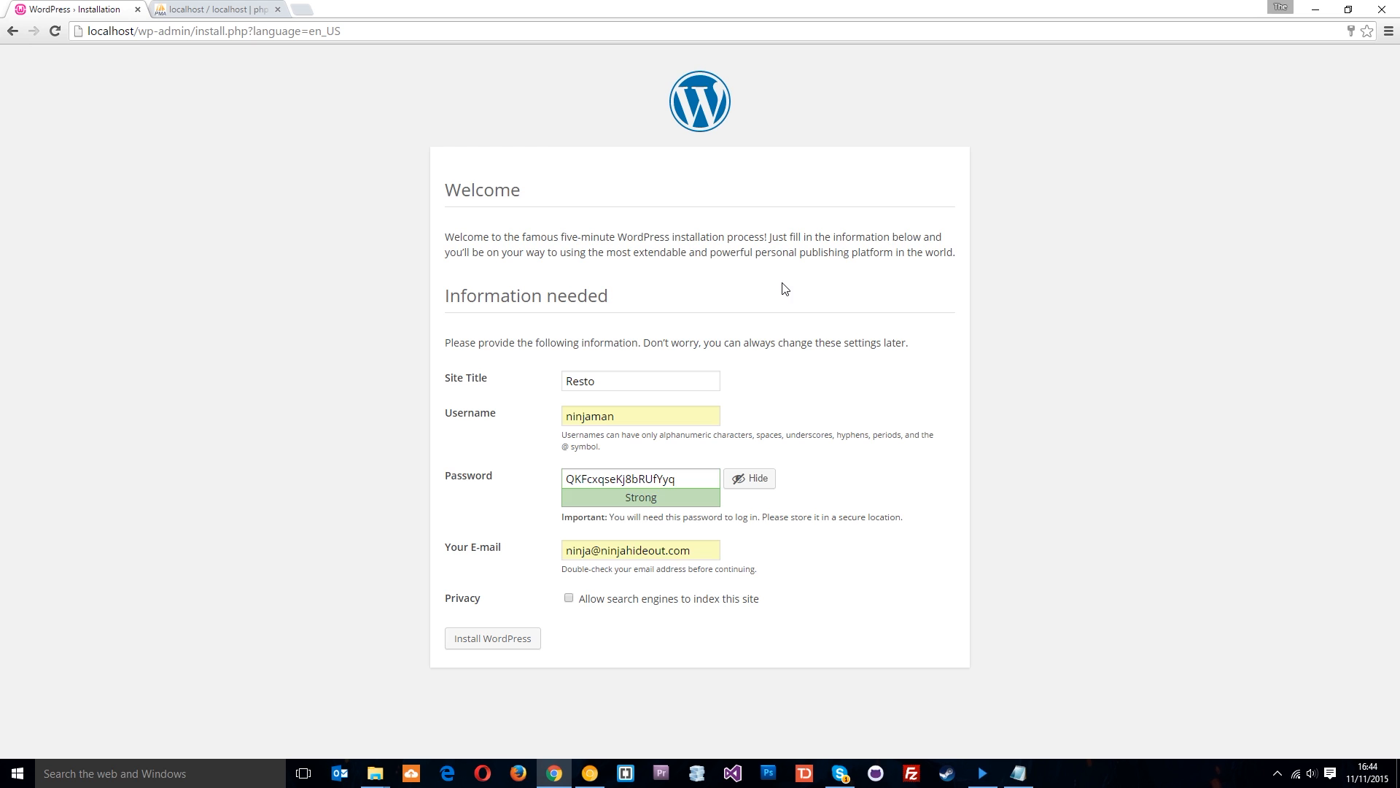
{"action": "mouse_move", "coordinate": [719, 238]}
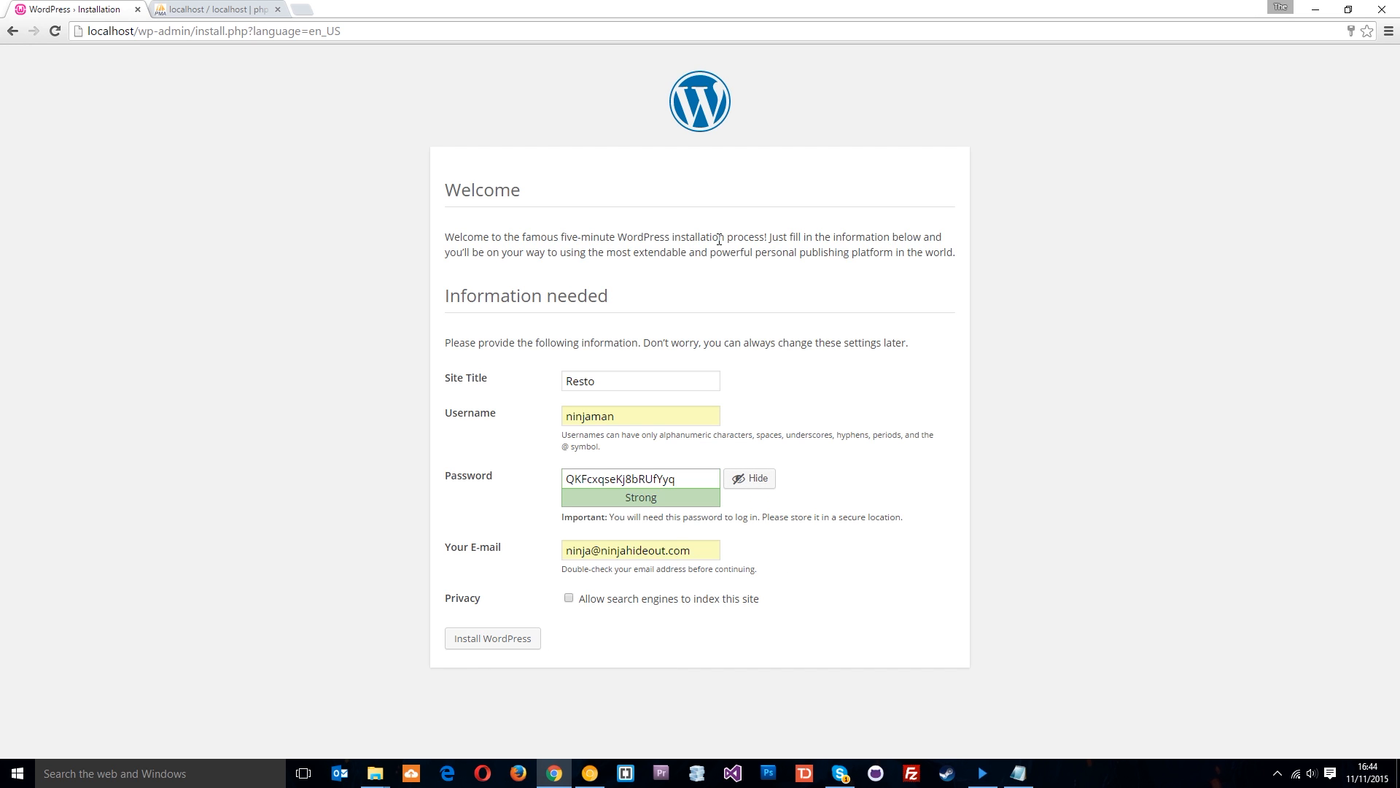
{"action": "left_click", "coordinate": [492, 638]}
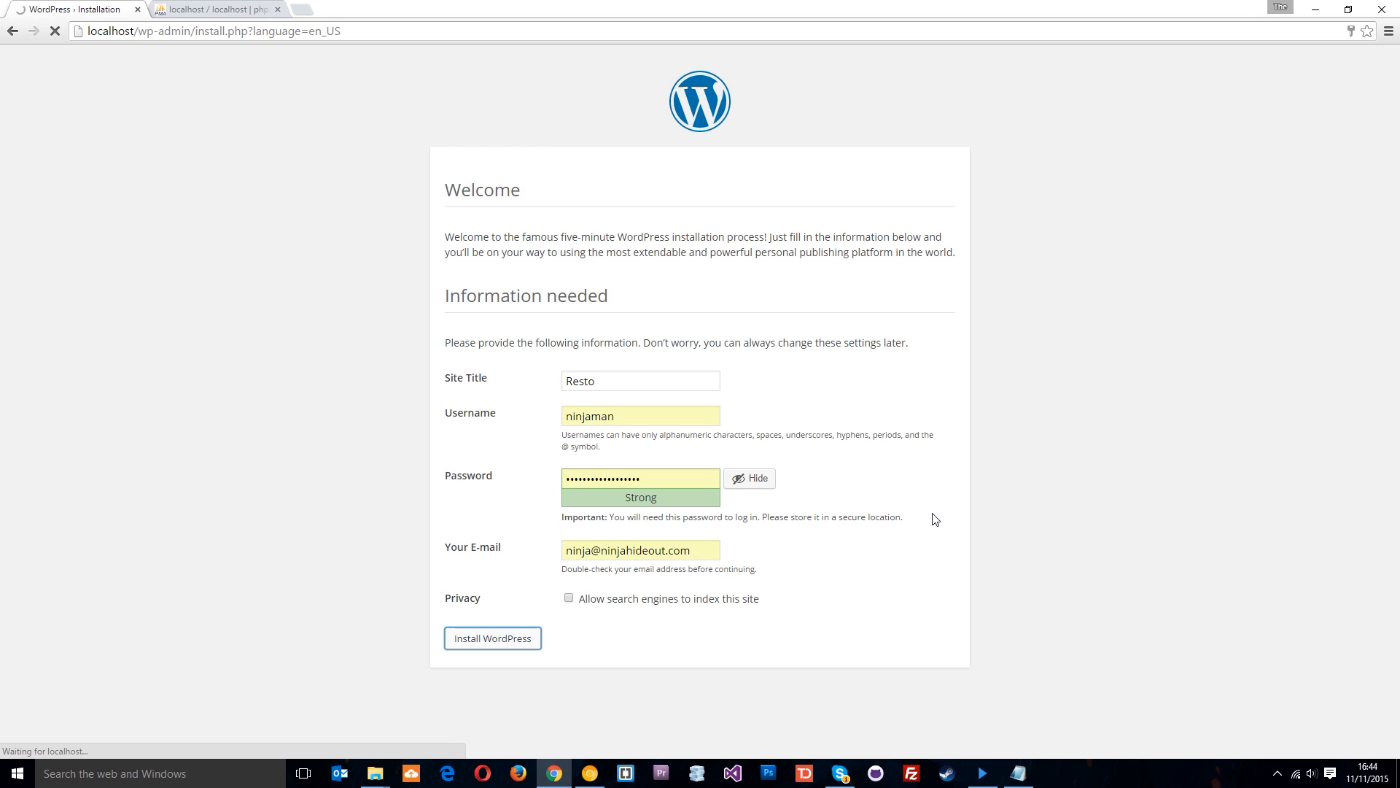
Step: Wait for install.php to finish and show the Success page for ninjaman
{"action": "left_click", "coordinate": [492, 637]}
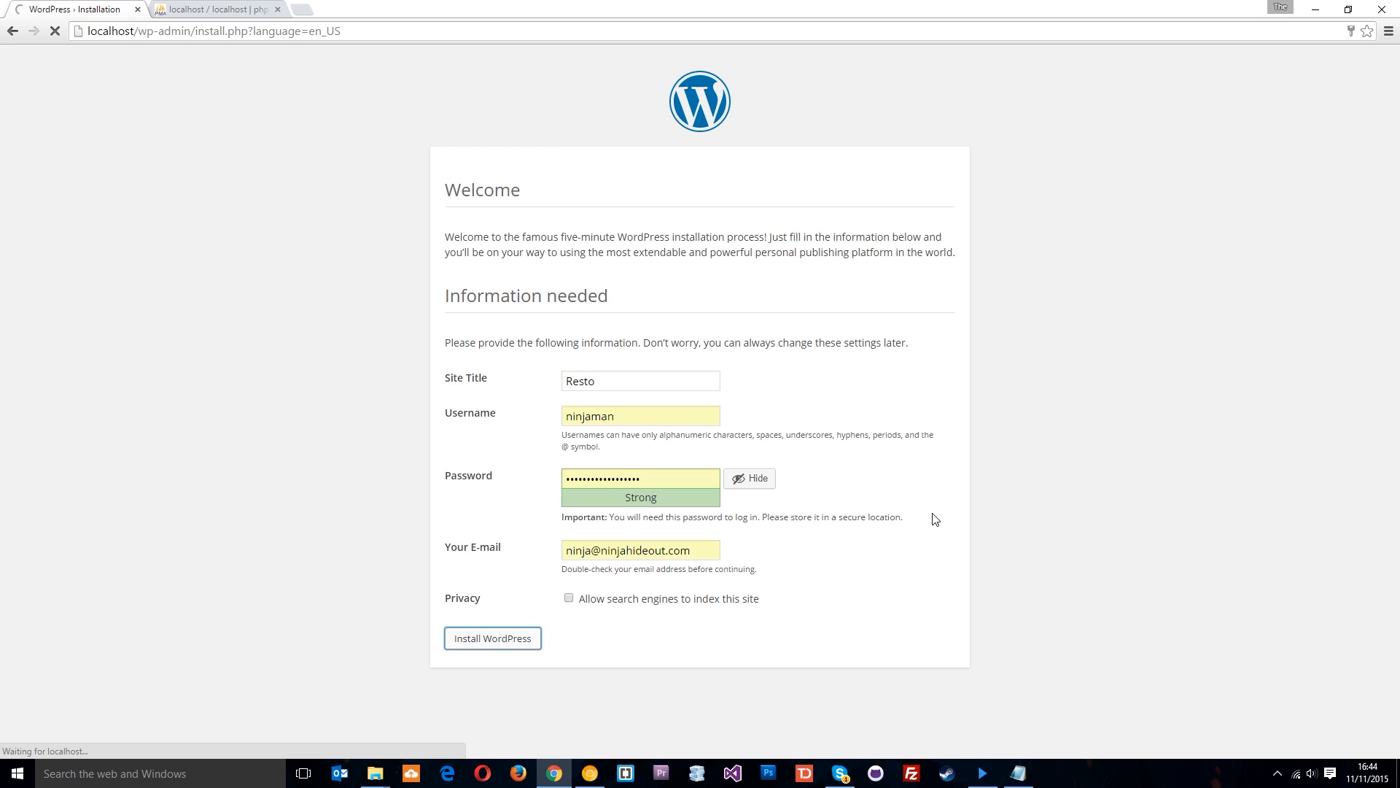
{"action": "left_click", "coordinate": [492, 638]}
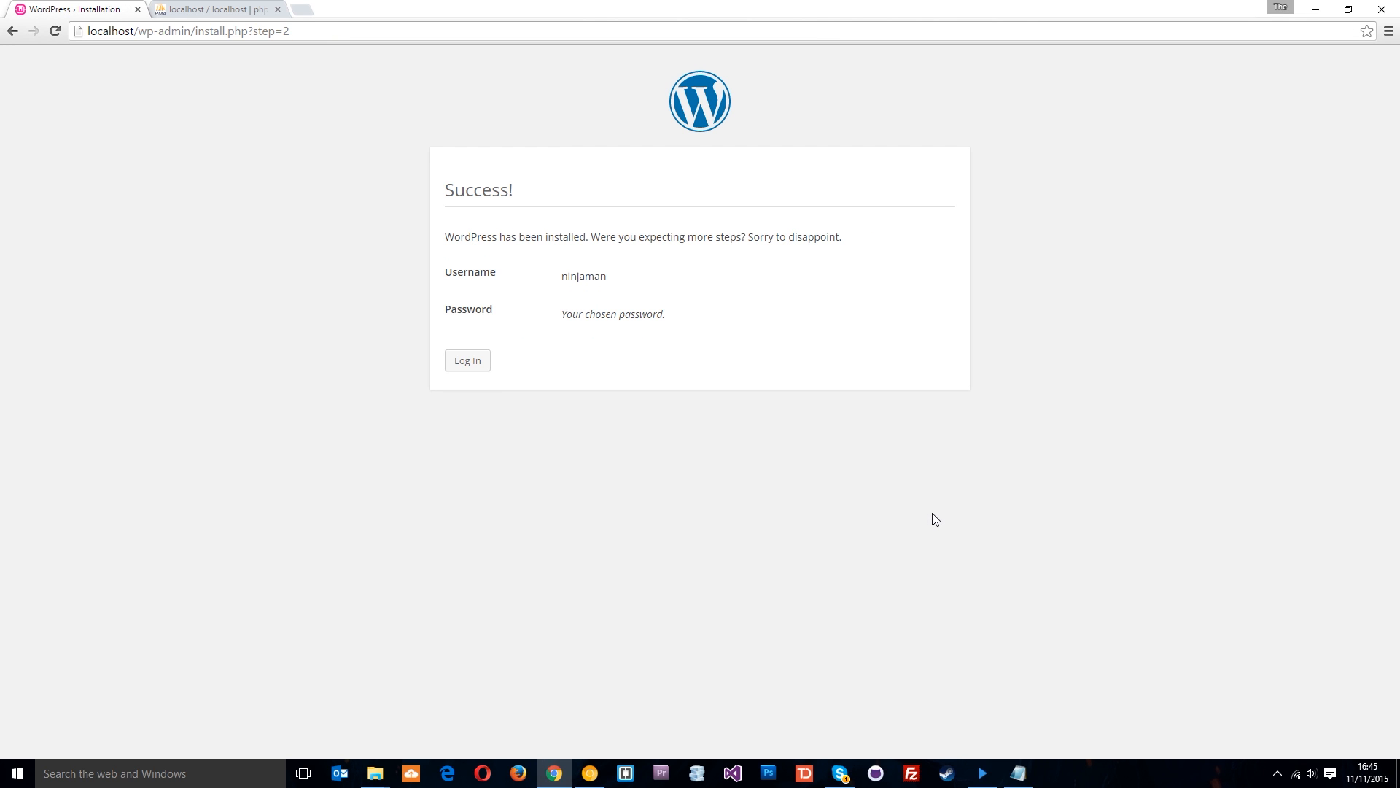
Step: Log in as ninjaman with Remember Me checked, retrying once after a password error
{"action": "left_click", "coordinate": [466, 361]}
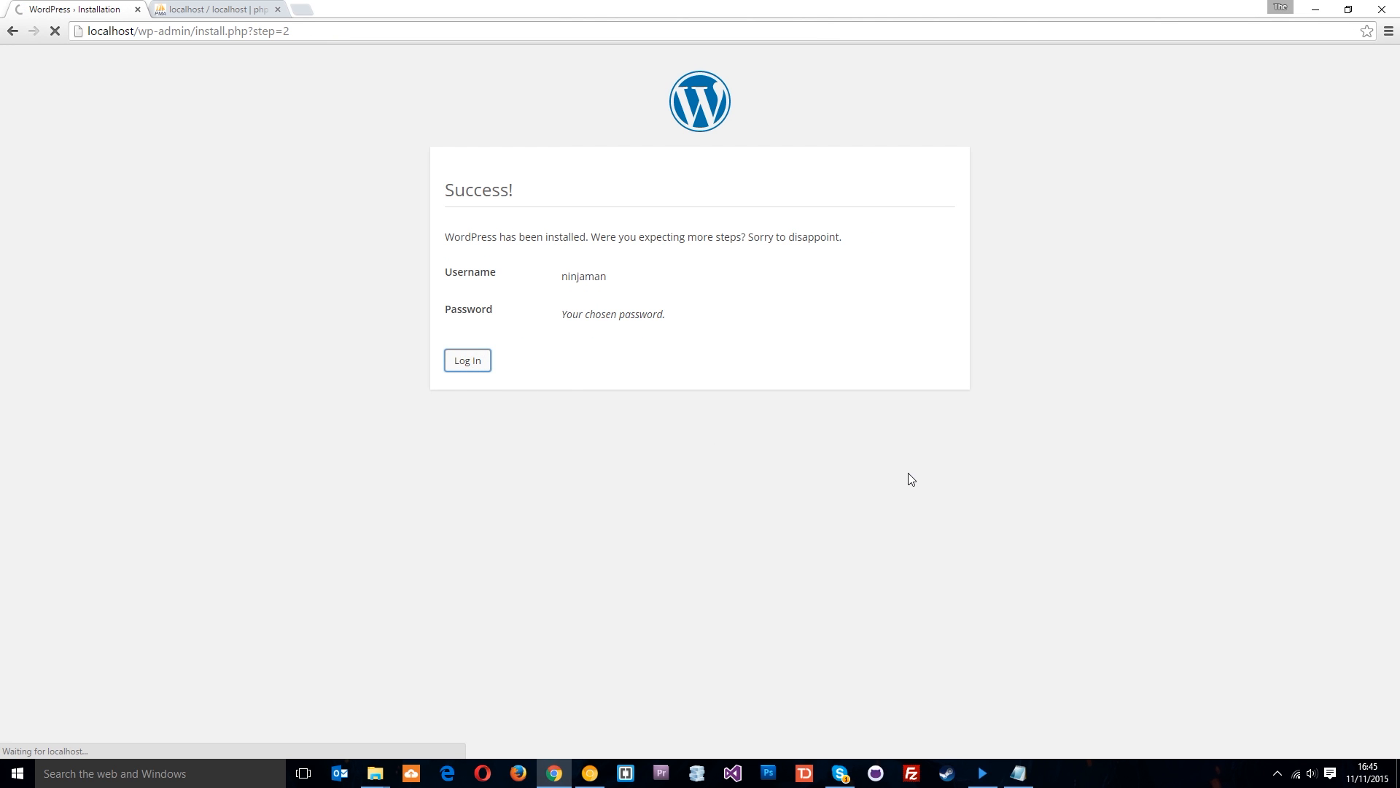
{"action": "left_click", "coordinate": [467, 360]}
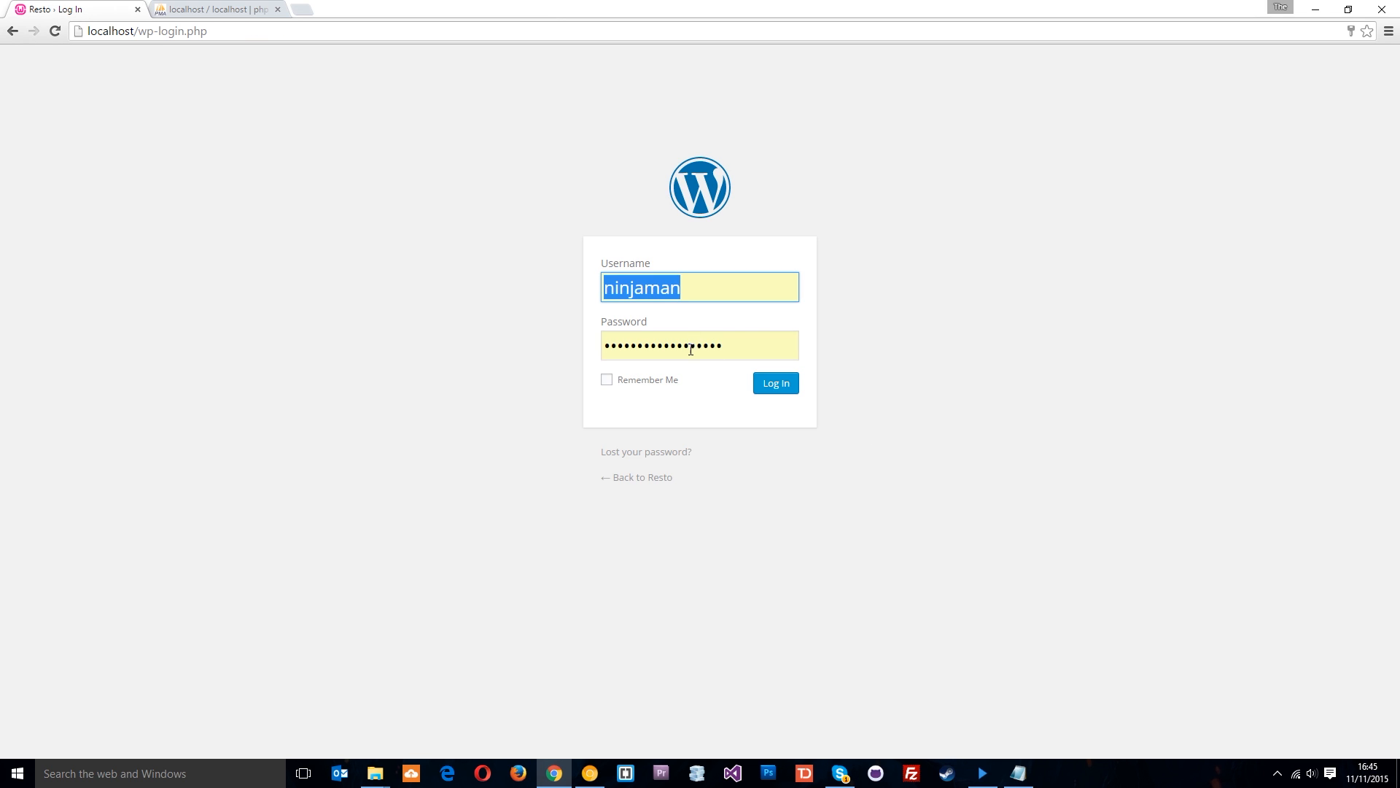
{"action": "left_click", "coordinate": [607, 380]}
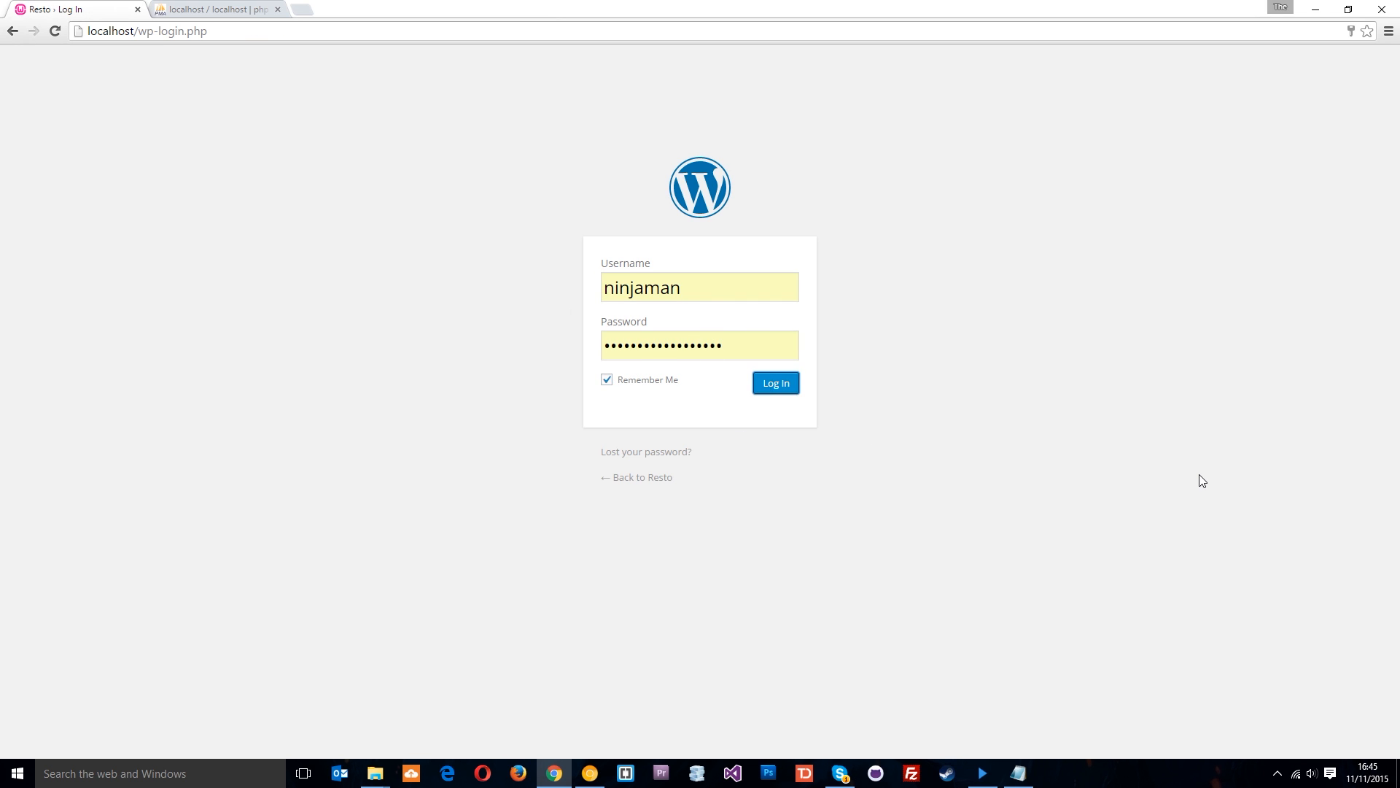
{"action": "left_click", "coordinate": [774, 382]}
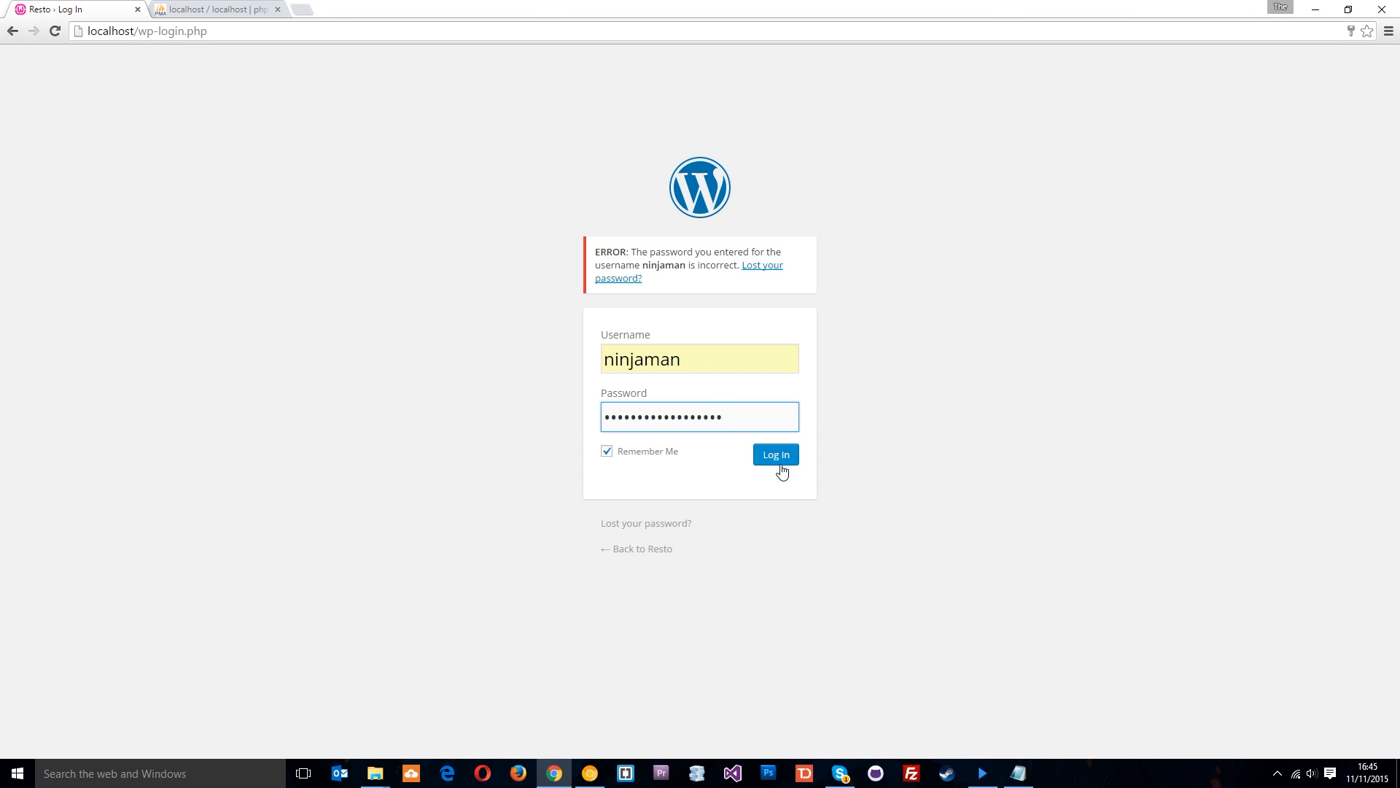
{"action": "left_click", "coordinate": [775, 453]}
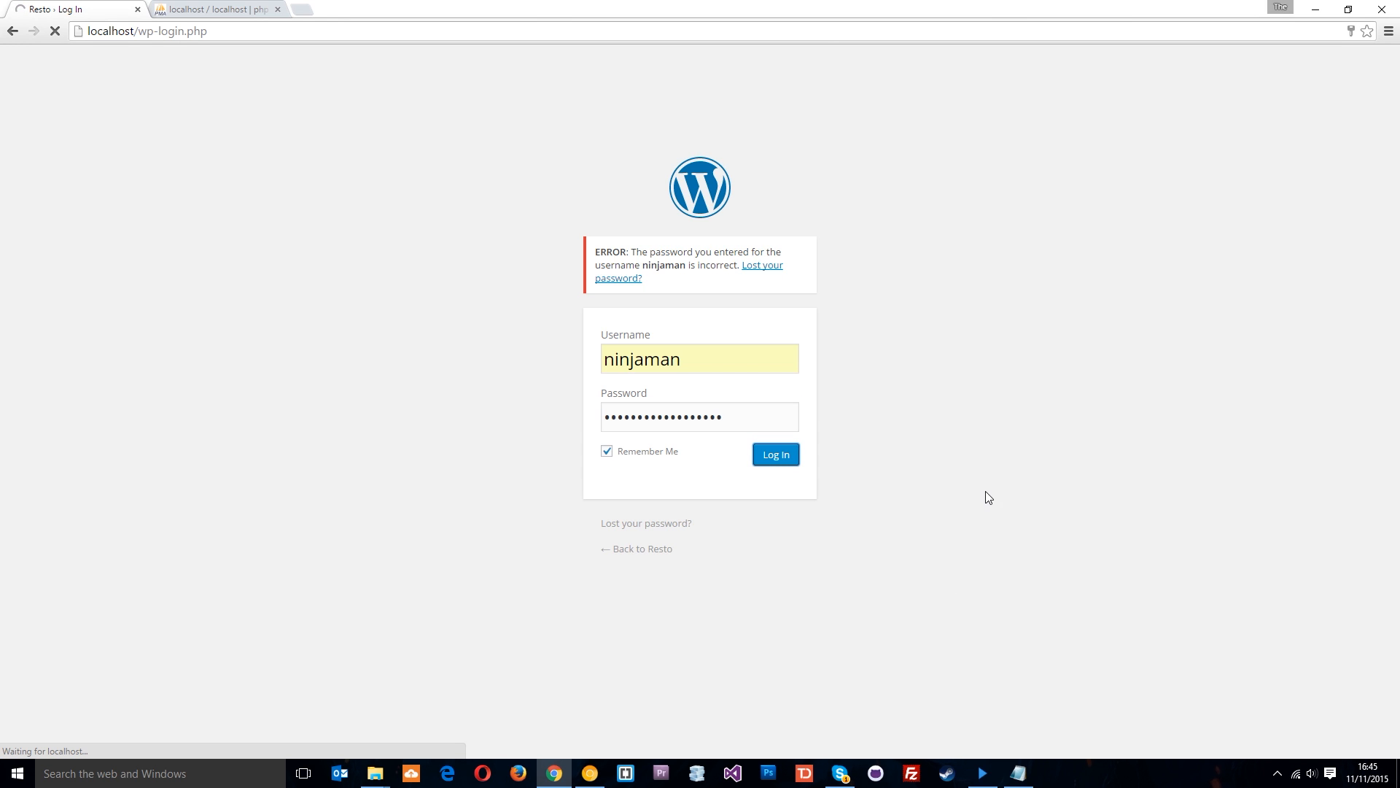
{"action": "left_click", "coordinate": [775, 455]}
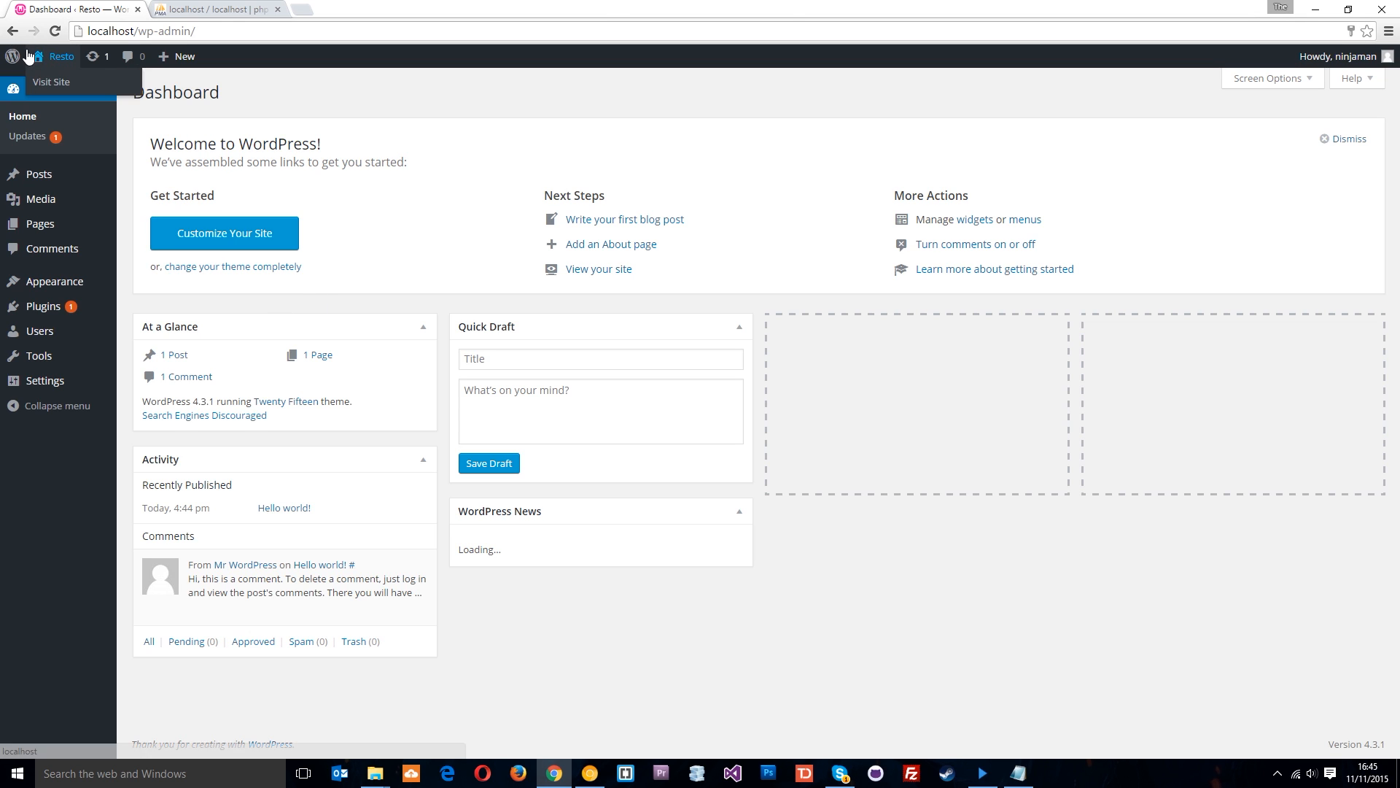
{"action": "mouse_move", "coordinate": [50, 81]}
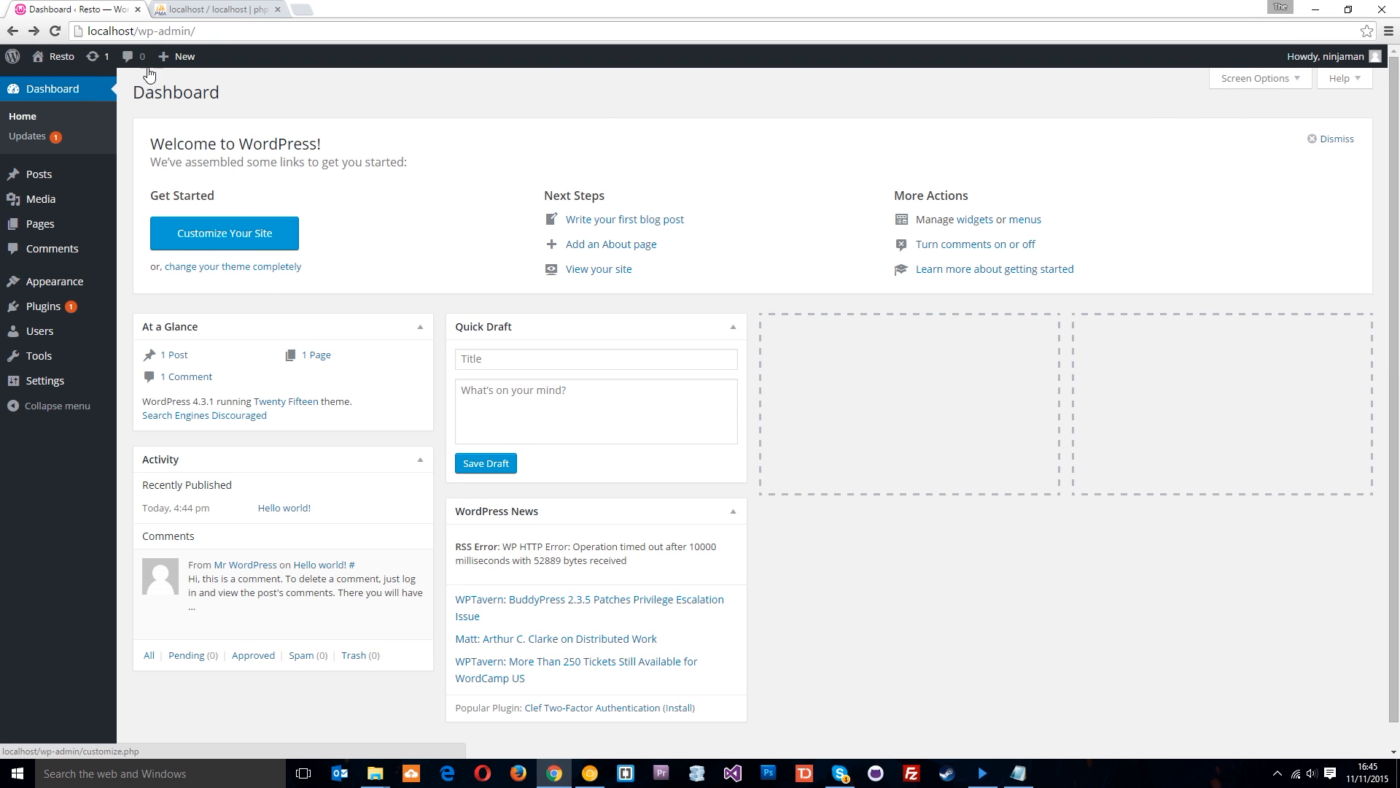
{"action": "mouse_move", "coordinate": [39, 331]}
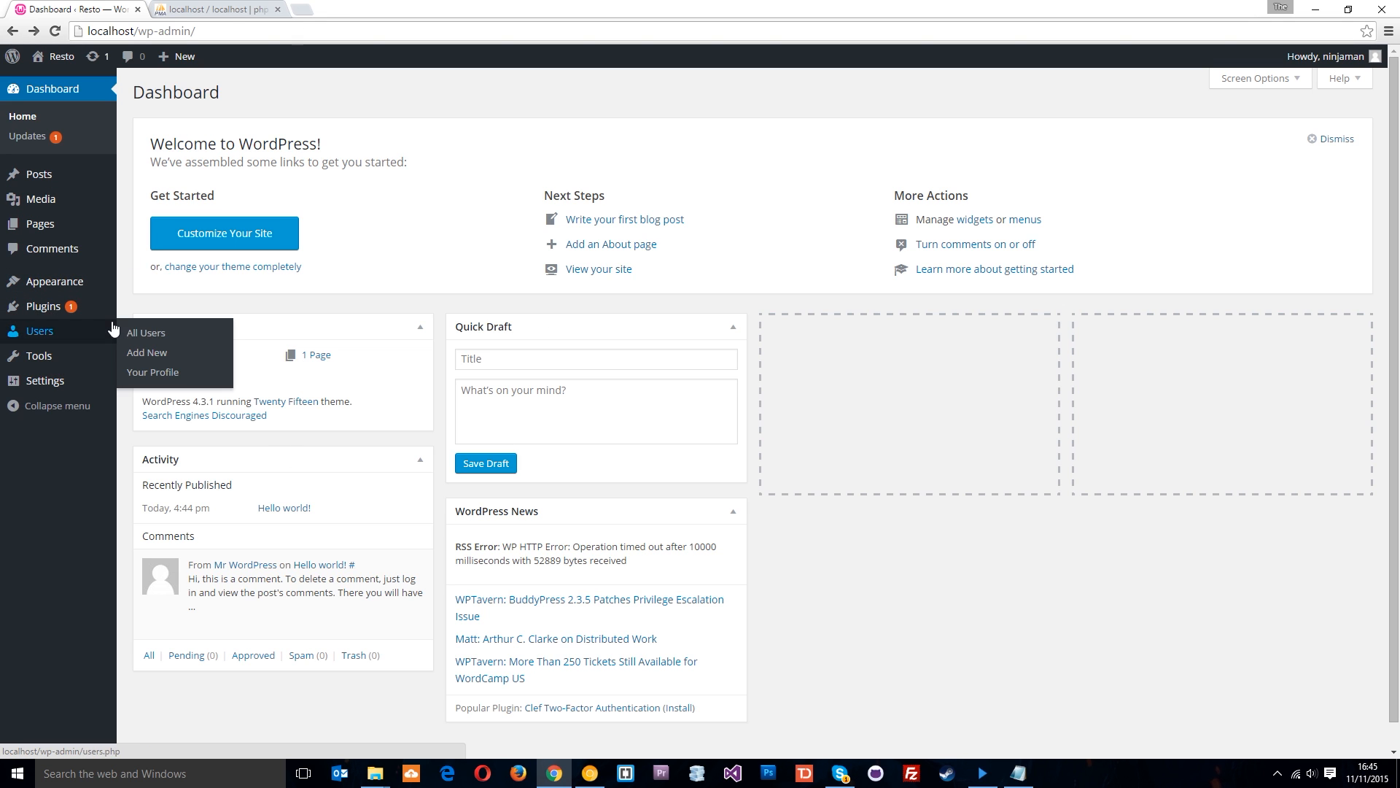